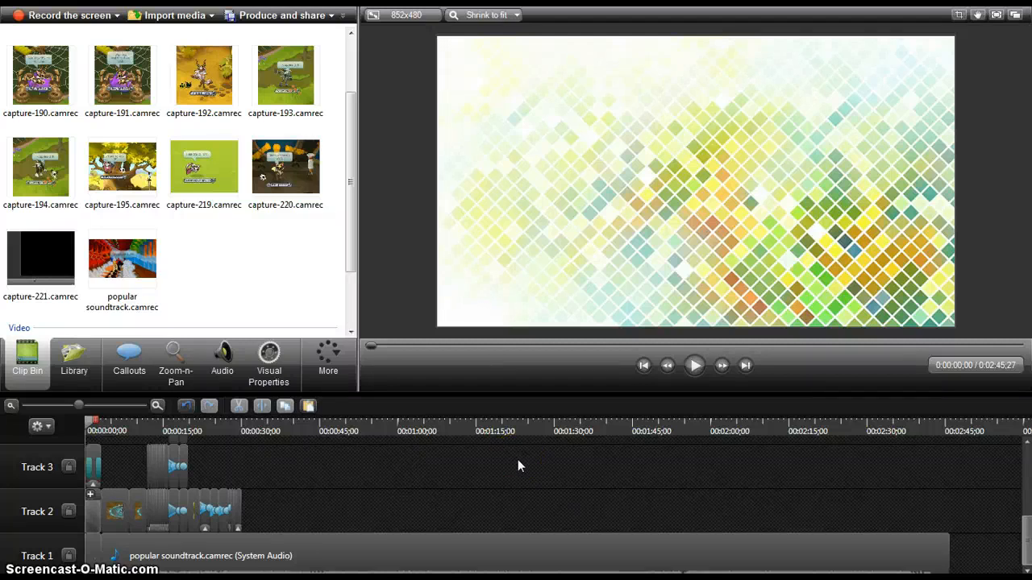
{"action": "mouse_move", "coordinate": [407, 402]}
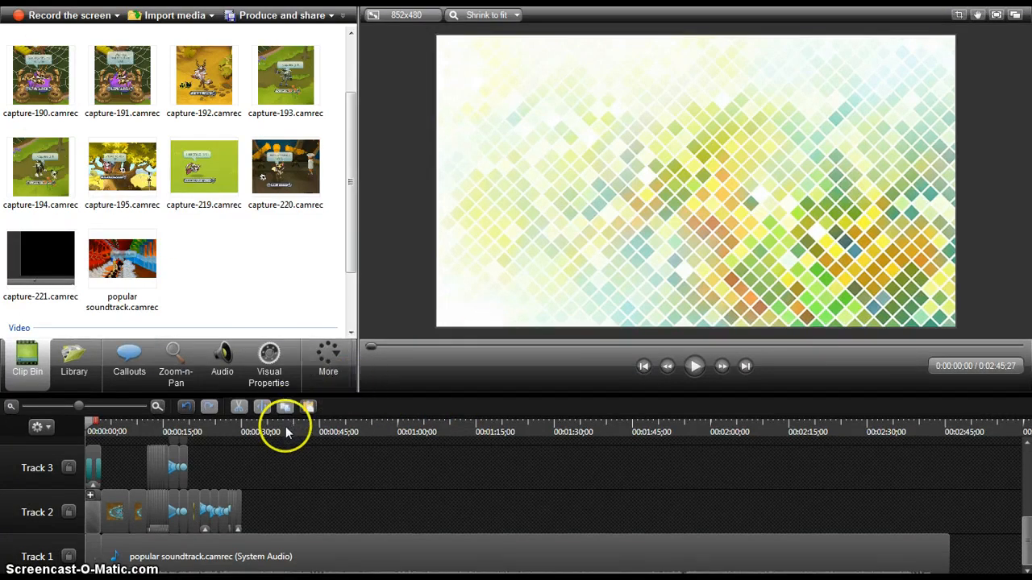
{"action": "mouse_move", "coordinate": [713, 369]}
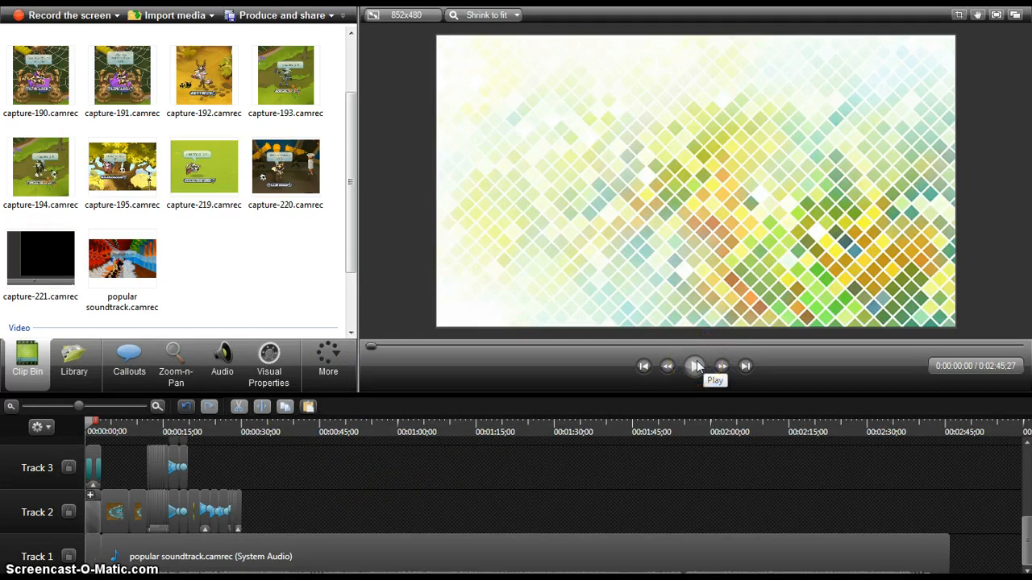
{"action": "mouse_move", "coordinate": [696, 366]}
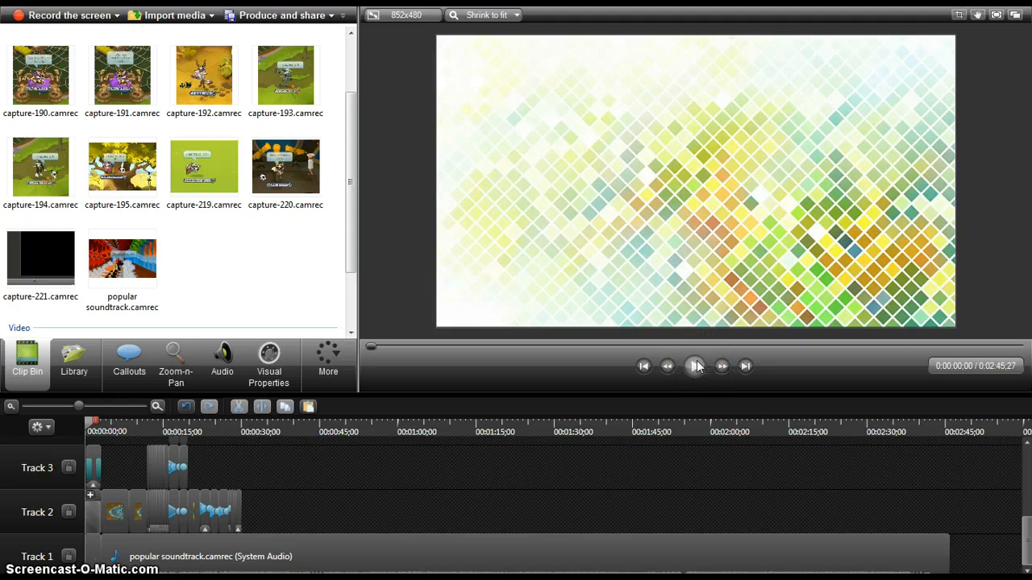
- Play the opening clips and pause the preview at 0:00:30;10 on a black frame
{"action": "left_click", "coordinate": [694, 366]}
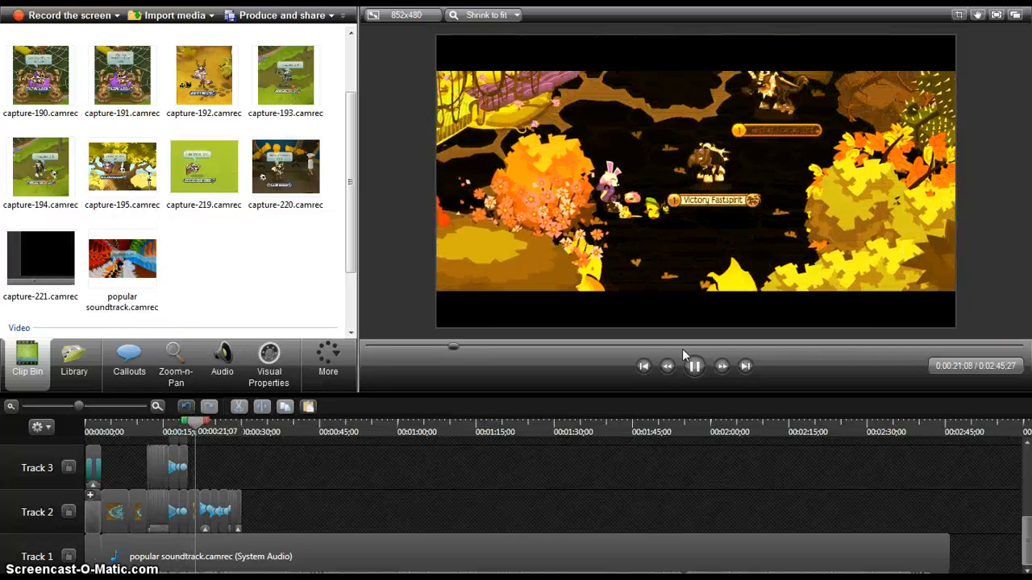
{"action": "left_click", "coordinate": [693, 366]}
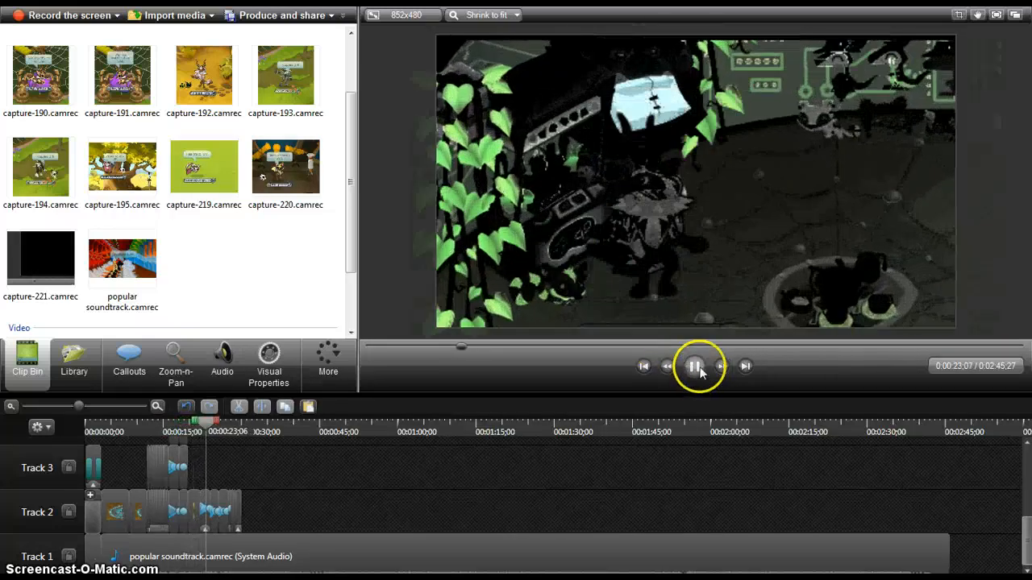
{"action": "left_click", "coordinate": [693, 366]}
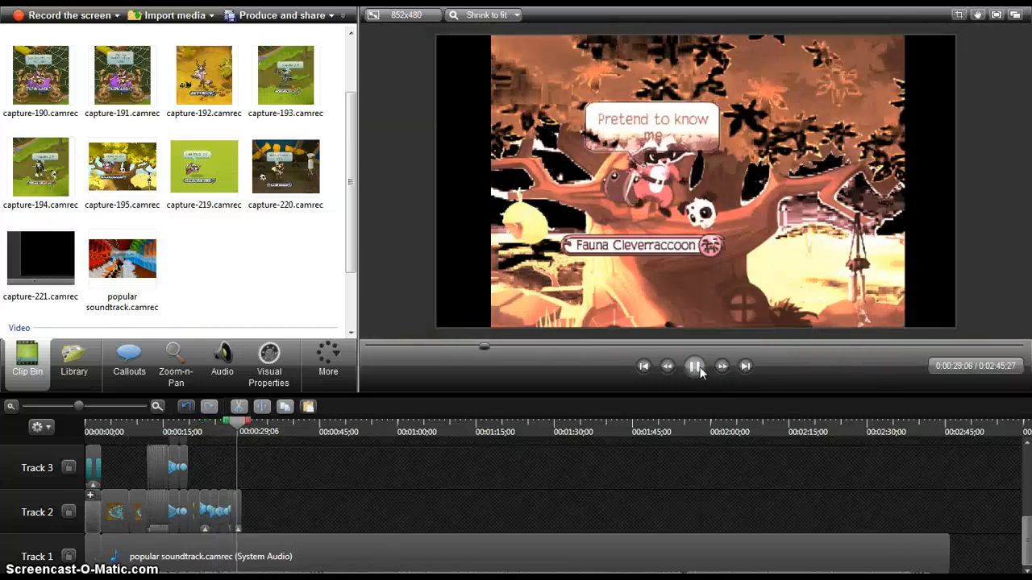
{"action": "left_click", "coordinate": [694, 366]}
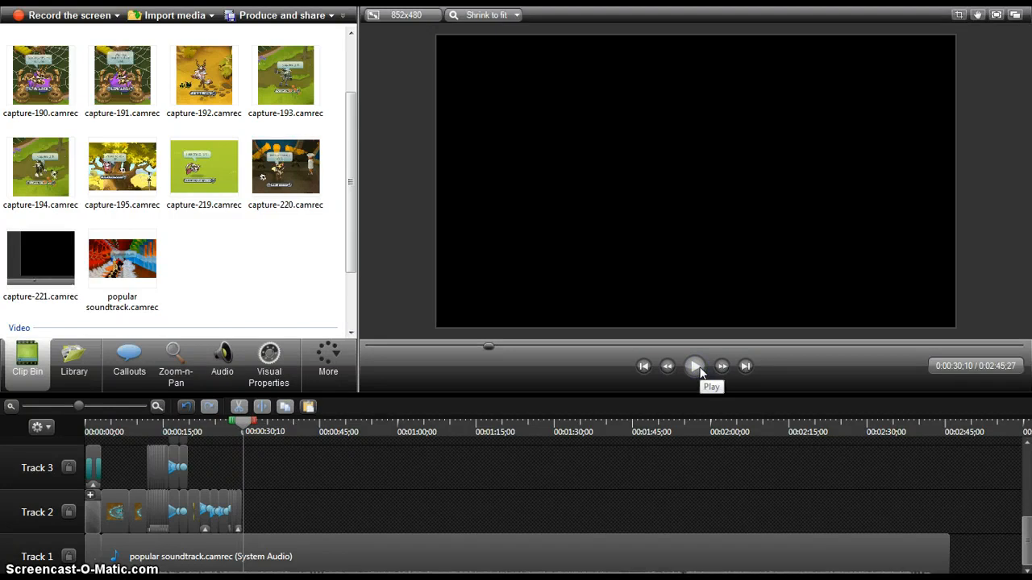
{"action": "mouse_move", "coordinate": [322, 466]}
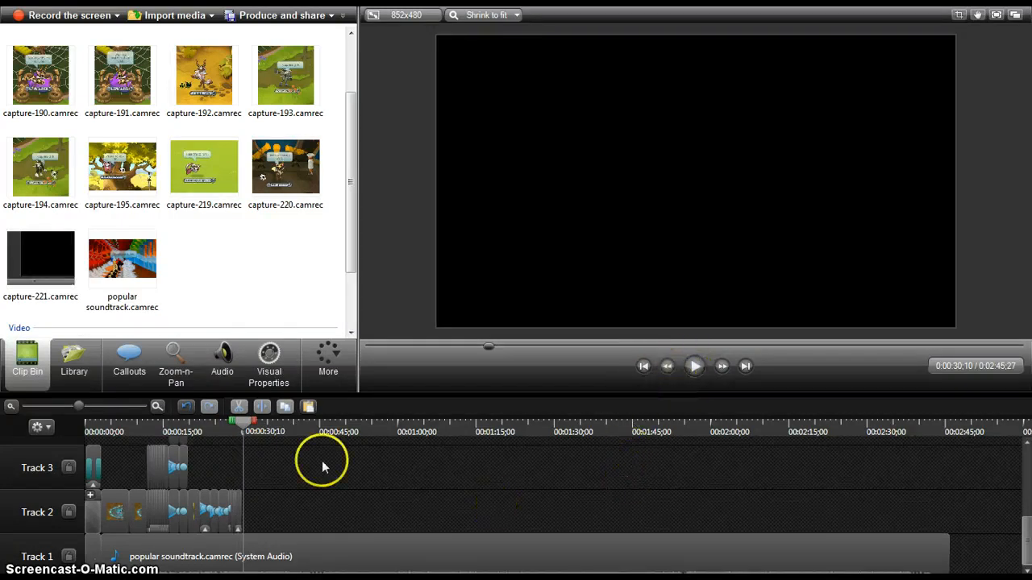
{"action": "mouse_move", "coordinate": [407, 504]}
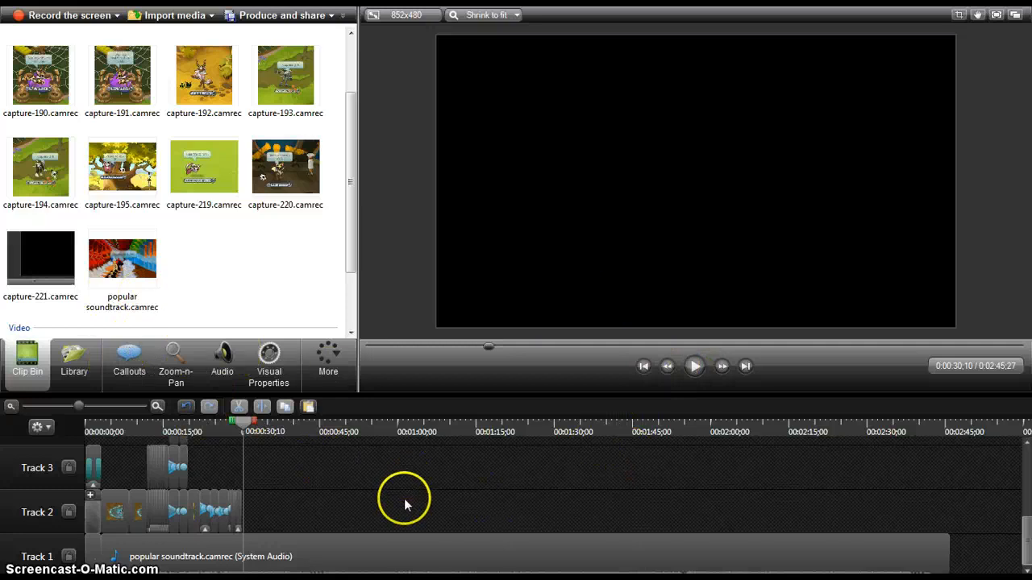
{"action": "mouse_move", "coordinate": [406, 503]}
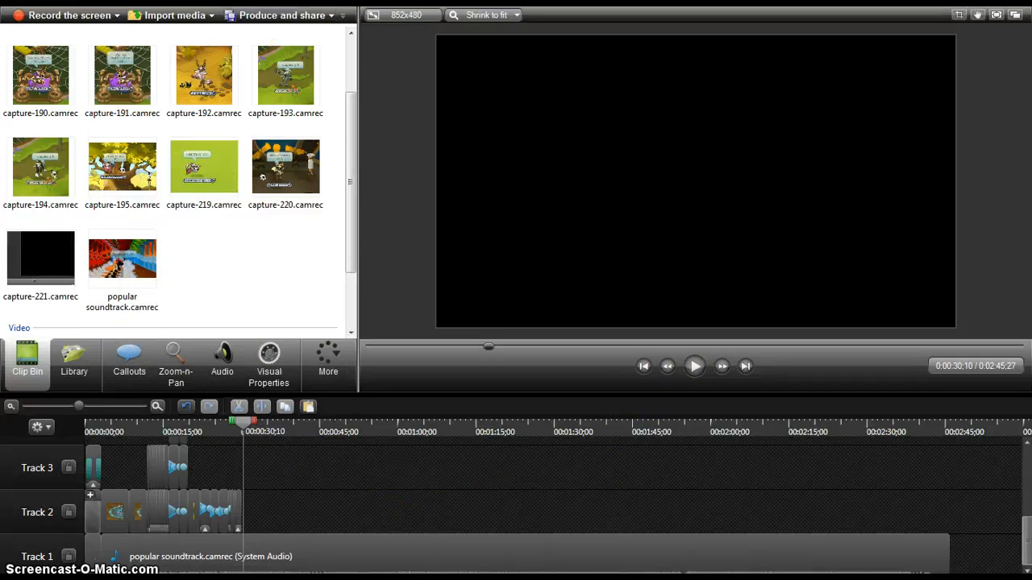
{"action": "left_click", "coordinate": [71, 14]}
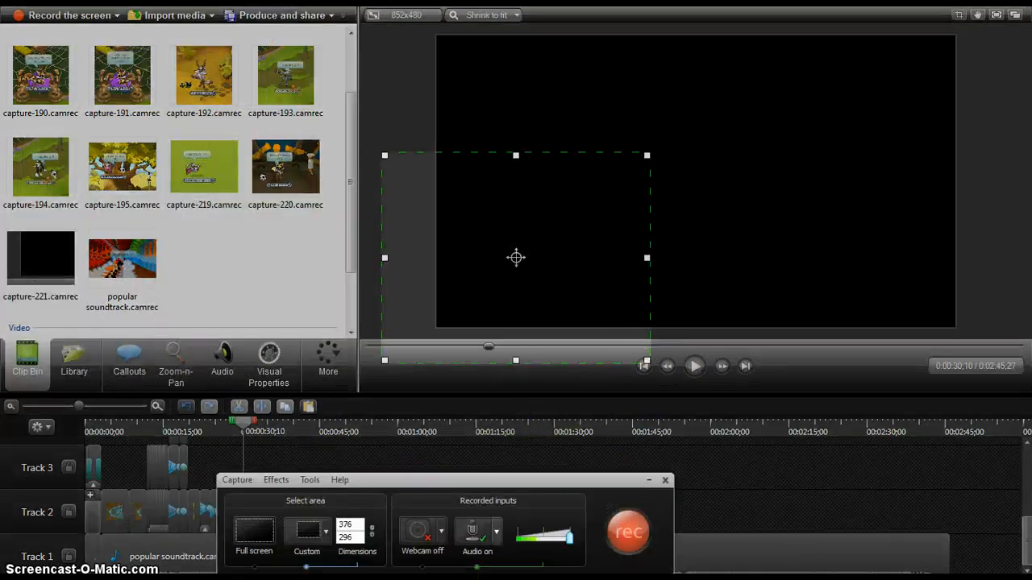
{"action": "mouse_move", "coordinate": [522, 464]}
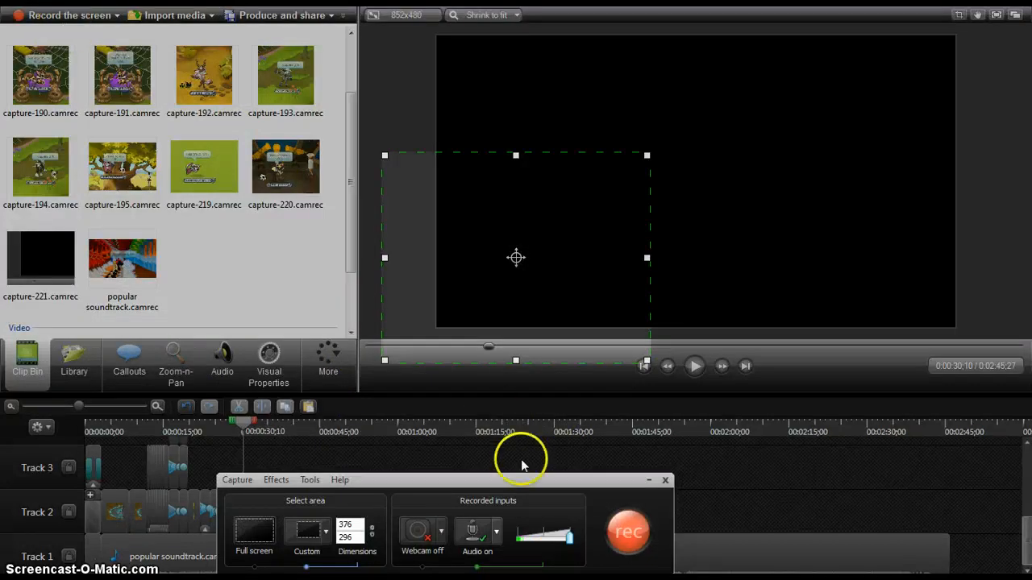
{"action": "left_click", "coordinate": [665, 479]}
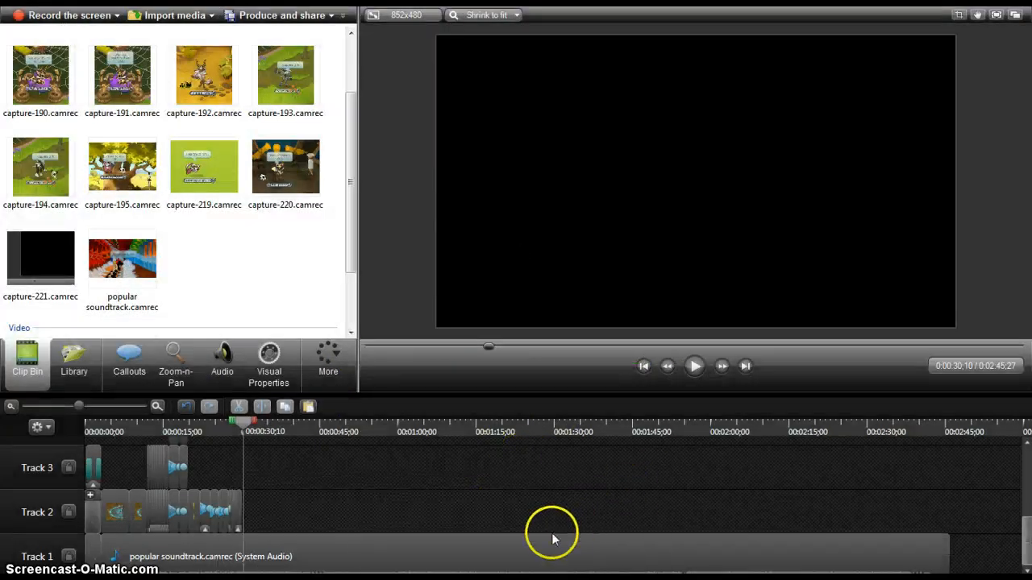
{"action": "mouse_move", "coordinate": [203, 167]}
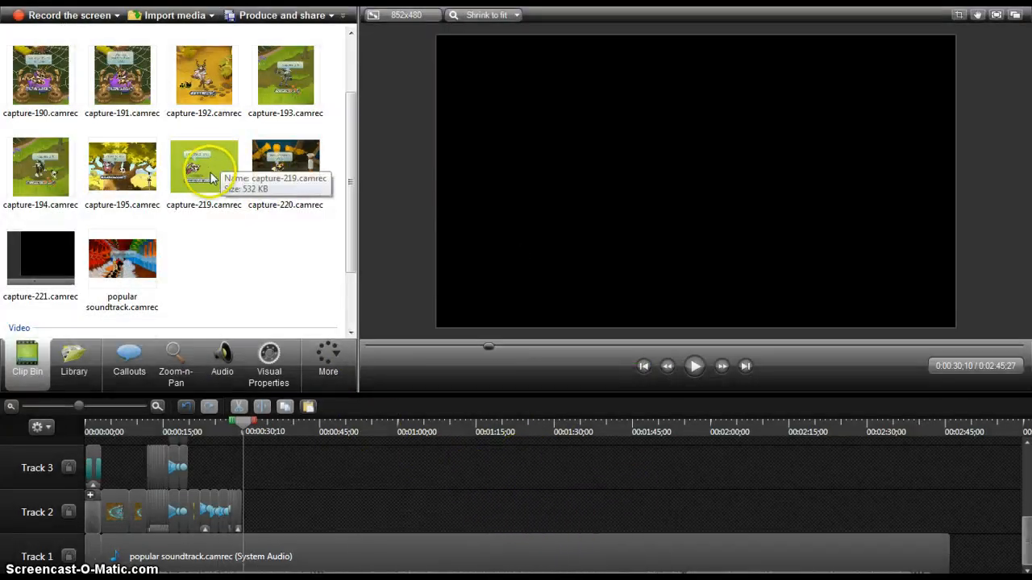
- Place capture-219 on Track 2 after the earlier clips and preview it
{"action": "left_click", "coordinate": [204, 167]}
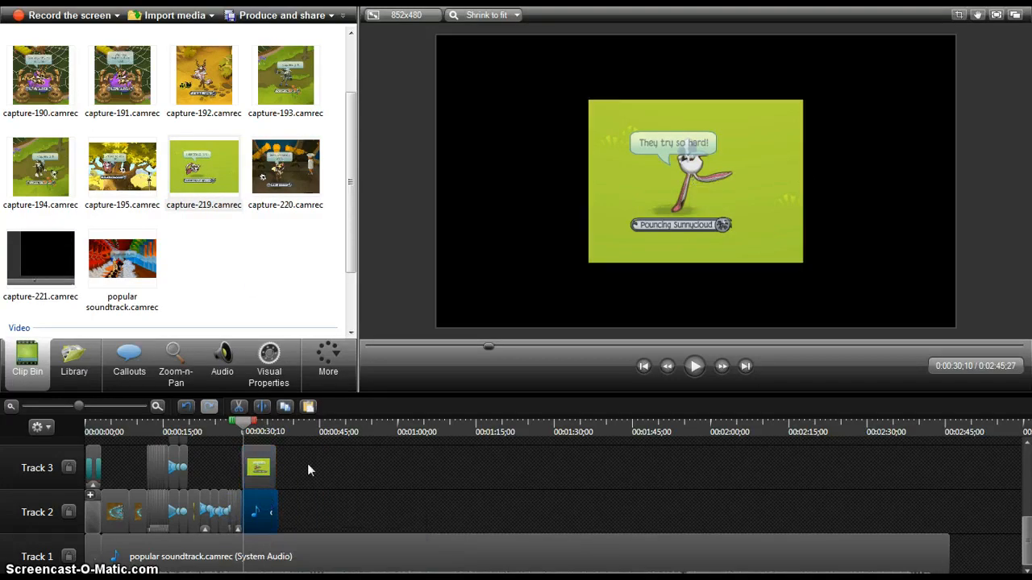
{"action": "left_click_drag", "start_coordinate": [258, 467], "coordinate": [258, 512]}
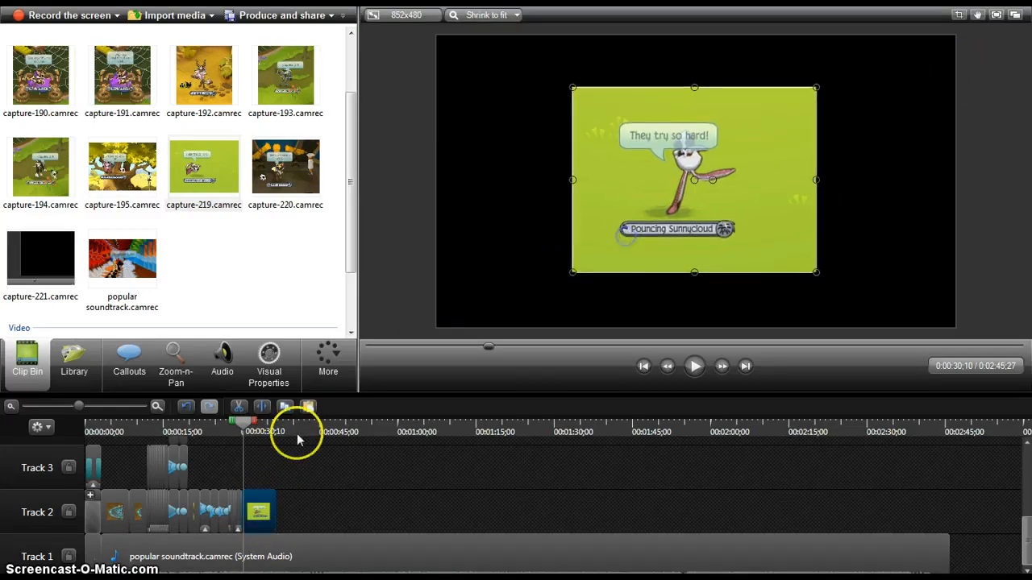
{"action": "left_click", "coordinate": [694, 366]}
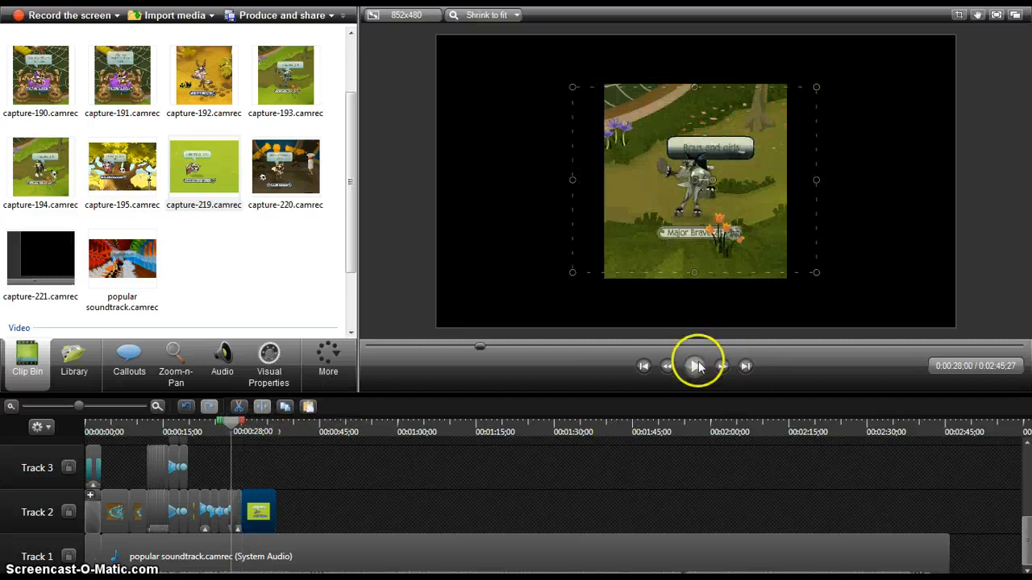
{"action": "left_click", "coordinate": [694, 366]}
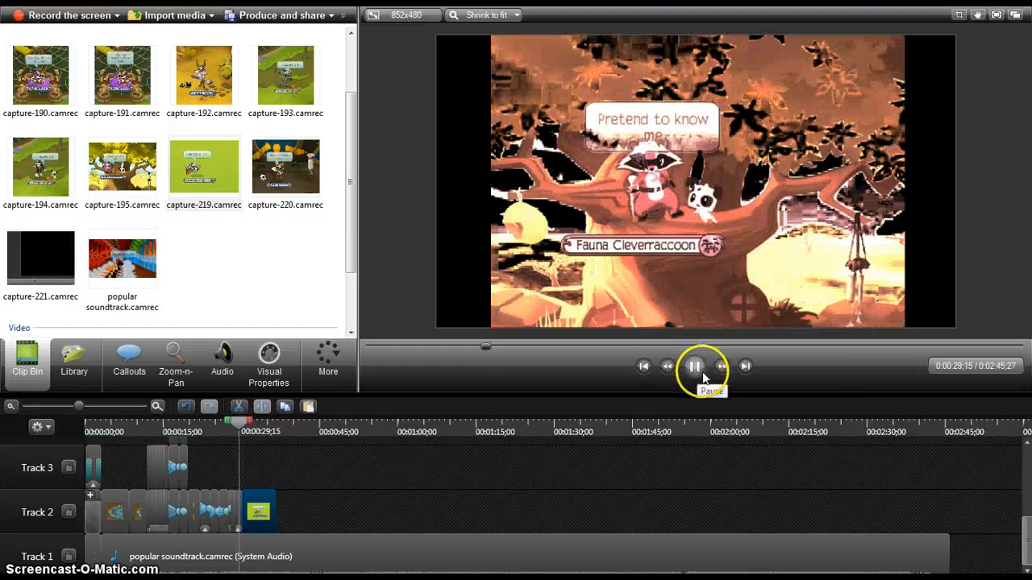
{"action": "left_click", "coordinate": [694, 366]}
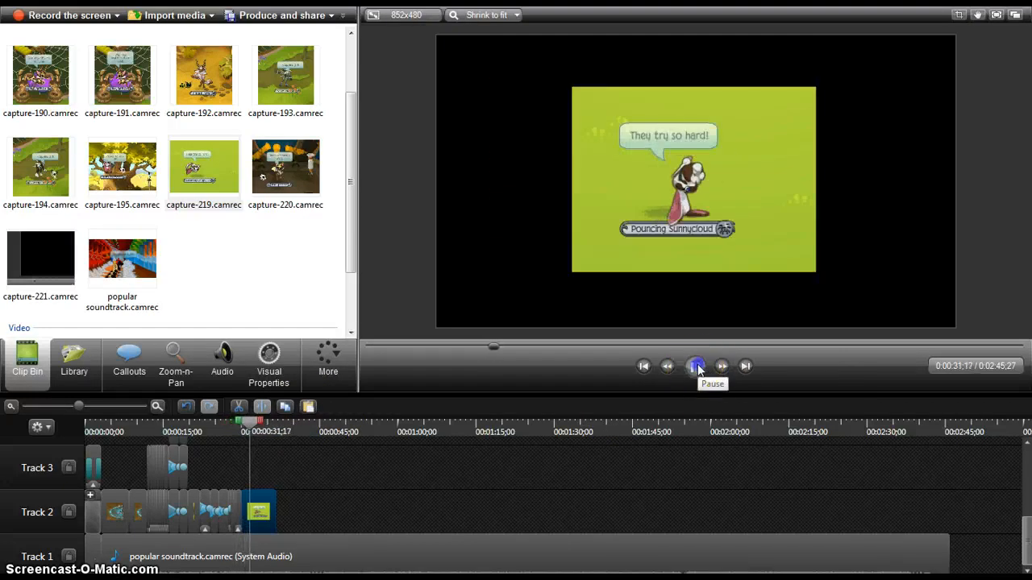
{"action": "left_click", "coordinate": [695, 366]}
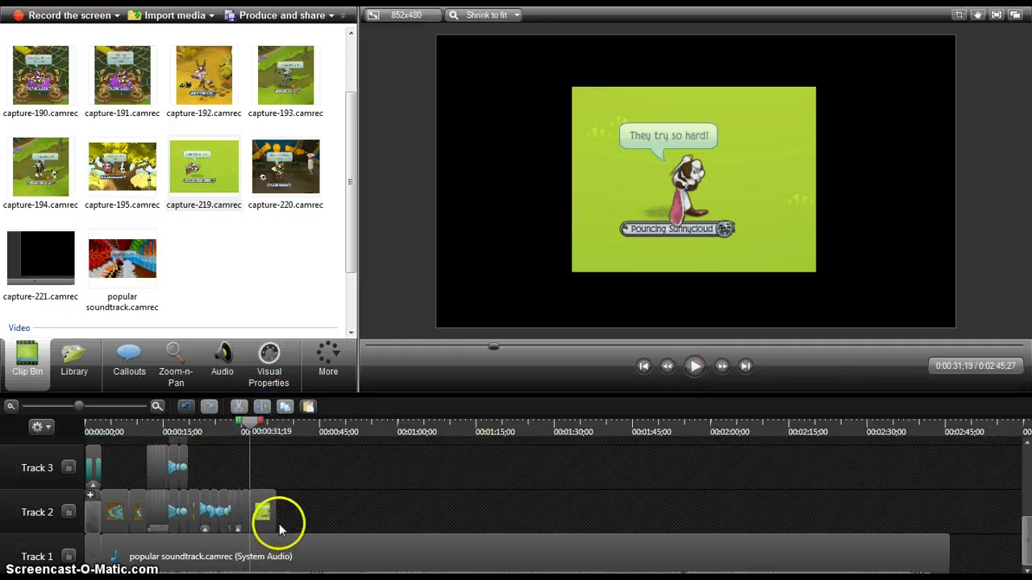
{"action": "mouse_move", "coordinate": [298, 516]}
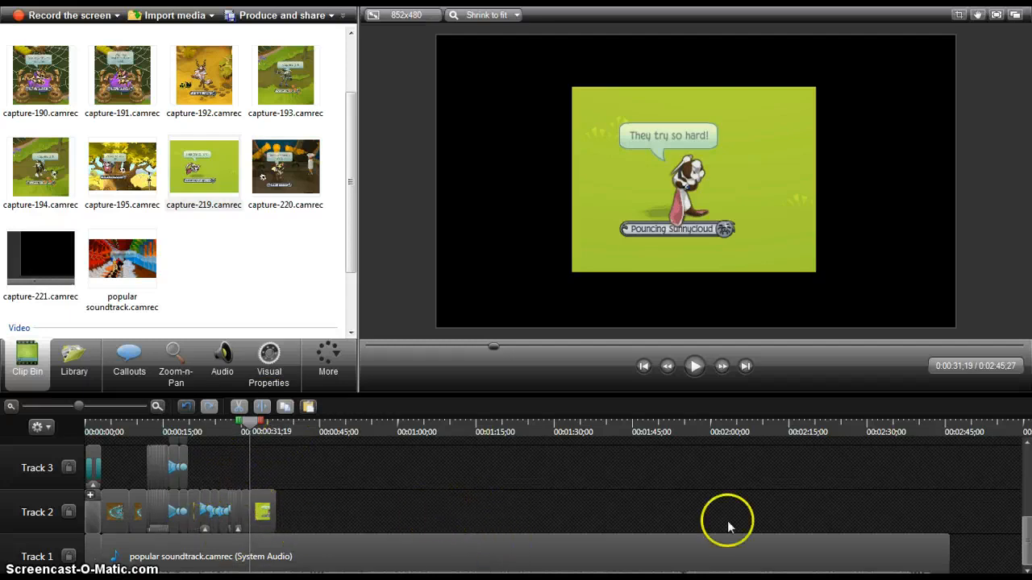
{"action": "mouse_move", "coordinate": [758, 225]}
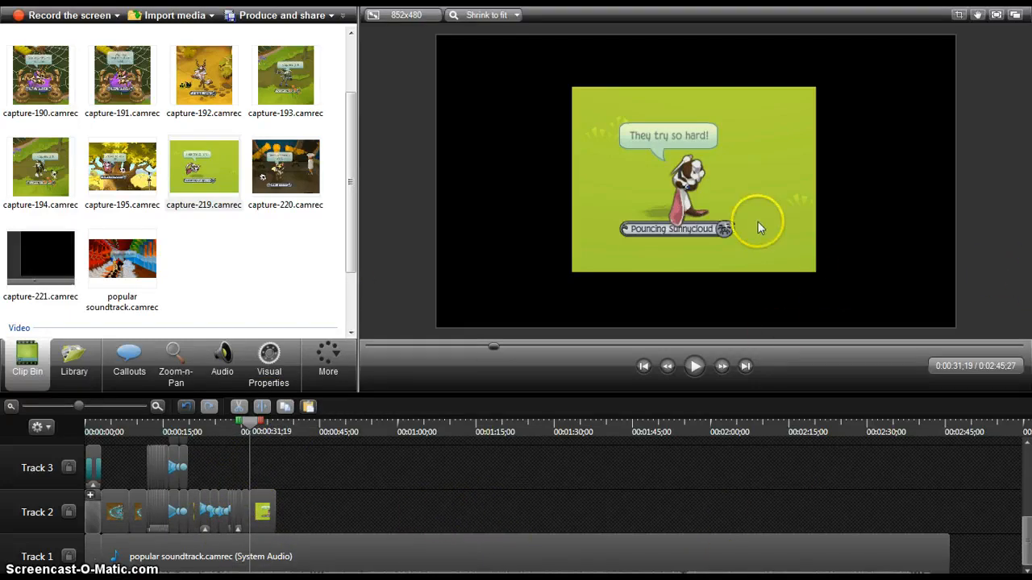
{"action": "mouse_move", "coordinate": [758, 228]}
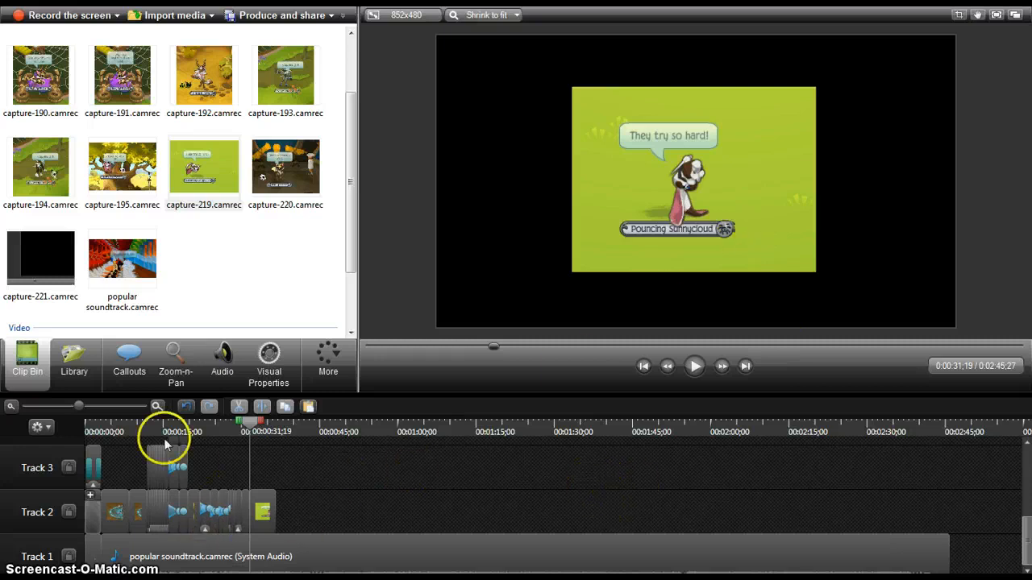
- Zoom the timeline in and replay, pausing on the green-screen clip around 31 seconds
{"action": "left_click_drag", "start_coordinate": [79, 405], "coordinate": [107, 417]}
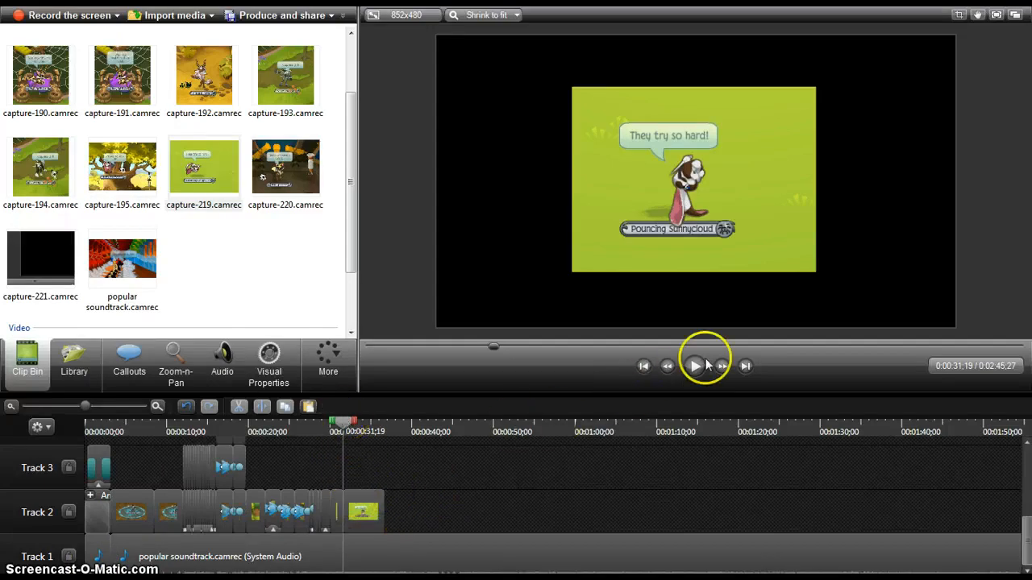
{"action": "left_click", "coordinate": [694, 366]}
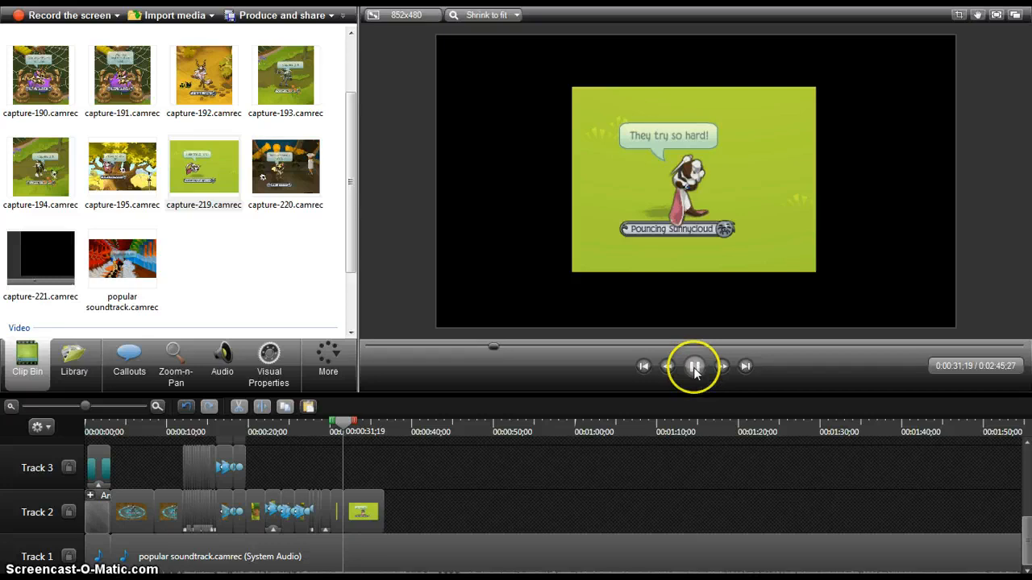
{"action": "left_click", "coordinate": [694, 366]}
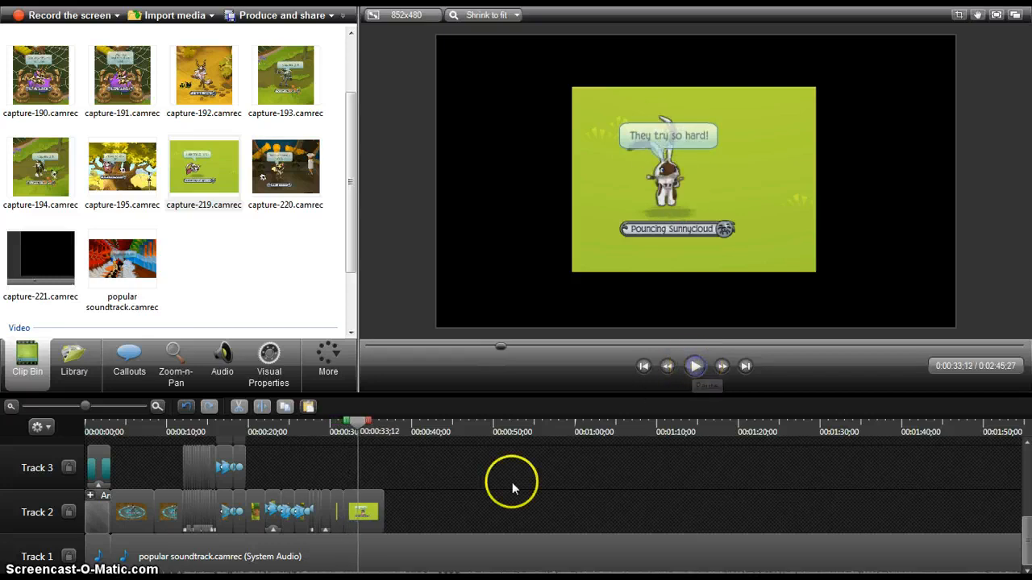
{"action": "left_click", "coordinate": [363, 511]}
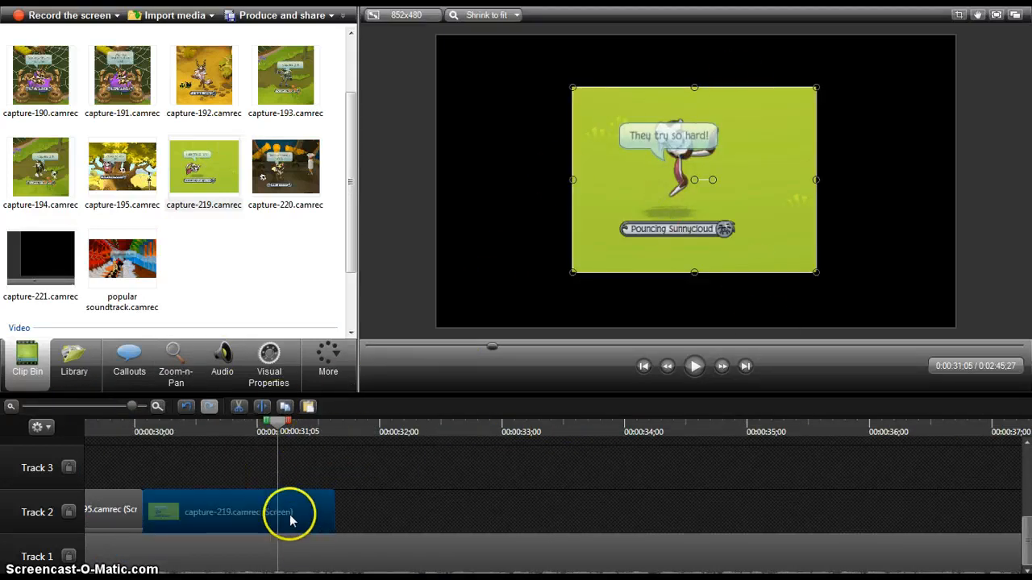
{"action": "mouse_move", "coordinate": [315, 294]}
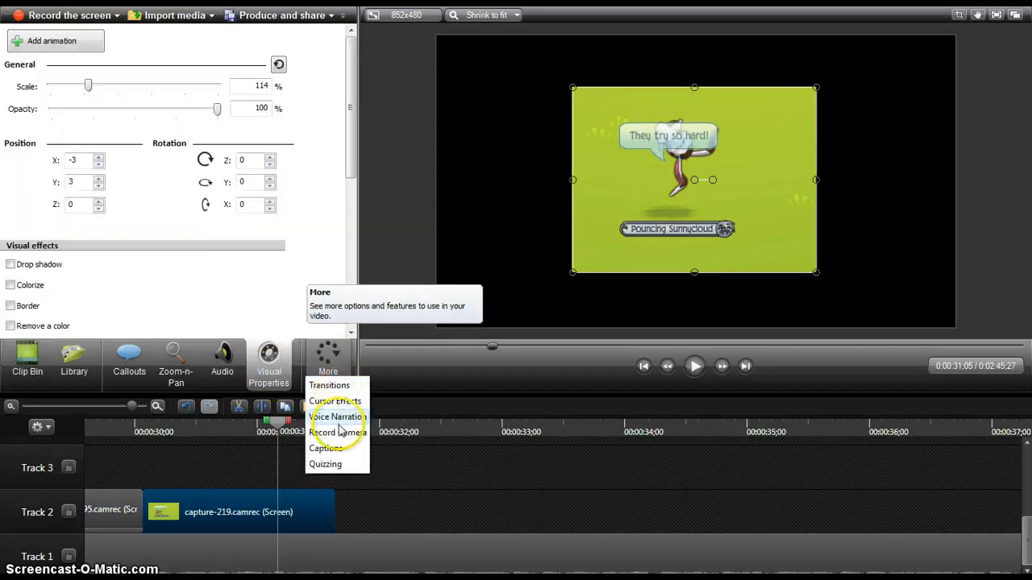
{"action": "mouse_move", "coordinate": [335, 401]}
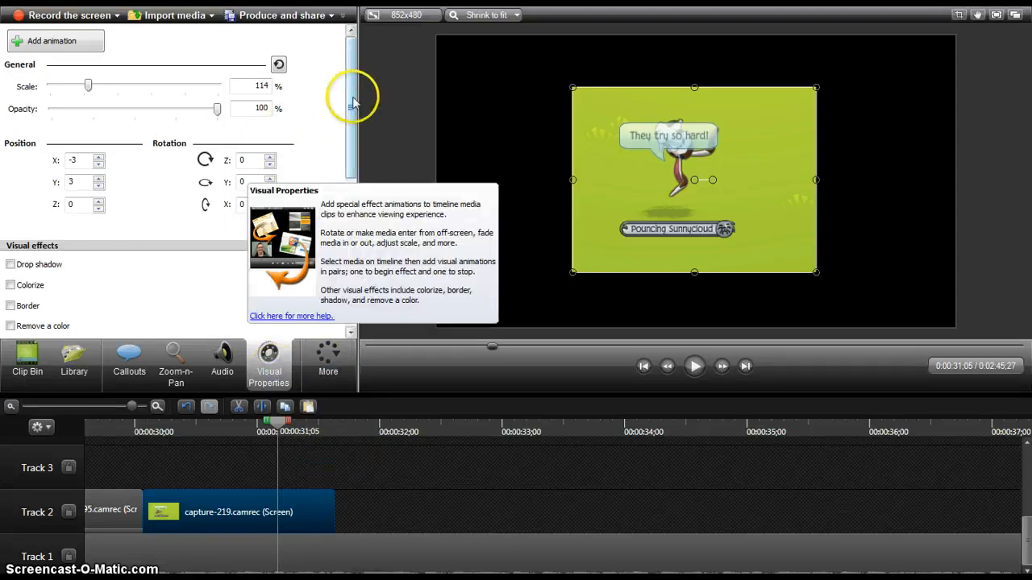
- Enable Remove a color and eyedrop the green background as the colour to remove
{"action": "scroll", "scroll_direction": "down", "scroll_amount": 3}
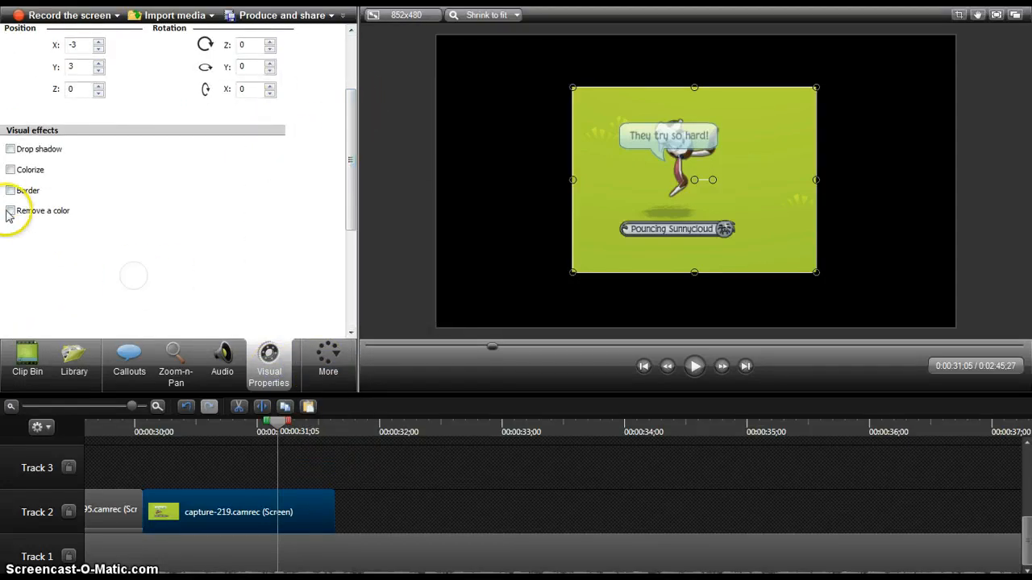
{"action": "left_click", "coordinate": [11, 211]}
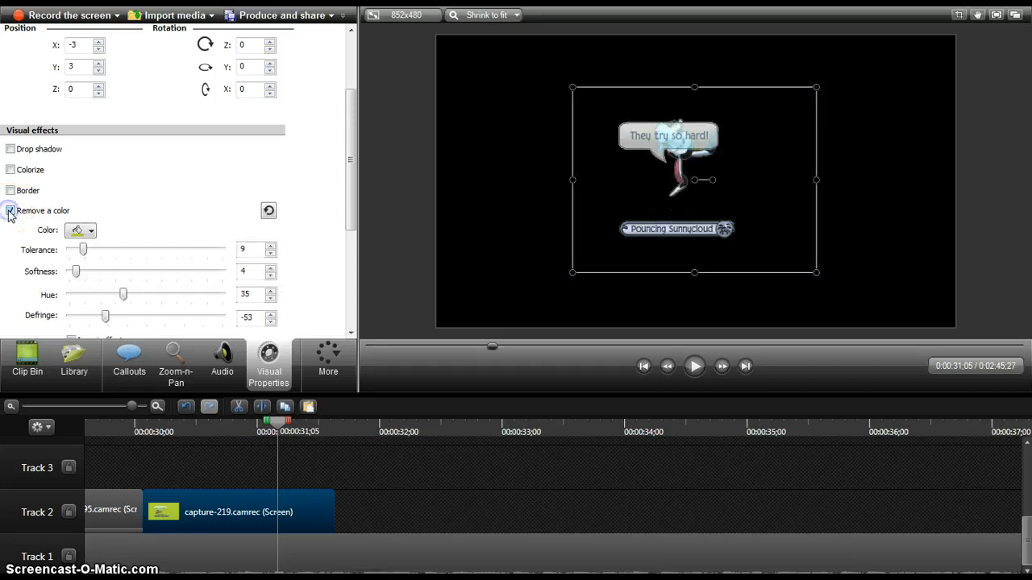
{"action": "left_click", "coordinate": [10, 210]}
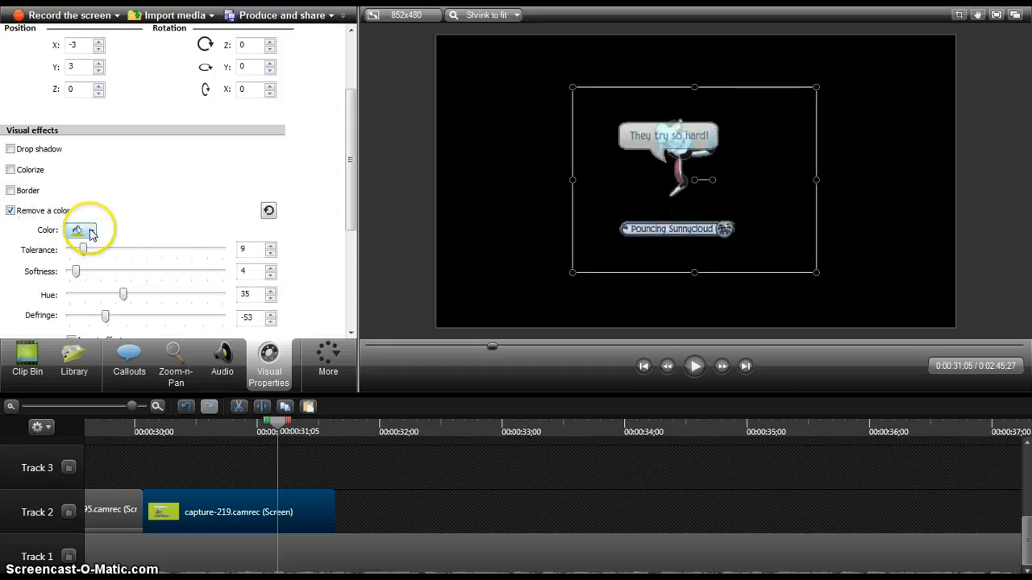
{"action": "left_click", "coordinate": [77, 231]}
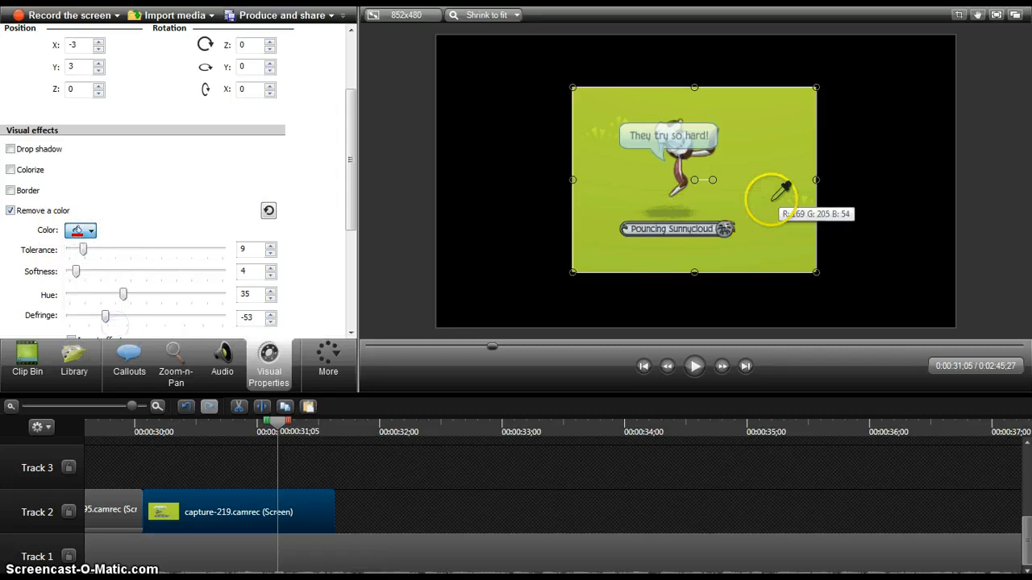
{"action": "left_click", "coordinate": [776, 194]}
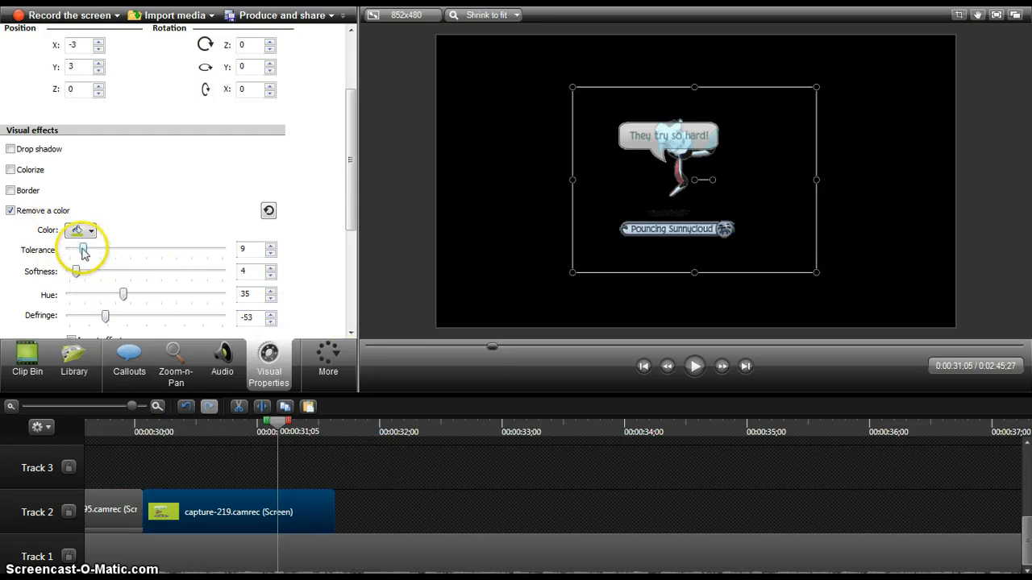
- Set the colour removal tolerance to 8 and softness to 4
{"action": "left_click_drag", "start_coordinate": [83, 249], "coordinate": [71, 249]}
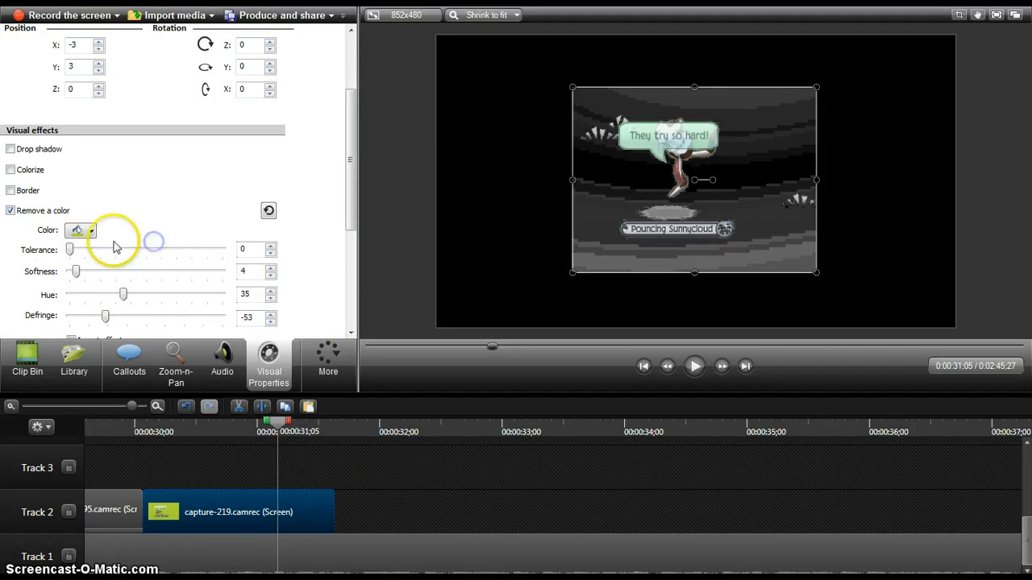
{"action": "left_click_drag", "start_coordinate": [71, 249], "coordinate": [90, 249]}
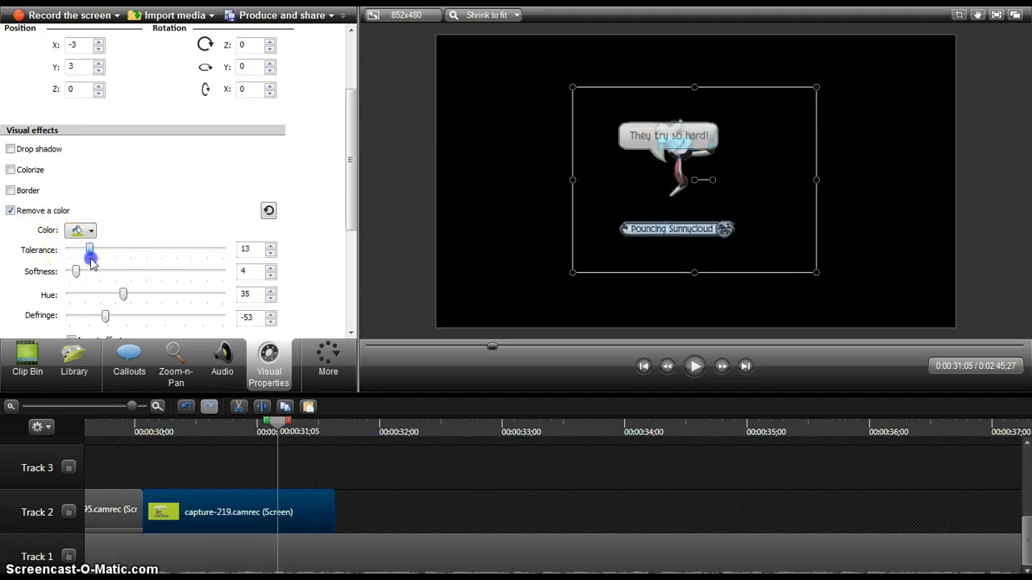
{"action": "left_click_drag", "start_coordinate": [89, 251], "coordinate": [84, 250]}
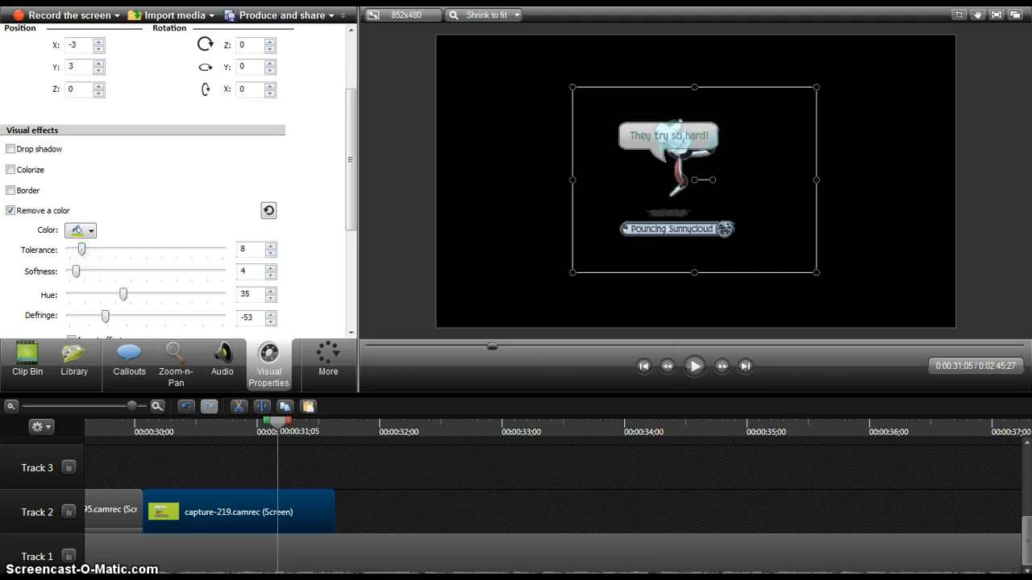
{"action": "left_click_drag", "start_coordinate": [76, 272], "coordinate": [69, 272]}
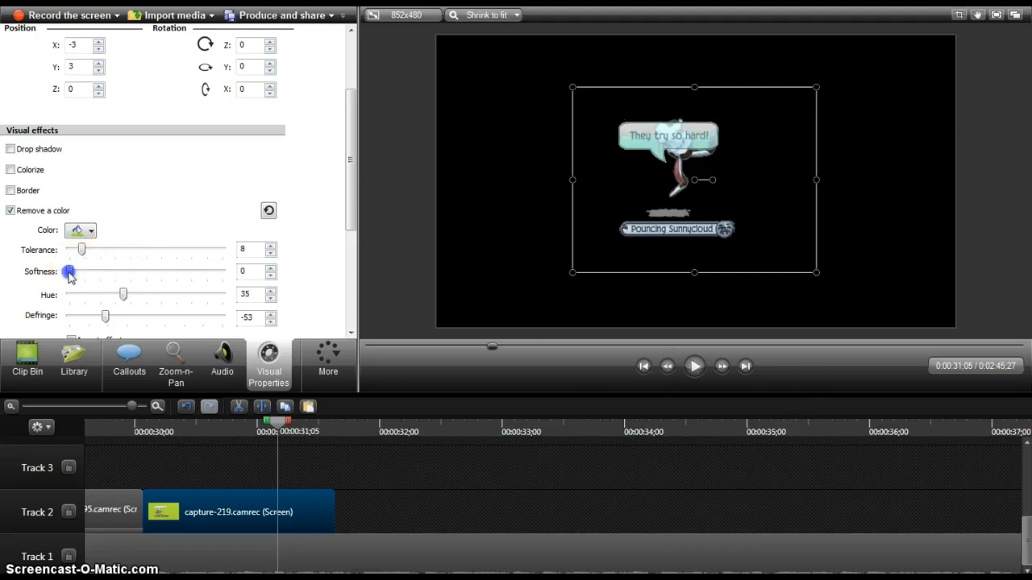
{"action": "left_click_drag", "start_coordinate": [69, 272], "coordinate": [98, 272]}
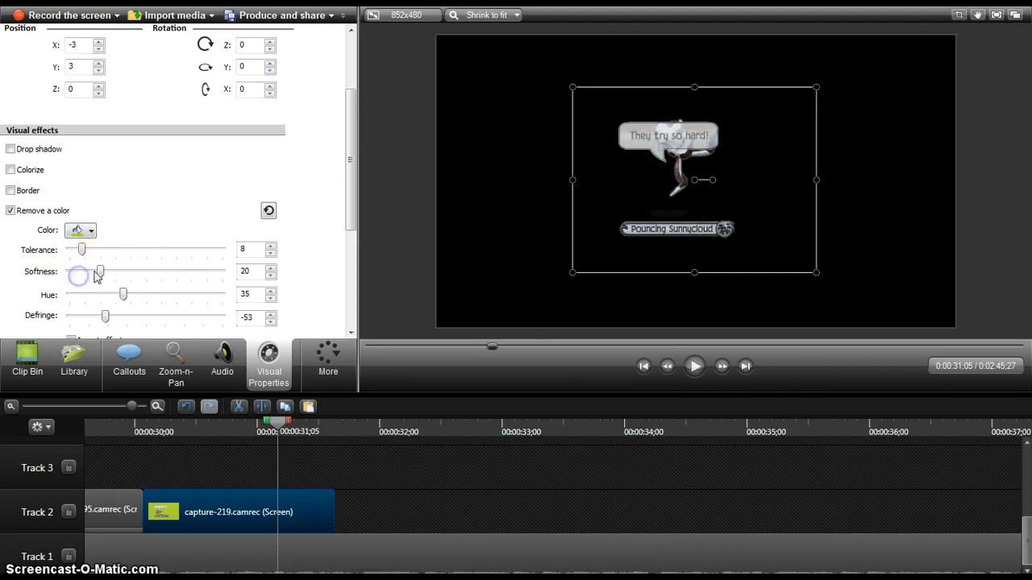
{"action": "left_click_drag", "start_coordinate": [100, 271], "coordinate": [75, 274]}
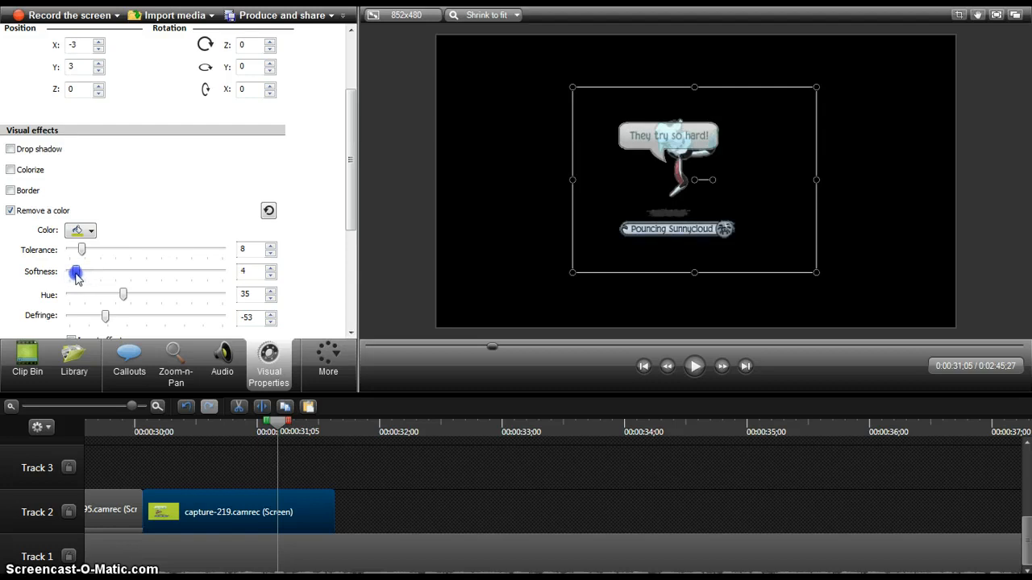
{"action": "mouse_move", "coordinate": [145, 318]}
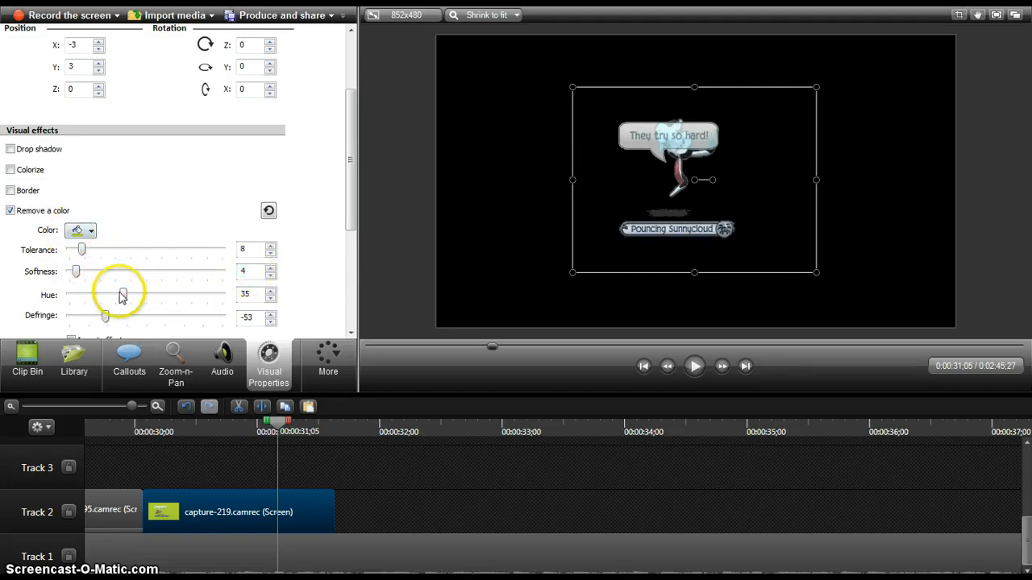
- Adjust hue to about 41 and defringe to 54
{"action": "left_click_drag", "start_coordinate": [123, 295], "coordinate": [158, 295]}
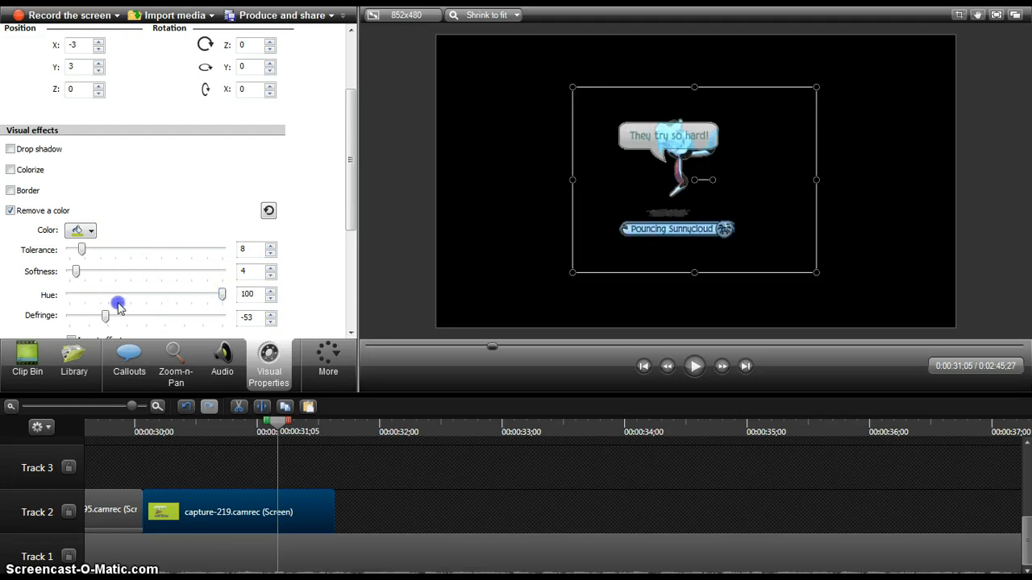
{"action": "left_click_drag", "start_coordinate": [118, 295], "coordinate": [142, 295]}
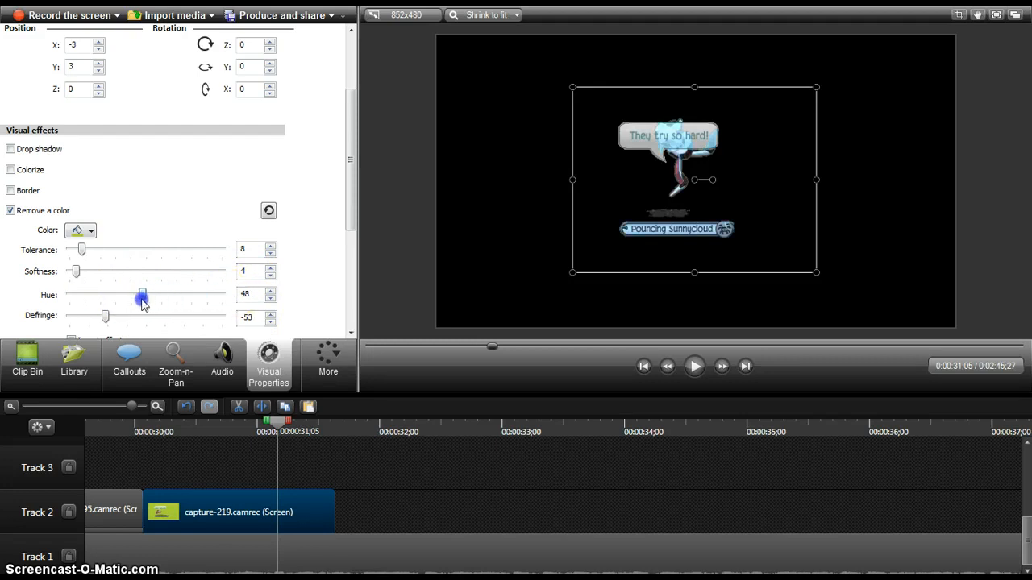
{"action": "left_click_drag", "start_coordinate": [142, 295], "coordinate": [131, 295]}
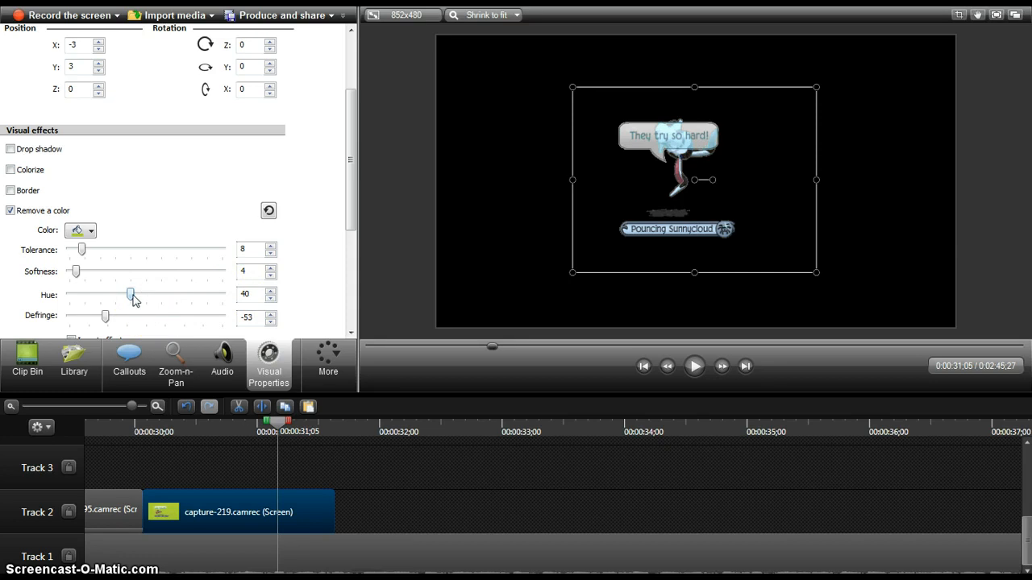
{"action": "left_click_drag", "start_coordinate": [105, 315], "coordinate": [80, 315]}
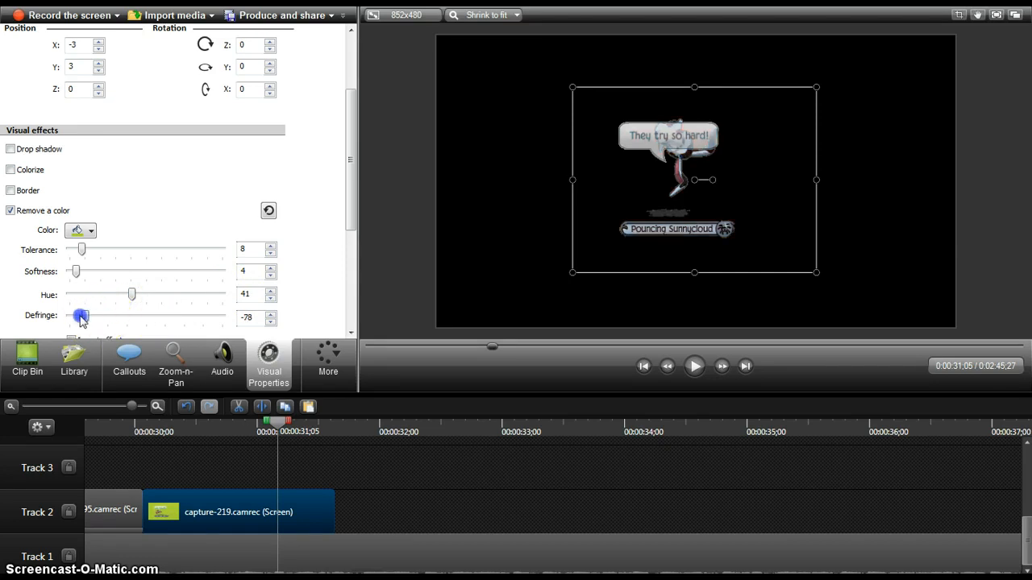
{"action": "left_click_drag", "start_coordinate": [80, 315], "coordinate": [222, 315]}
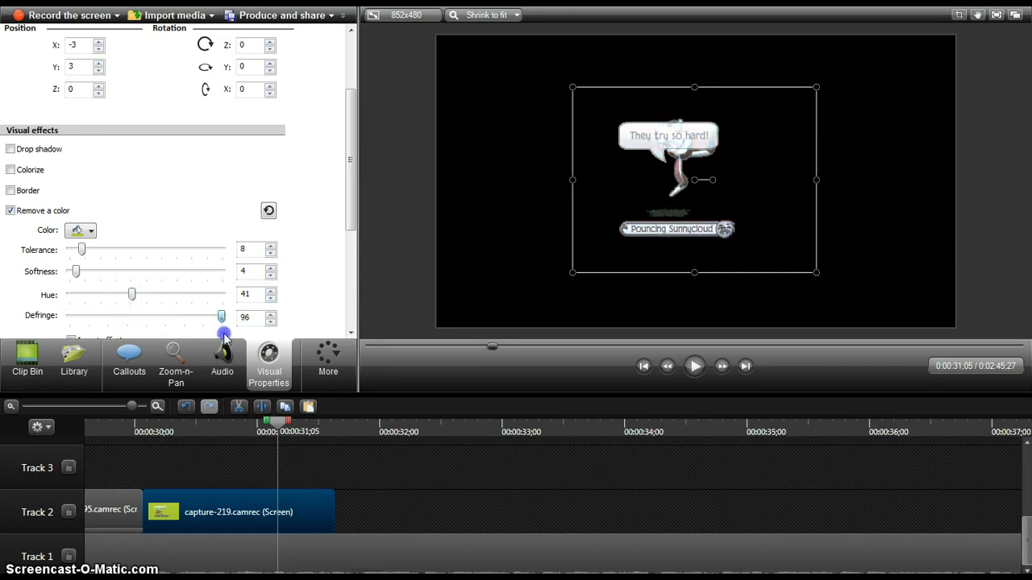
{"action": "left_click_drag", "start_coordinate": [222, 316], "coordinate": [212, 316]}
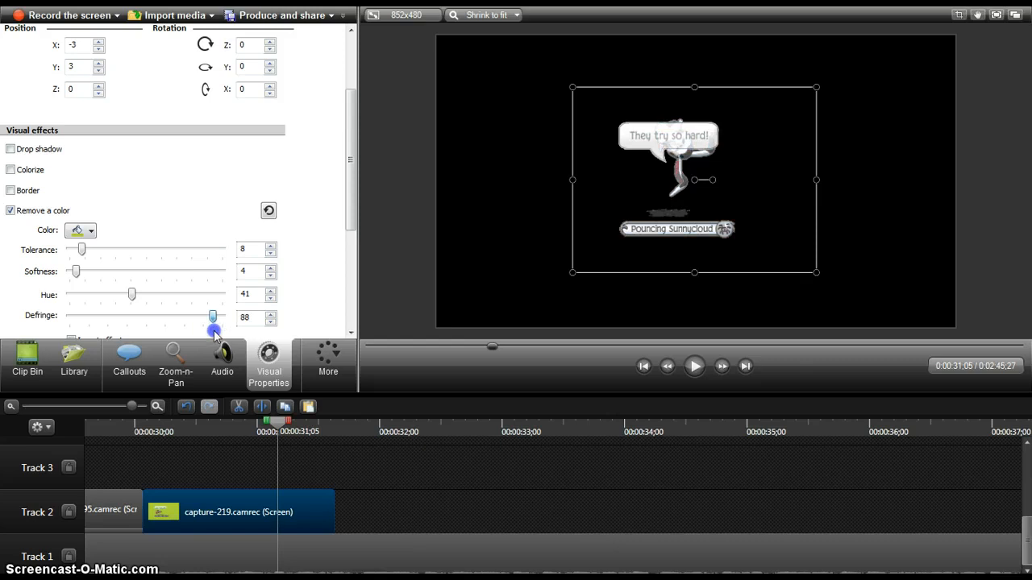
{"action": "left_click_drag", "start_coordinate": [212, 317], "coordinate": [202, 317]}
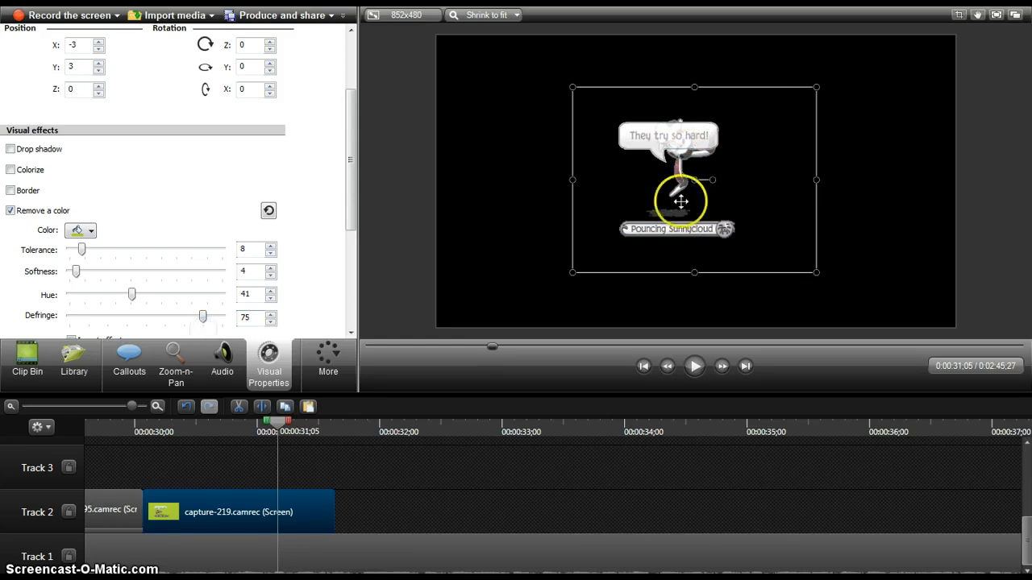
{"action": "left_click_drag", "start_coordinate": [202, 317], "coordinate": [192, 317]}
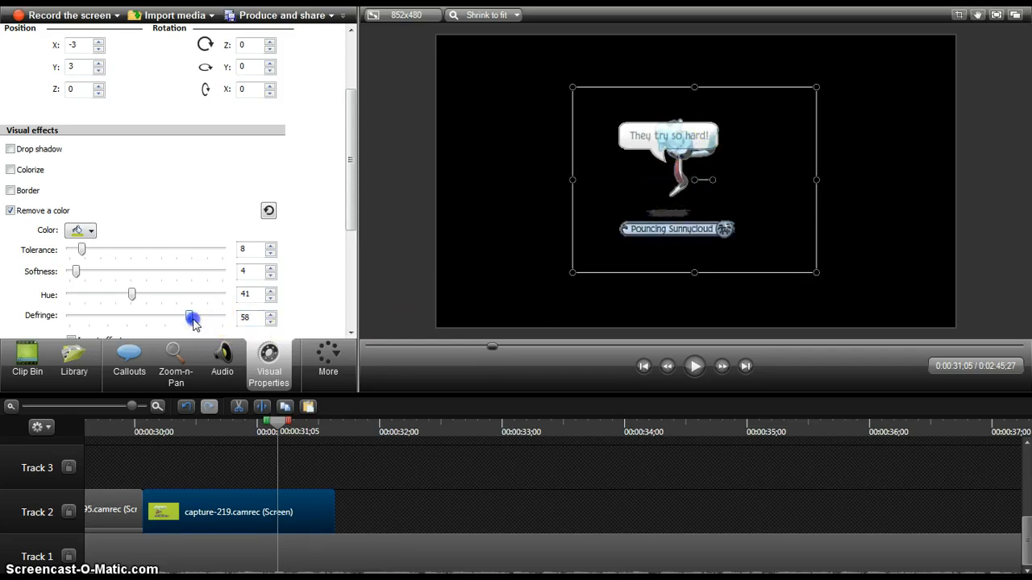
{"action": "left_click_drag", "start_coordinate": [191, 316], "coordinate": [188, 319]}
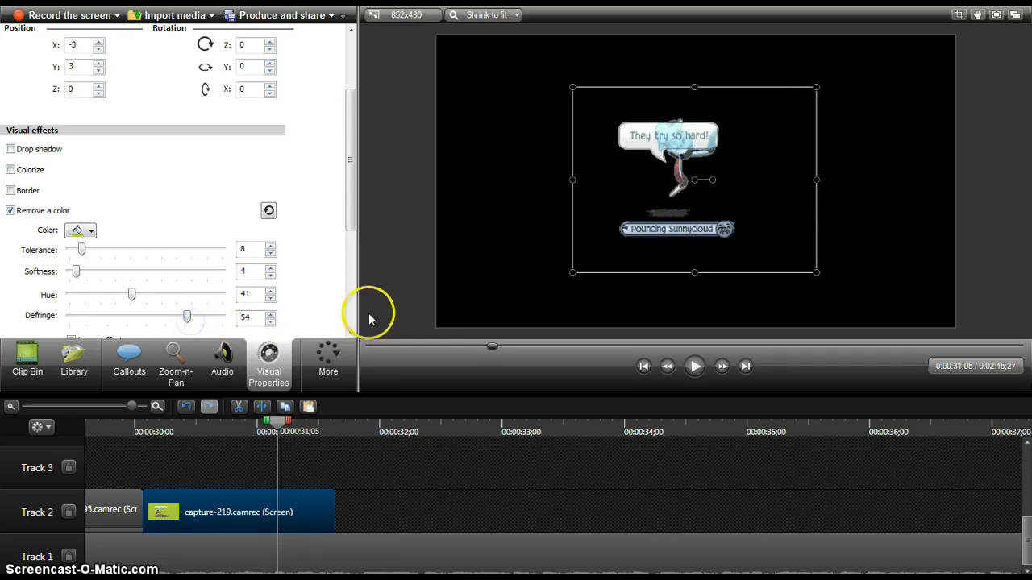
{"action": "left_click", "coordinate": [143, 452]}
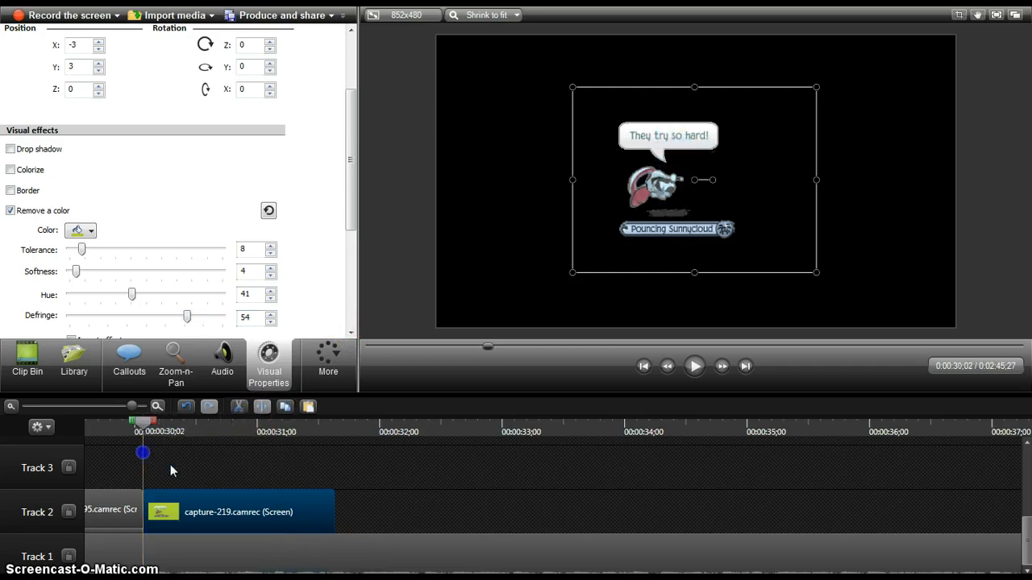
{"action": "left_click", "coordinate": [695, 366]}
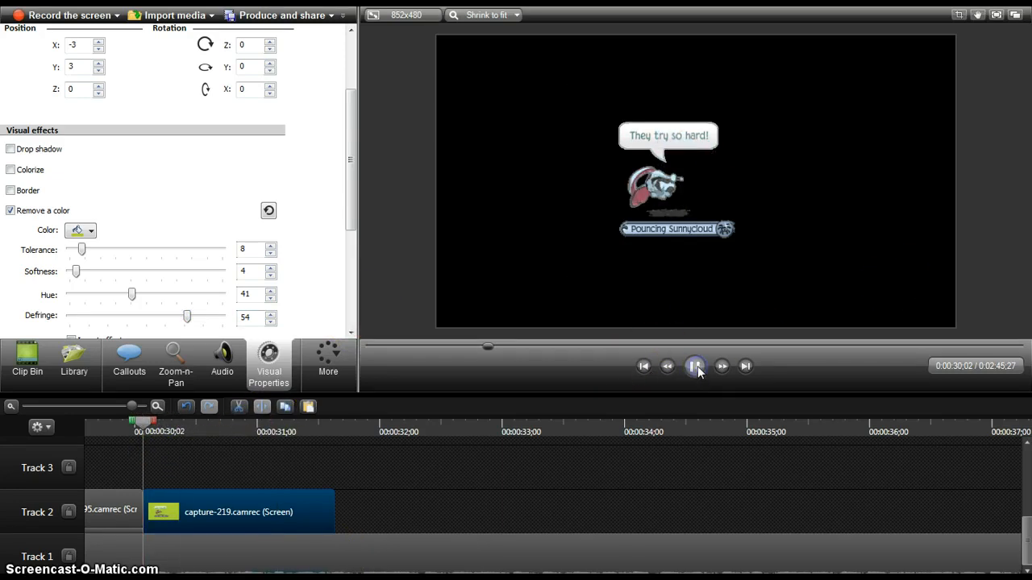
{"action": "left_click", "coordinate": [694, 366]}
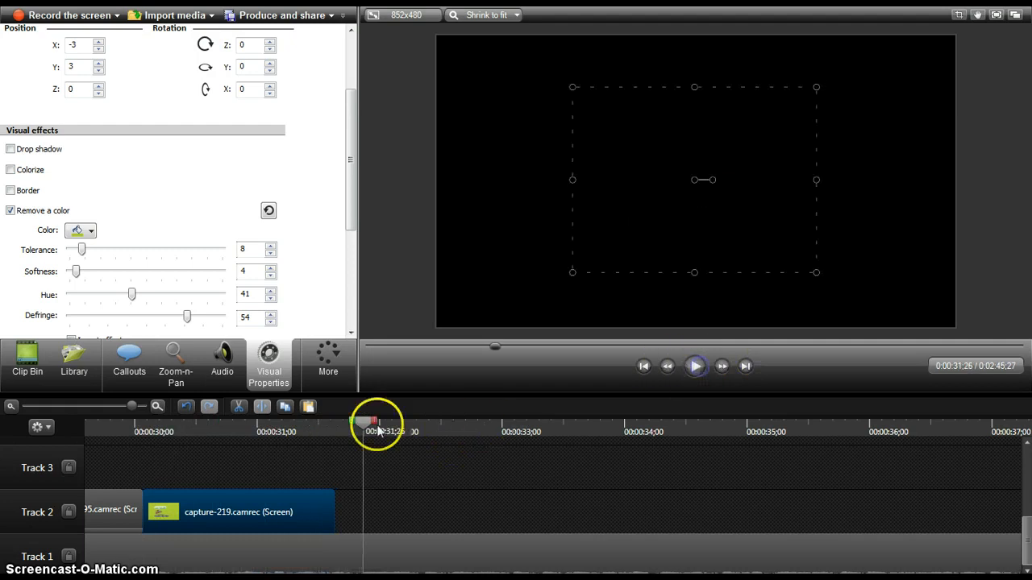
{"action": "left_click_drag", "start_coordinate": [370, 422], "coordinate": [208, 421]}
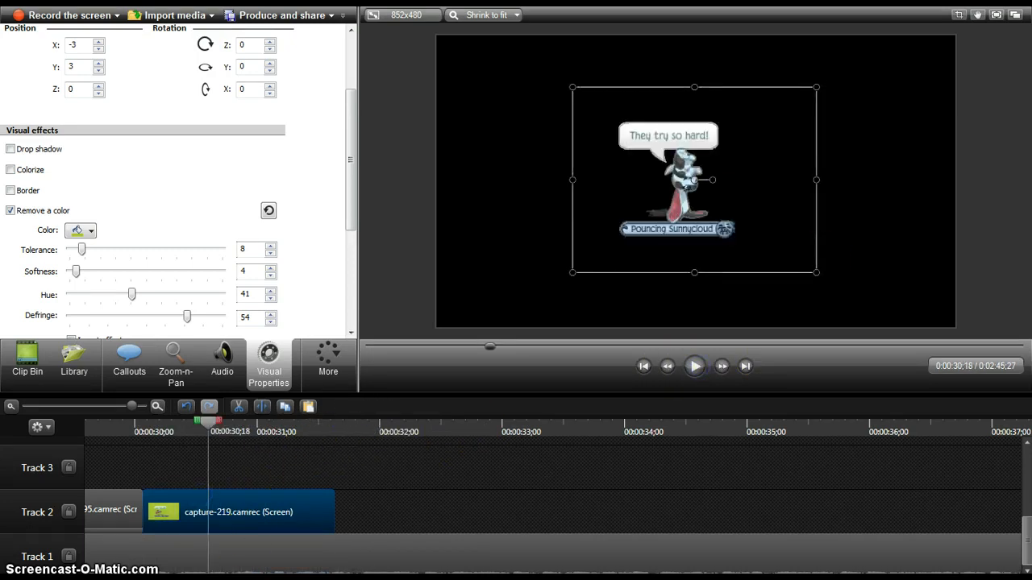
- Turn on Colorize and invert the colour removal effect
{"action": "left_click", "coordinate": [11, 170]}
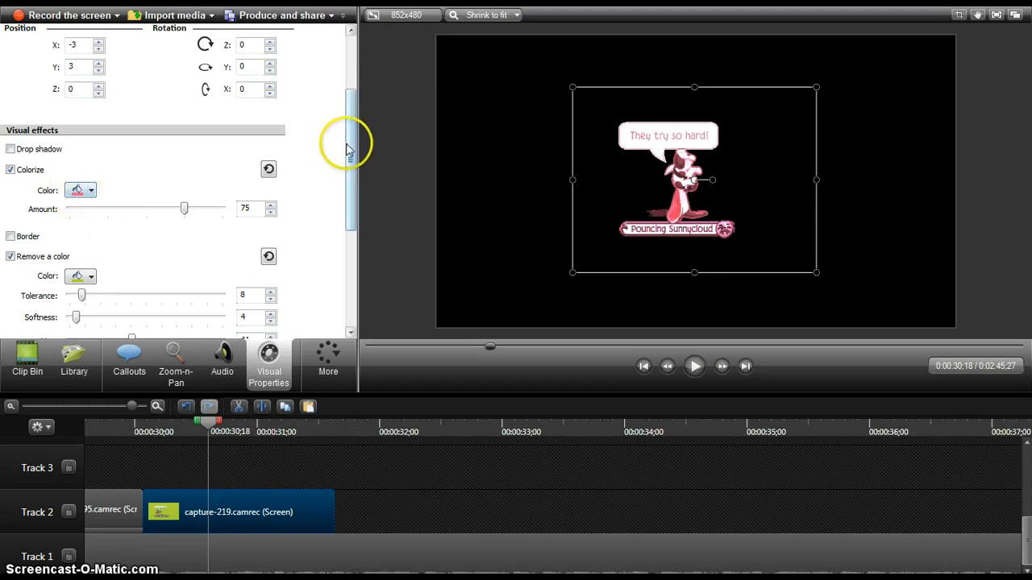
{"action": "scroll", "scroll_direction": "down", "scroll_amount": 3}
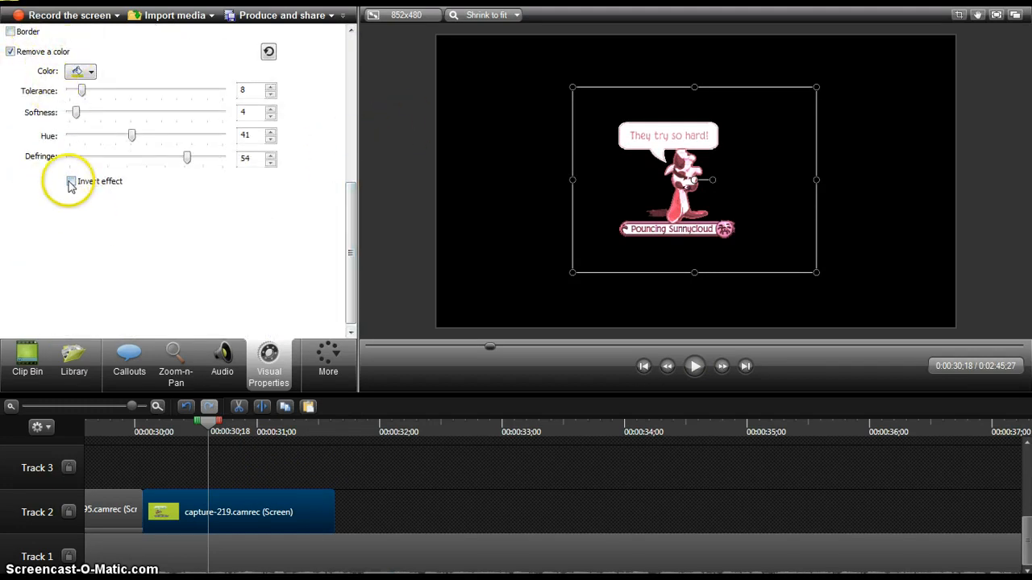
{"action": "left_click", "coordinate": [71, 180]}
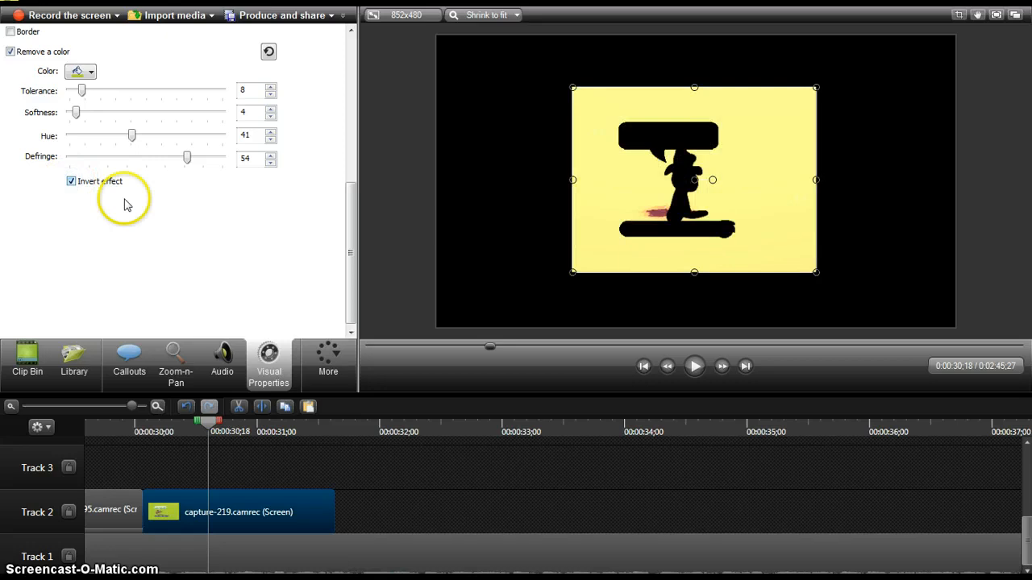
{"action": "mouse_move", "coordinate": [391, 152]}
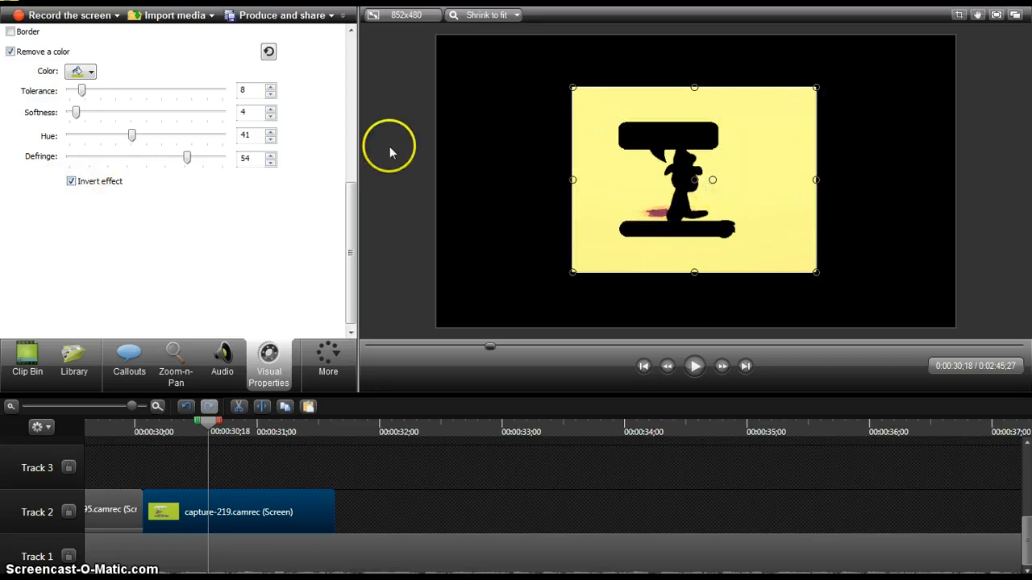
- Try pale, yellow and bright green Colorize tints on the clip
{"action": "scroll", "scroll_direction": "up", "scroll_amount": 3}
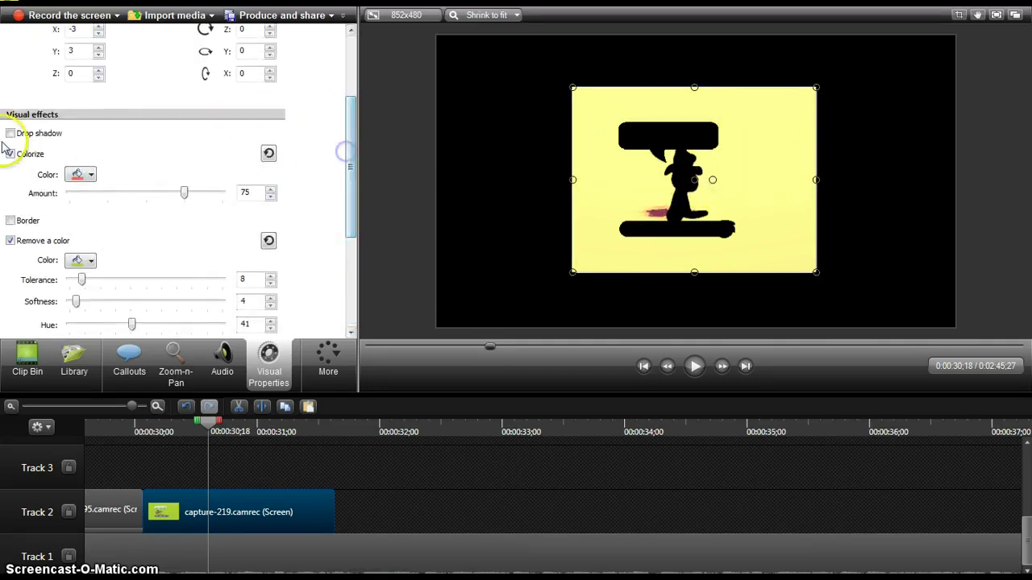
{"action": "left_click", "coordinate": [91, 174]}
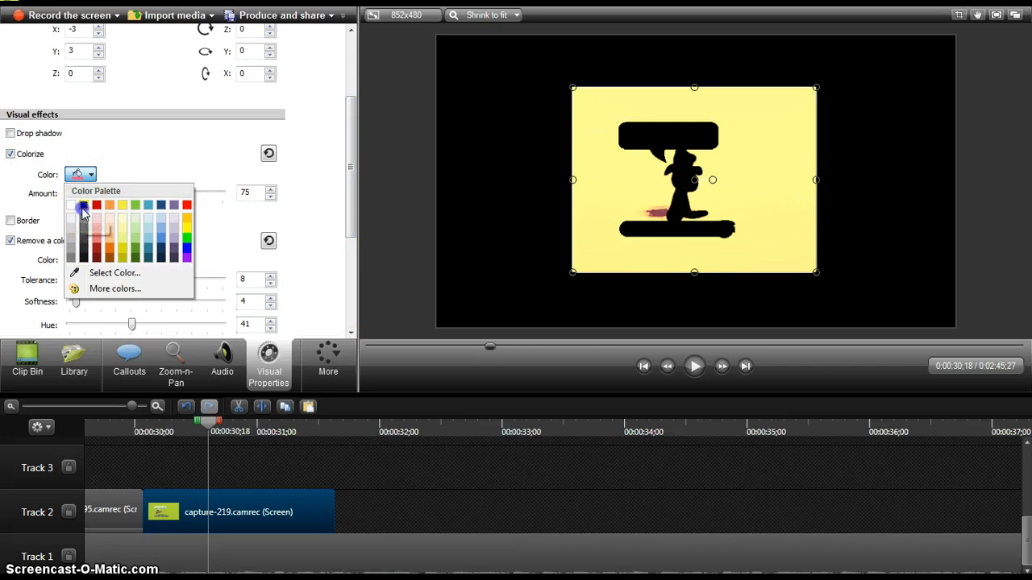
{"action": "left_click", "coordinate": [122, 205]}
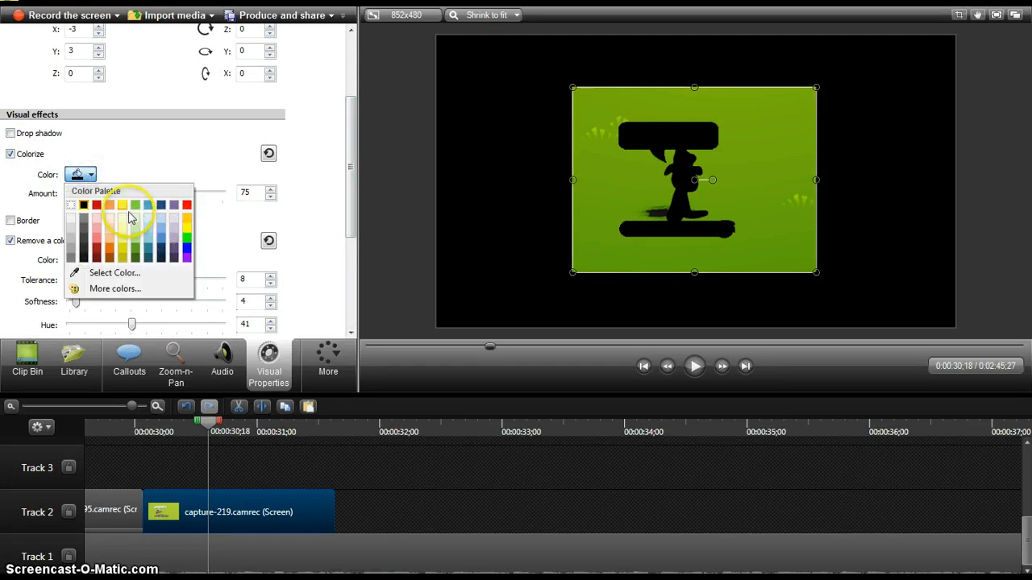
{"action": "left_click", "coordinate": [121, 204]}
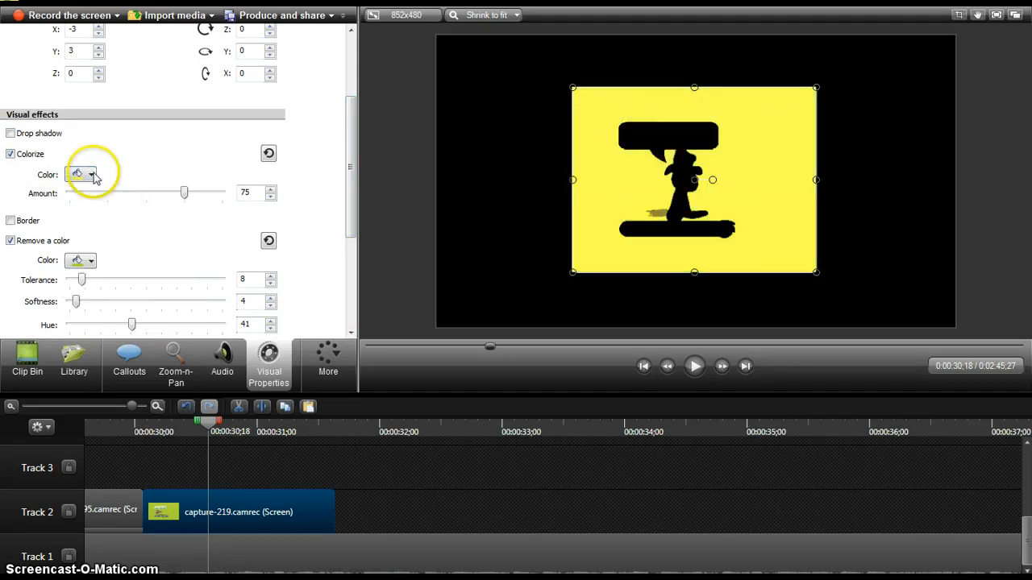
{"action": "left_click", "coordinate": [76, 174]}
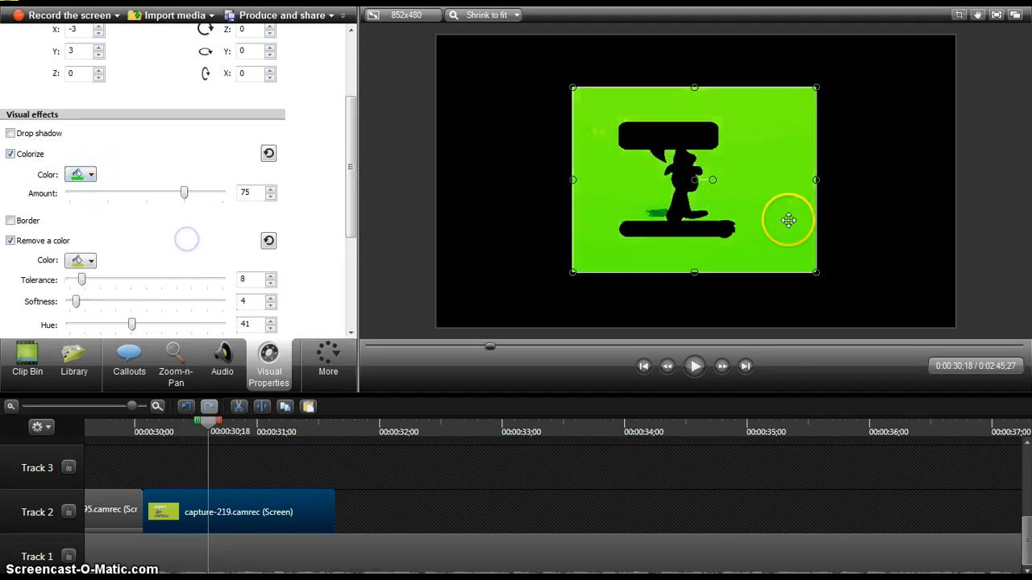
{"action": "mouse_move", "coordinate": [871, 89]}
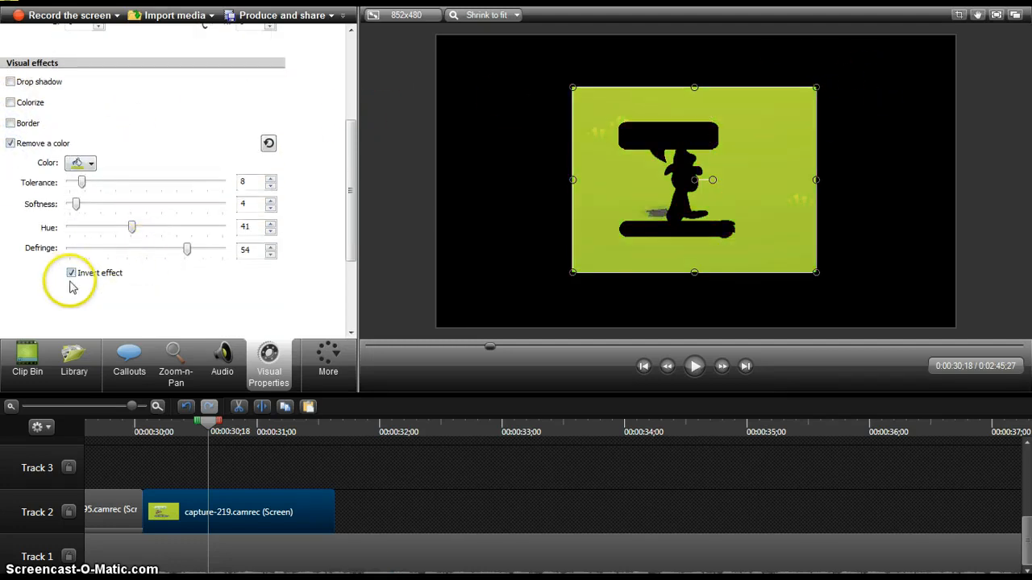
- Turn off the inverted colour removal and bring up the callout shapes
{"action": "left_click", "coordinate": [71, 273]}
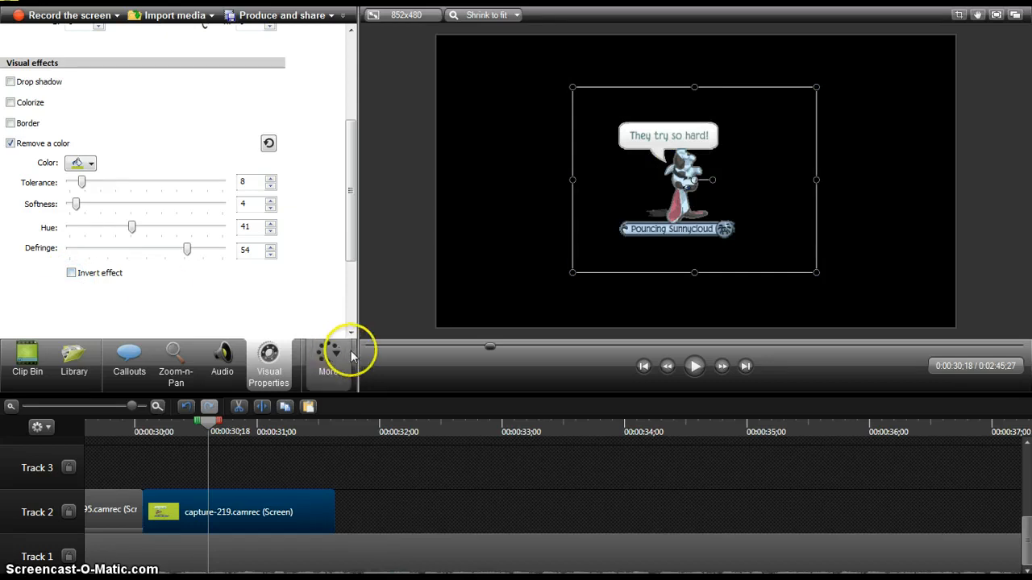
{"action": "mouse_move", "coordinate": [222, 367]}
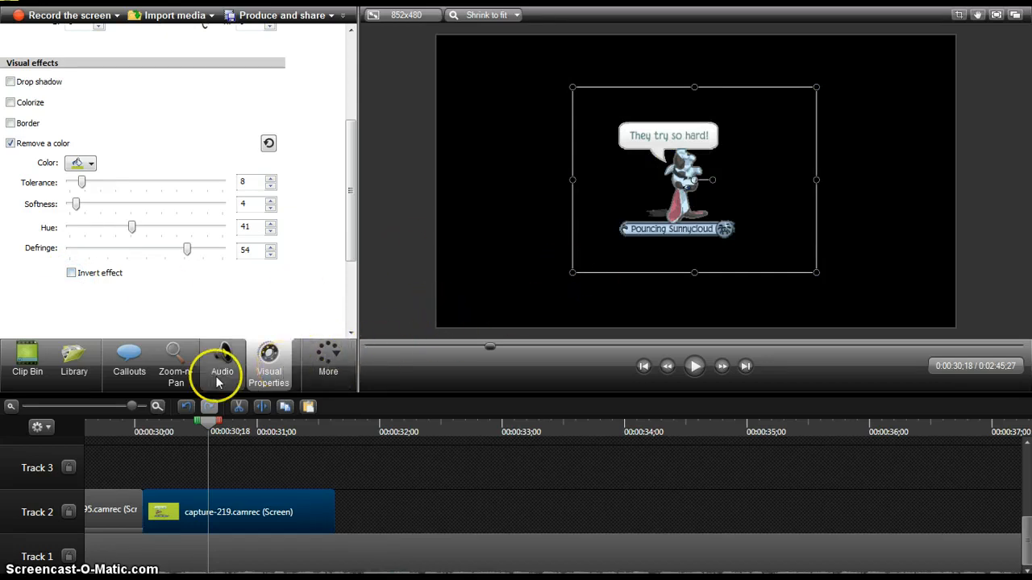
{"action": "mouse_move", "coordinate": [201, 455]}
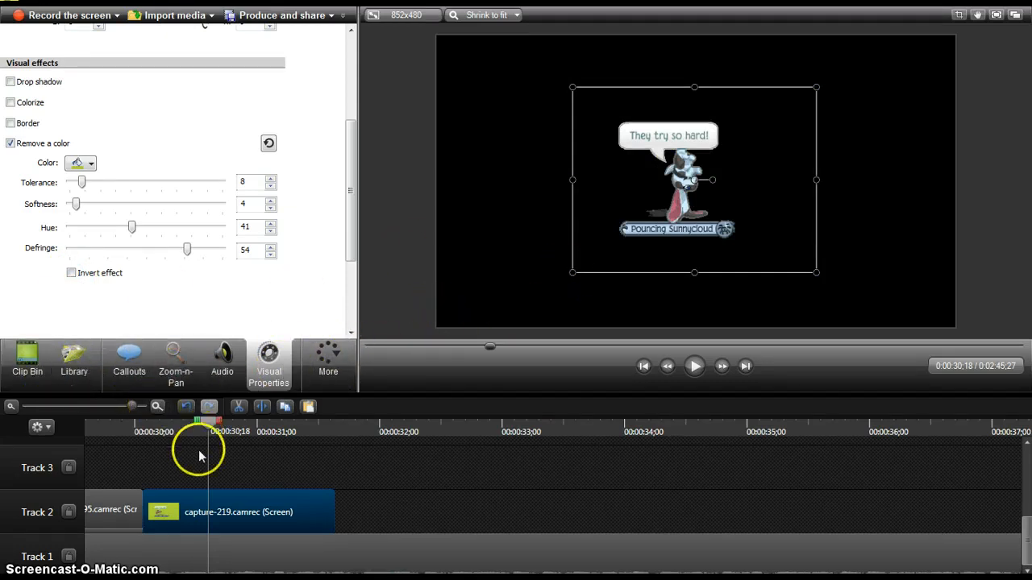
{"action": "left_click", "coordinate": [129, 359]}
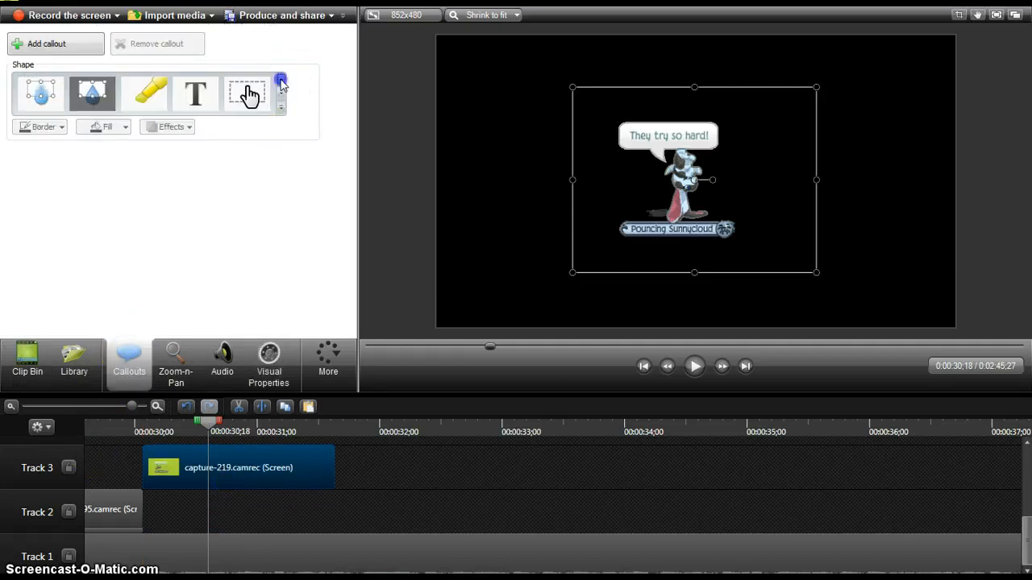
- Add a yellow Octagon 20 callout on the track beneath capture-219
{"action": "left_click", "coordinate": [280, 78]}
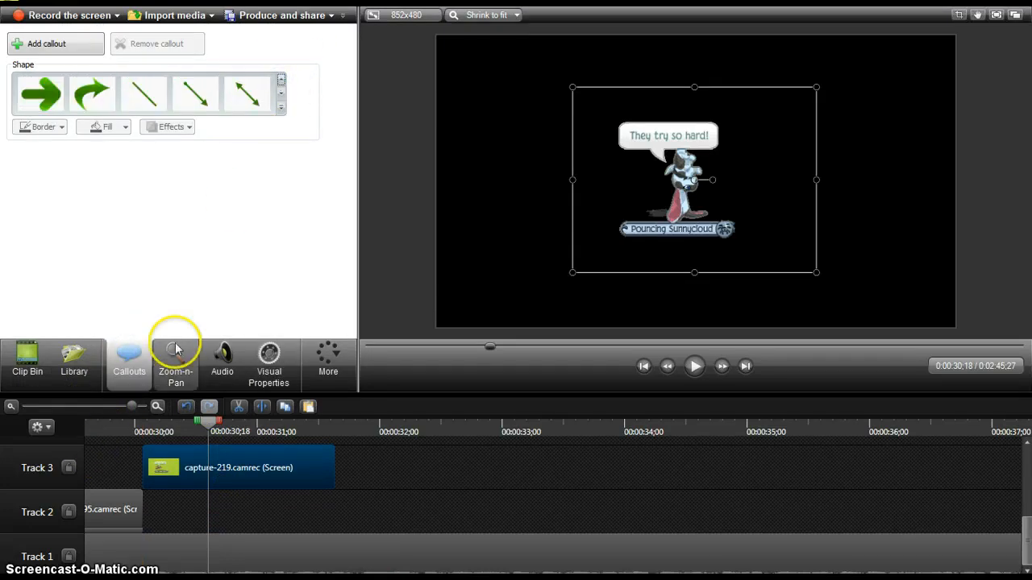
{"action": "left_click", "coordinate": [280, 83]}
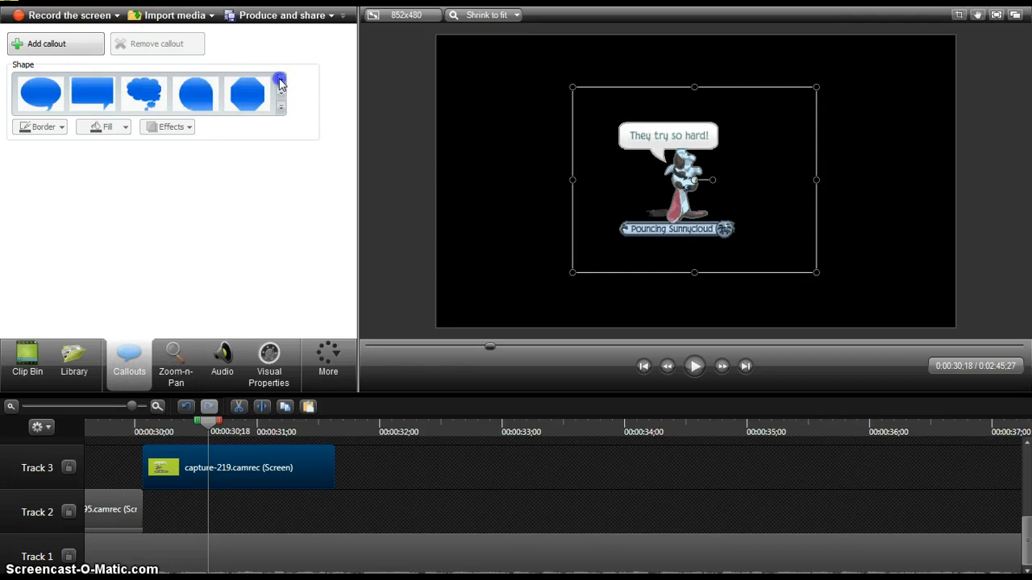
{"action": "left_click", "coordinate": [247, 92]}
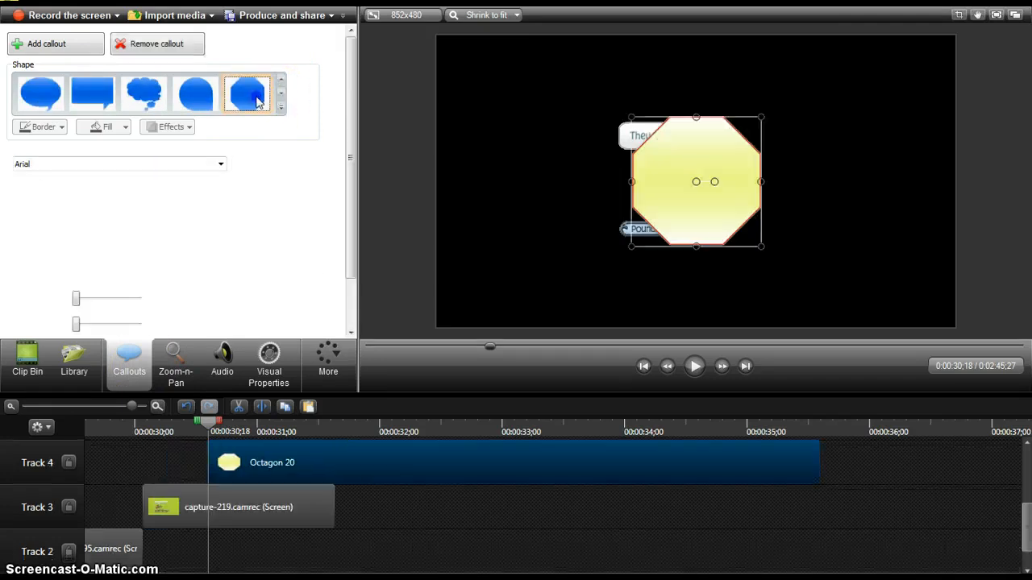
{"action": "left_click", "coordinate": [247, 93]}
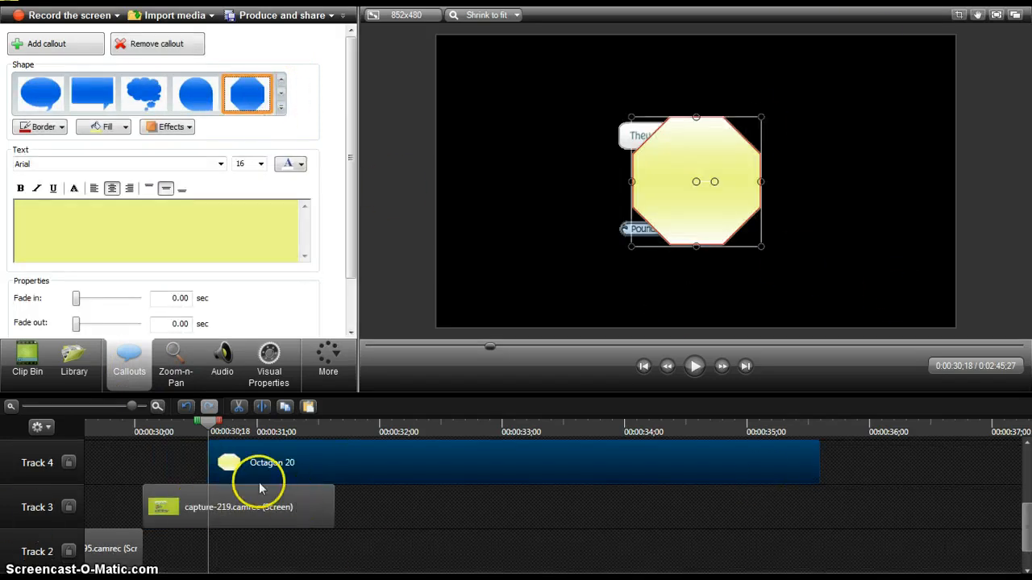
{"action": "left_click_drag", "start_coordinate": [272, 462], "coordinate": [207, 552]}
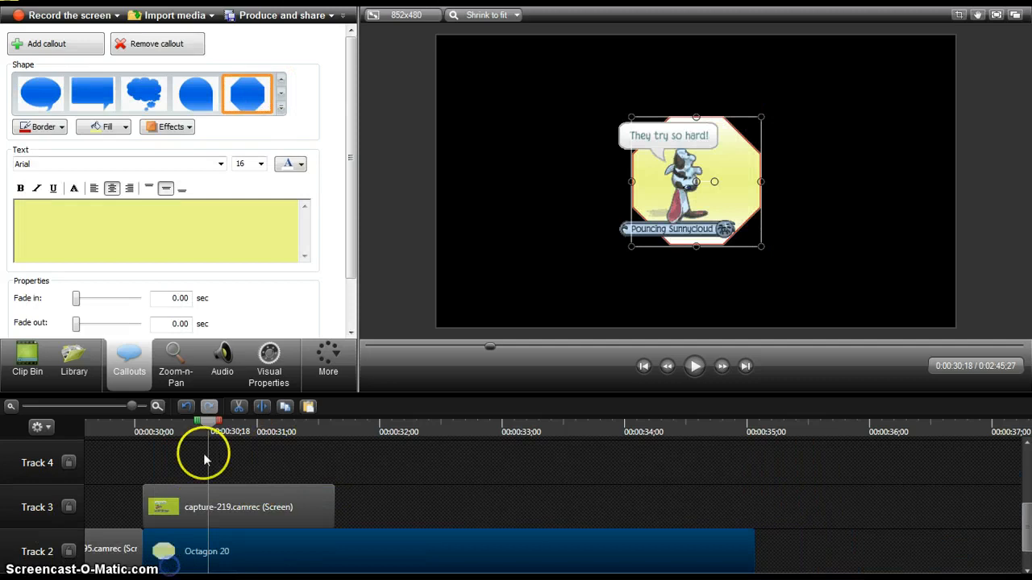
{"action": "left_click", "coordinate": [170, 127]}
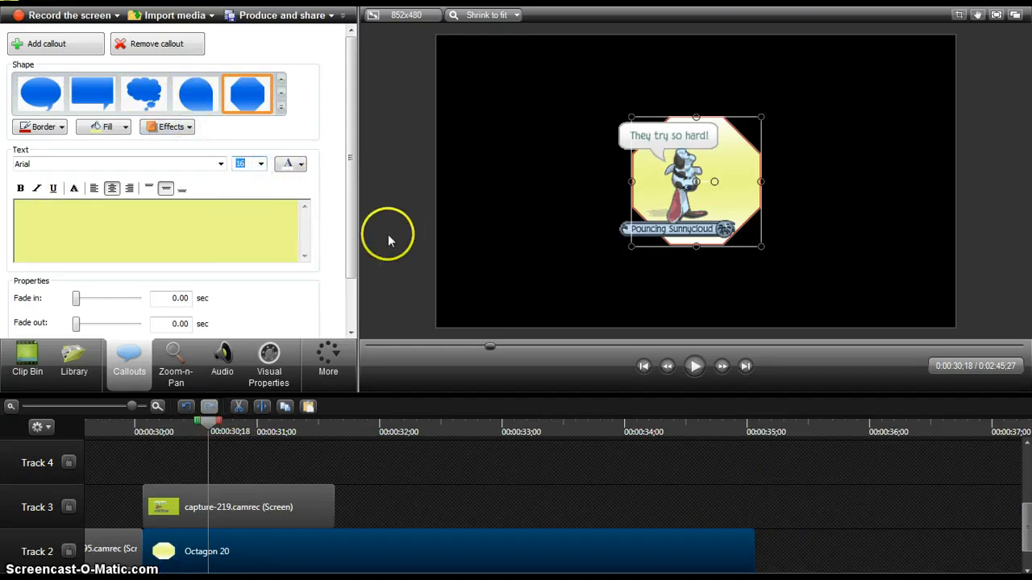
{"action": "mouse_move", "coordinate": [125, 175]}
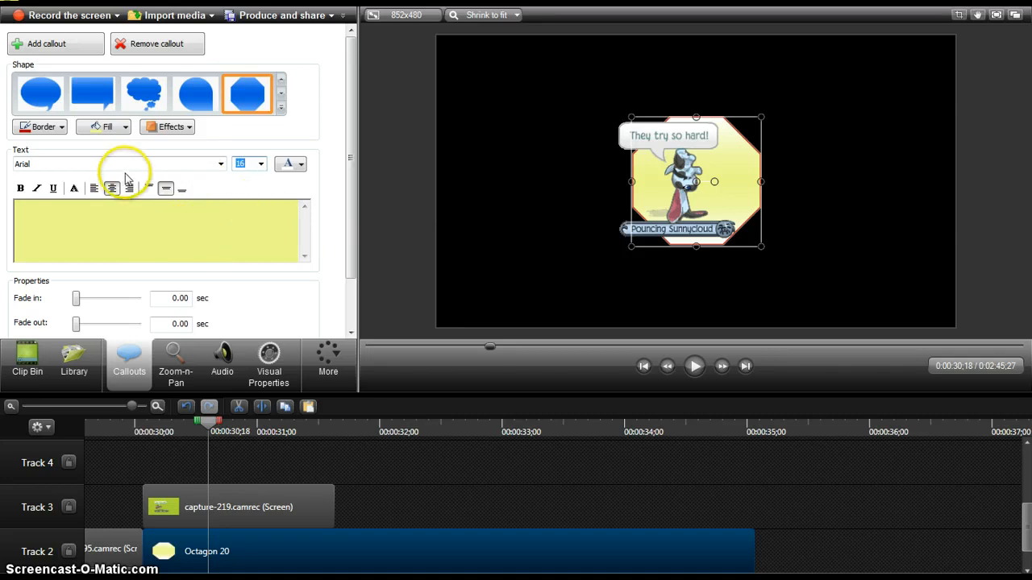
{"action": "mouse_move", "coordinate": [228, 396]}
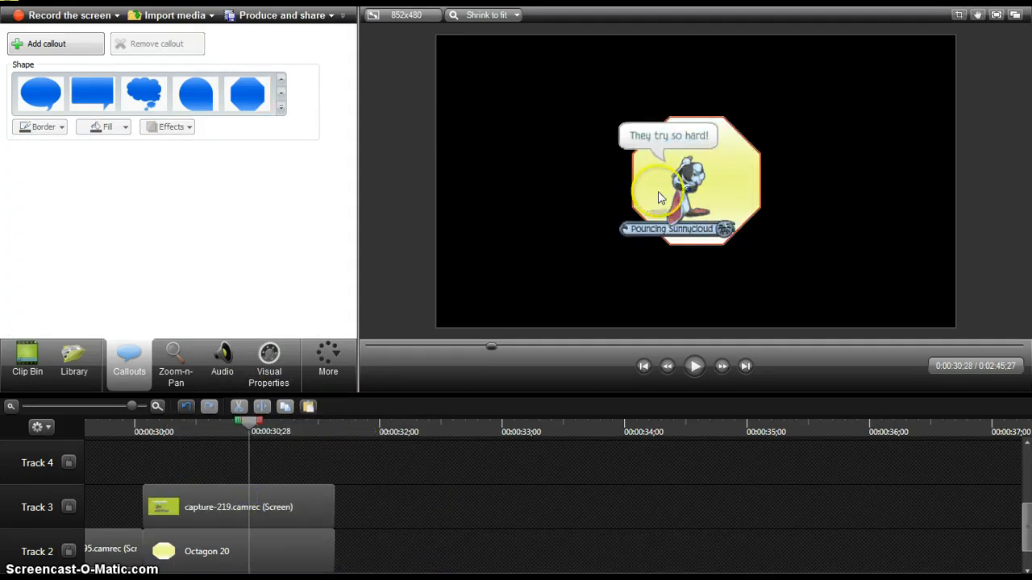
- Add the Jeweled Ceiling theme video from the Library onto Track 2 as background
{"action": "left_click", "coordinate": [74, 363]}
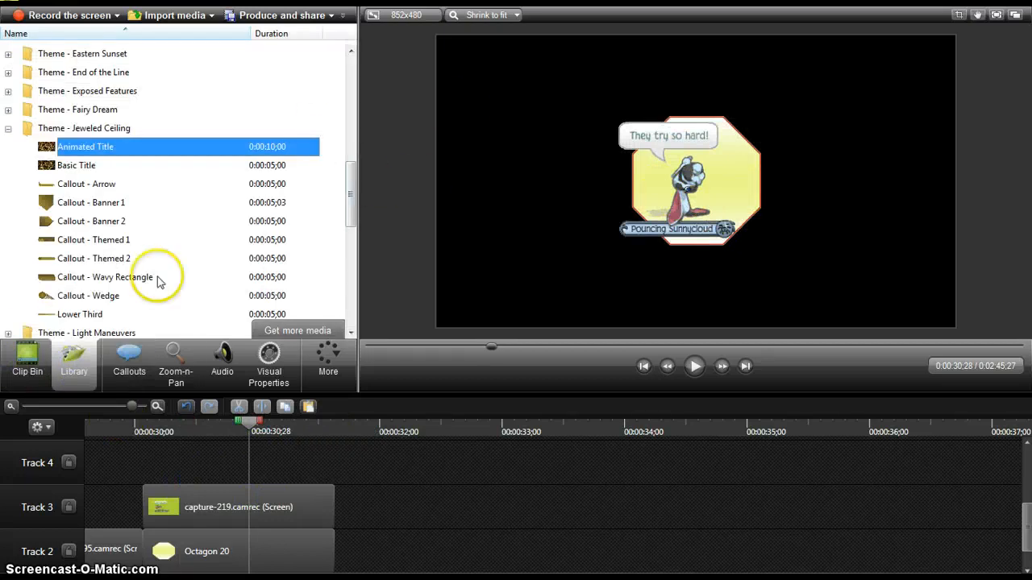
{"action": "left_click", "coordinate": [27, 363]}
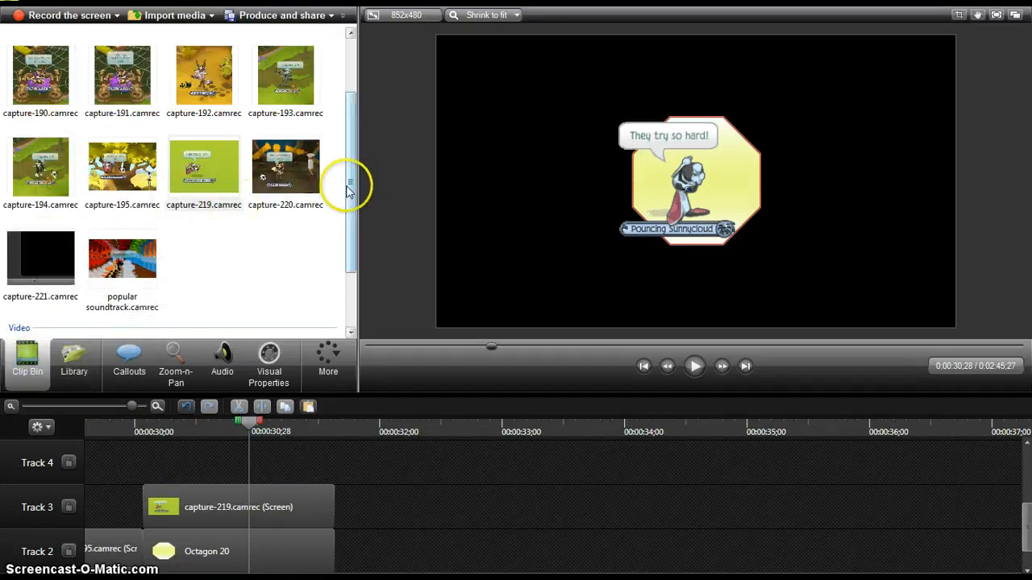
{"action": "scroll", "scroll_direction": "down", "scroll_amount": 3}
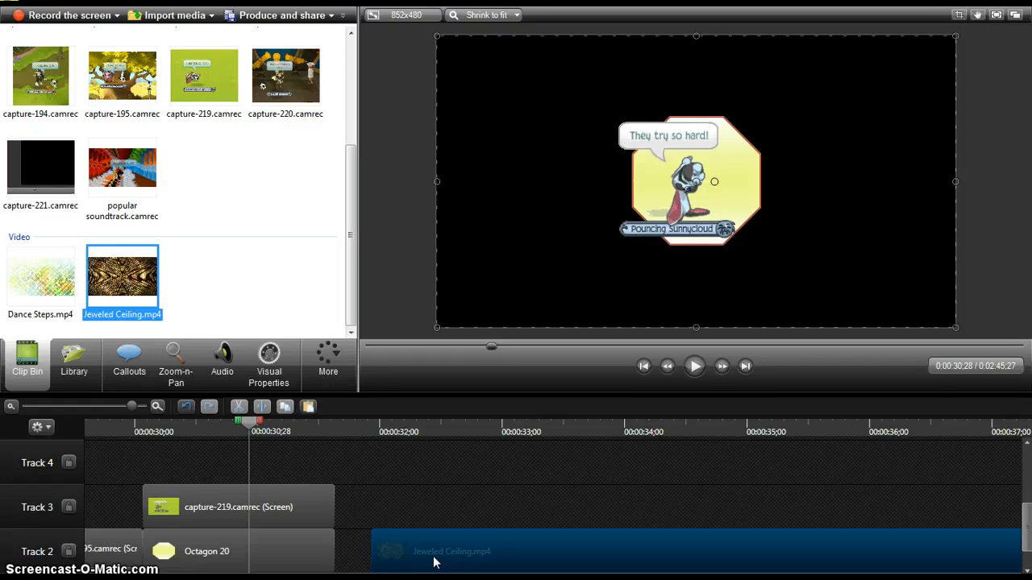
{"action": "left_click_drag", "start_coordinate": [238, 506], "coordinate": [238, 461]}
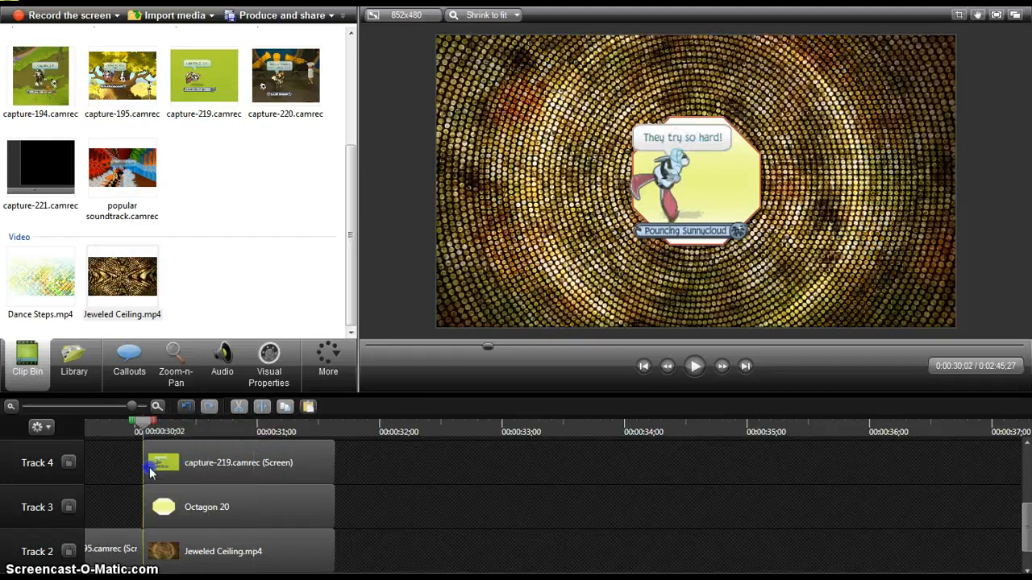
{"action": "left_click", "coordinate": [695, 366]}
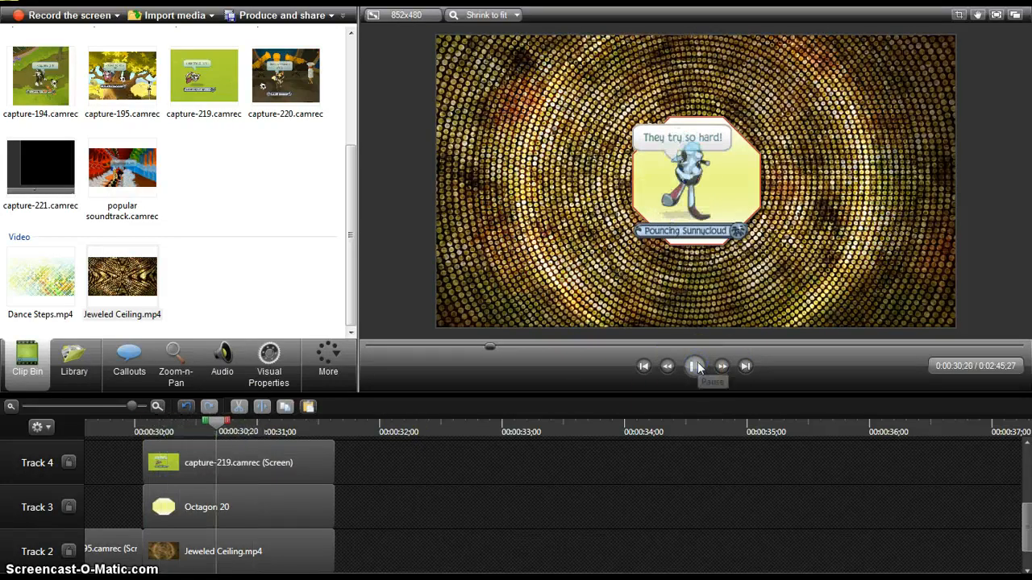
{"action": "left_click", "coordinate": [694, 366]}
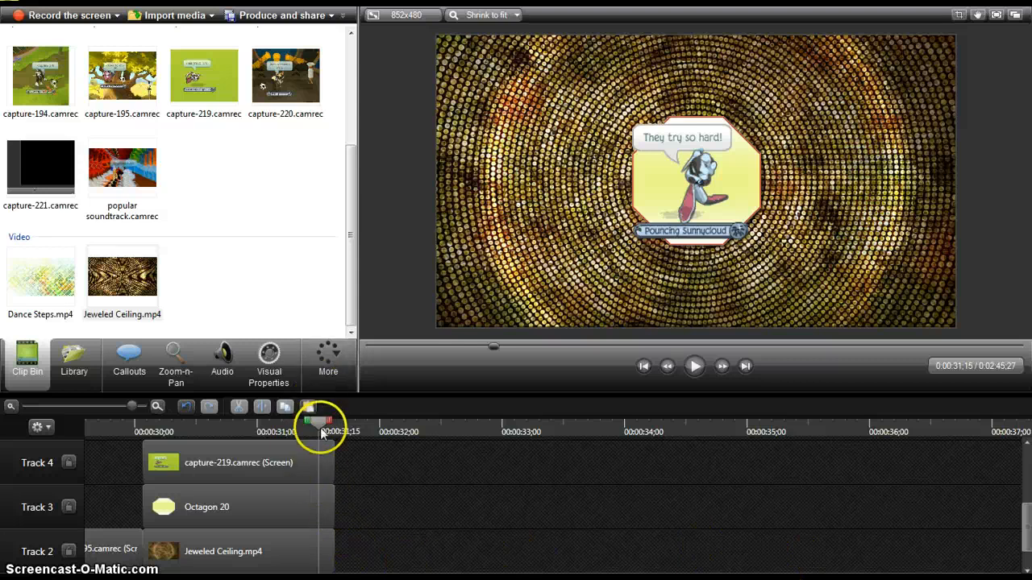
{"action": "left_click_drag", "start_coordinate": [321, 423], "coordinate": [325, 423]}
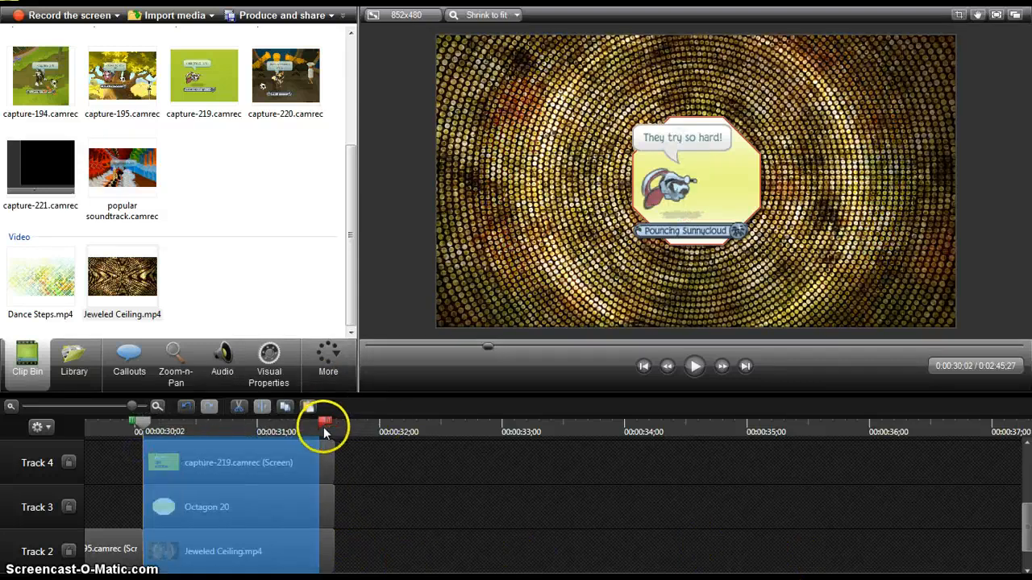
{"action": "left_click", "coordinate": [694, 366]}
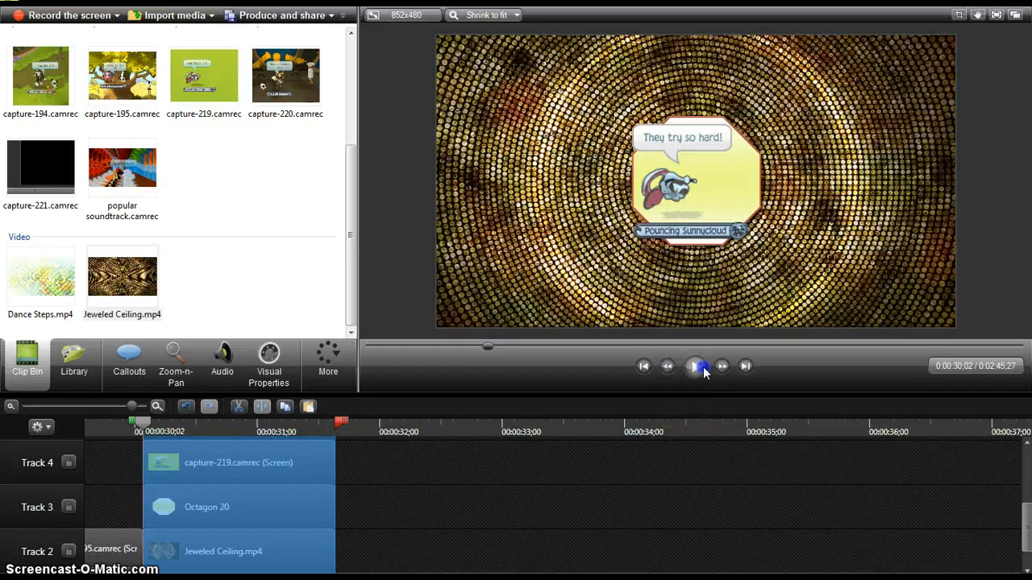
{"action": "left_click", "coordinate": [694, 366]}
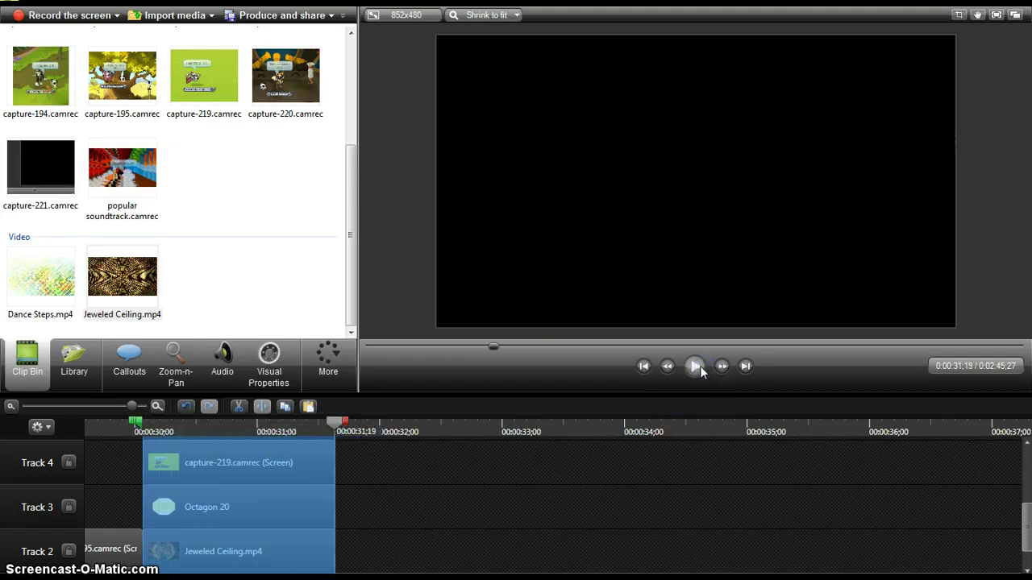
{"action": "left_click", "coordinate": [694, 366]}
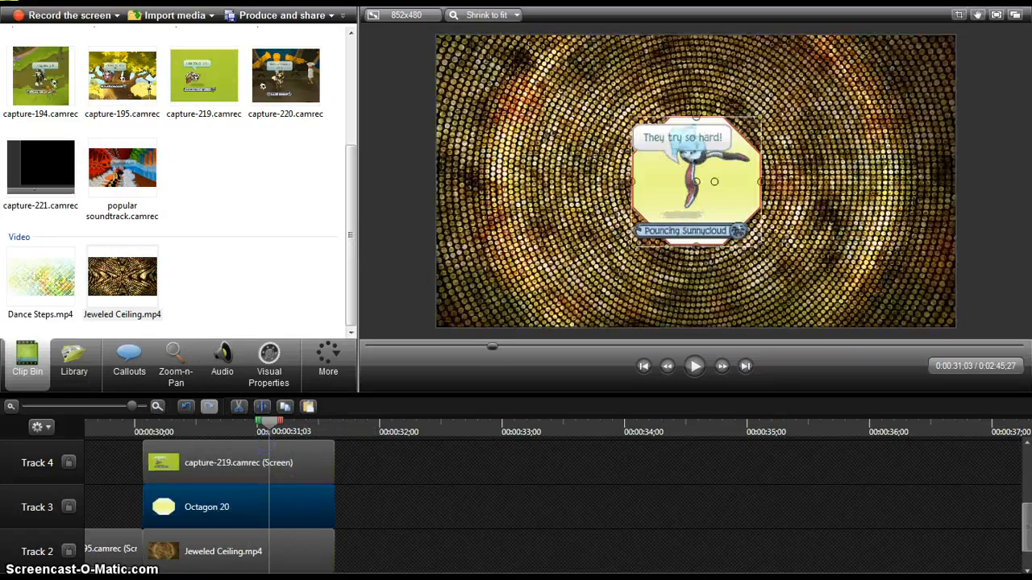
- Add an animation to the octagon callout and stretch it along the clip
{"action": "left_click", "coordinate": [268, 362]}
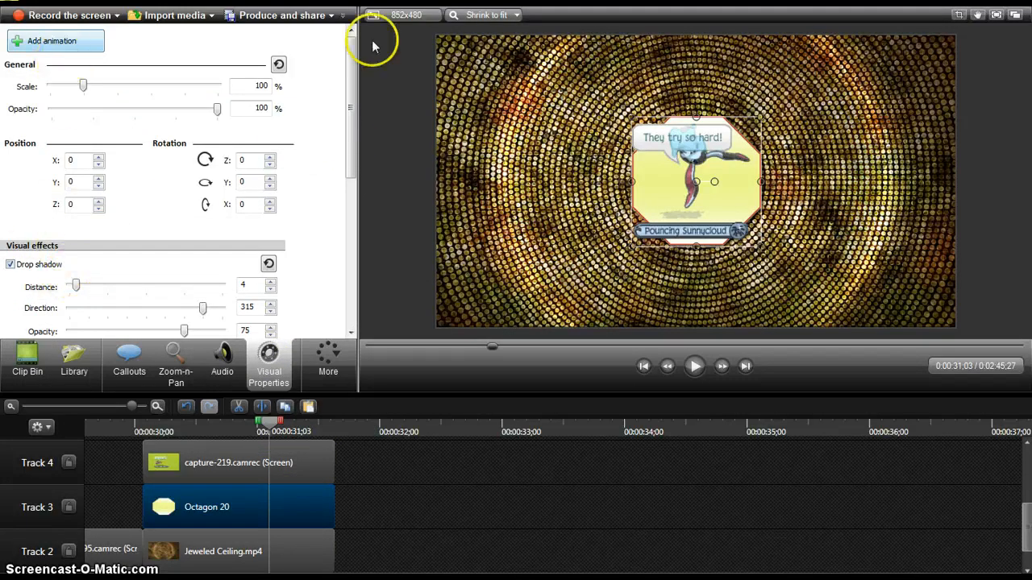
{"action": "left_click", "coordinate": [51, 41]}
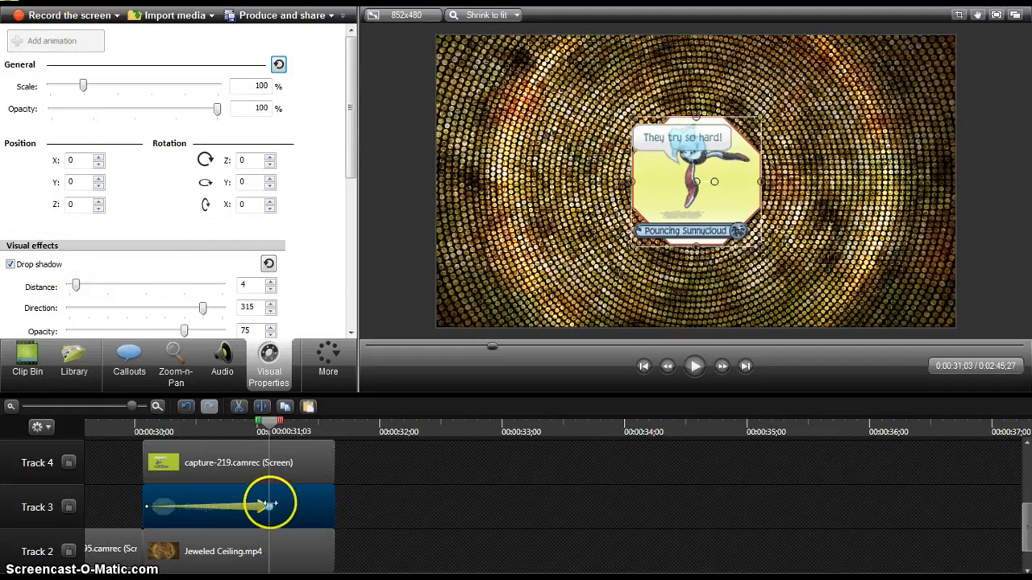
{"action": "left_click_drag", "start_coordinate": [270, 504], "coordinate": [330, 506]}
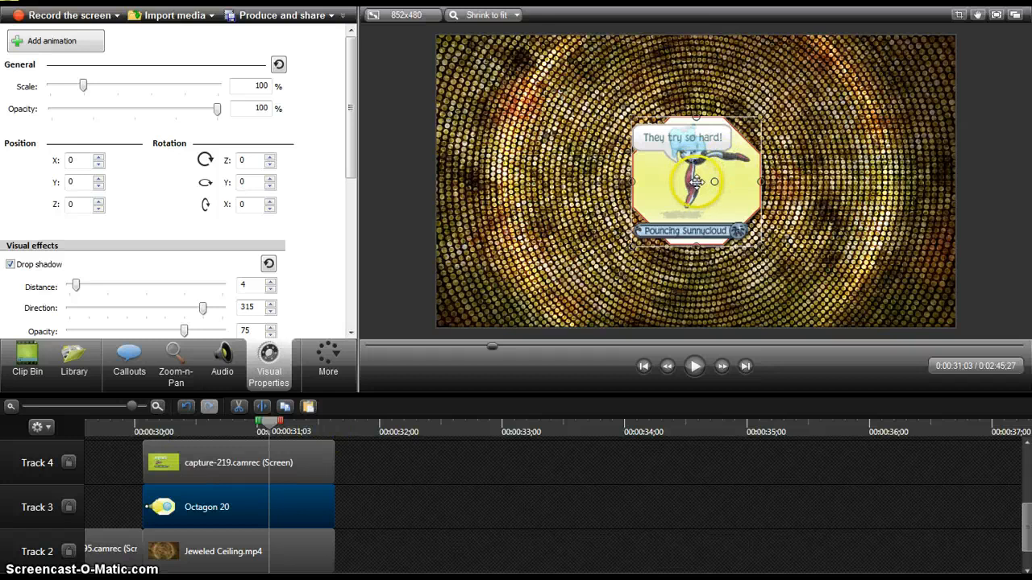
- Move the octagon to about X -7, Y 6 in the preview and play it back
{"action": "left_click_drag", "start_coordinate": [696, 181], "coordinate": [698, 168]}
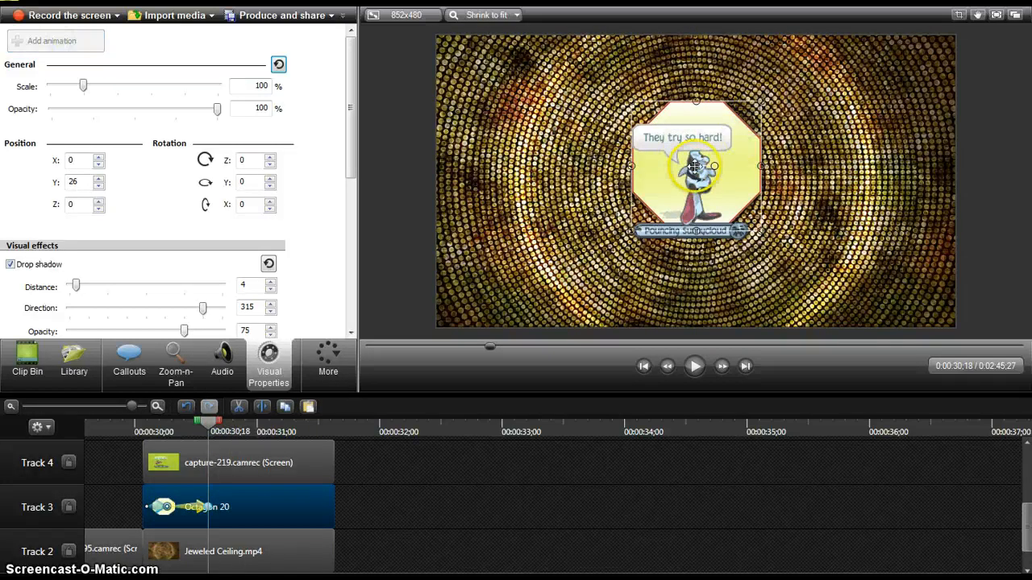
{"action": "left_click_drag", "start_coordinate": [696, 165], "coordinate": [692, 178]}
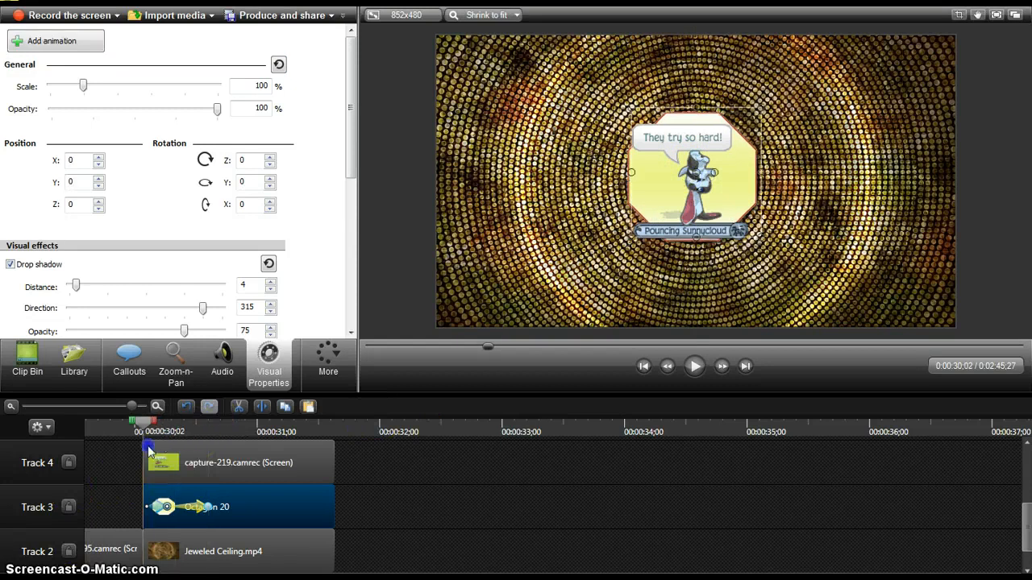
{"action": "left_click", "coordinate": [694, 366]}
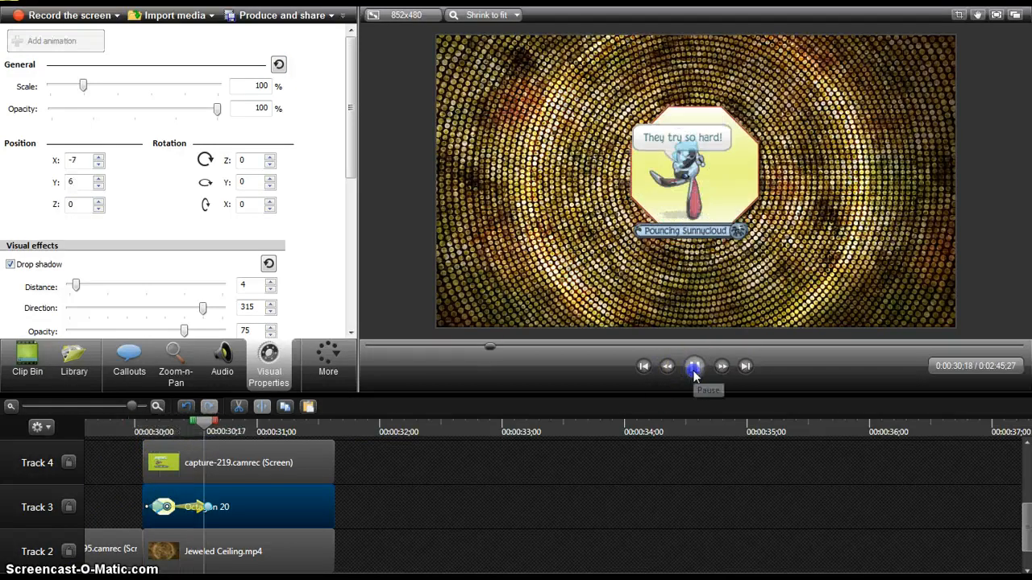
{"action": "left_click", "coordinate": [693, 366]}
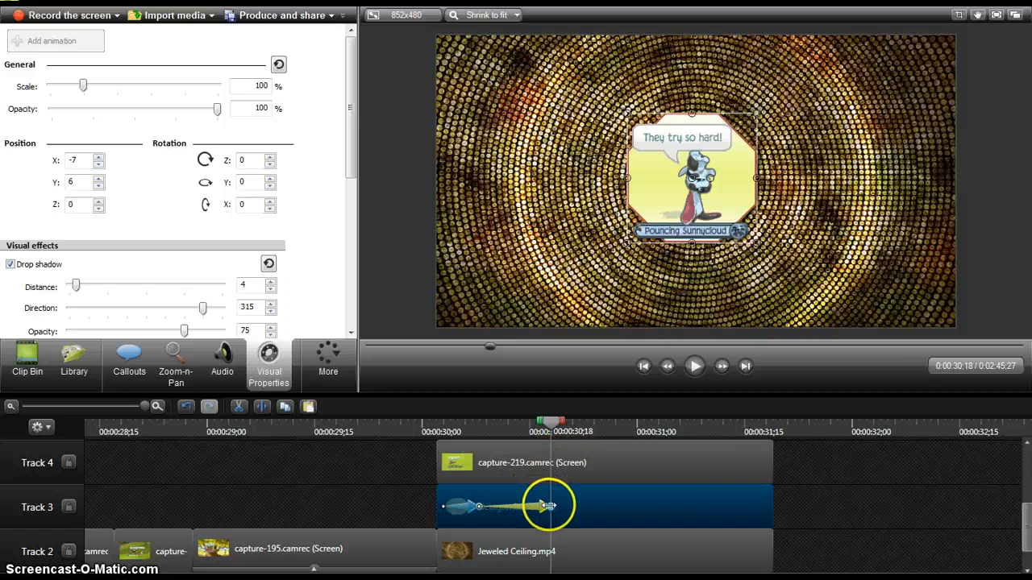
{"action": "mouse_move", "coordinate": [539, 476]}
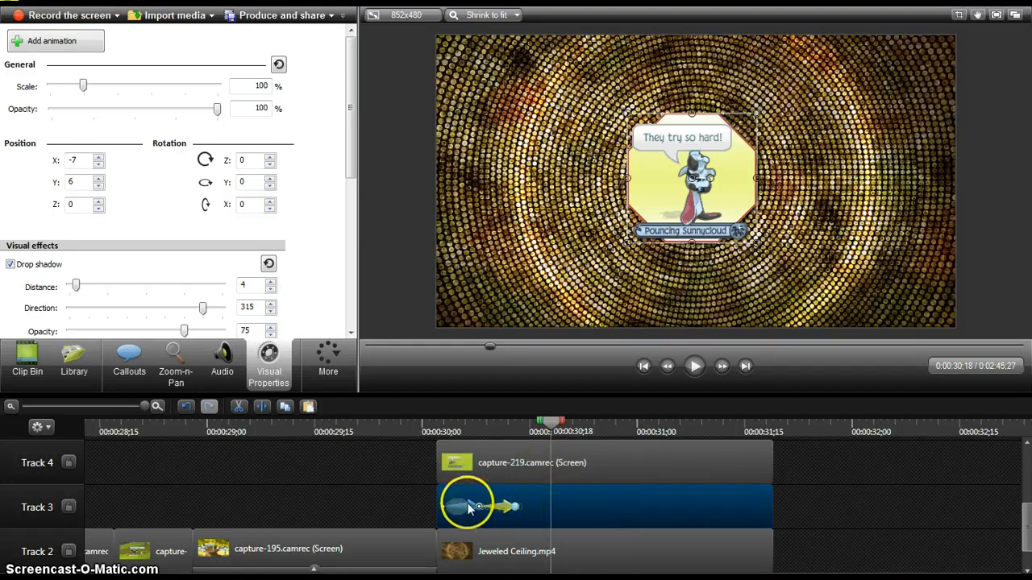
- Add another octagon animation point scaling to 146% and back, then scrub through it
{"action": "right_click", "coordinate": [468, 506]}
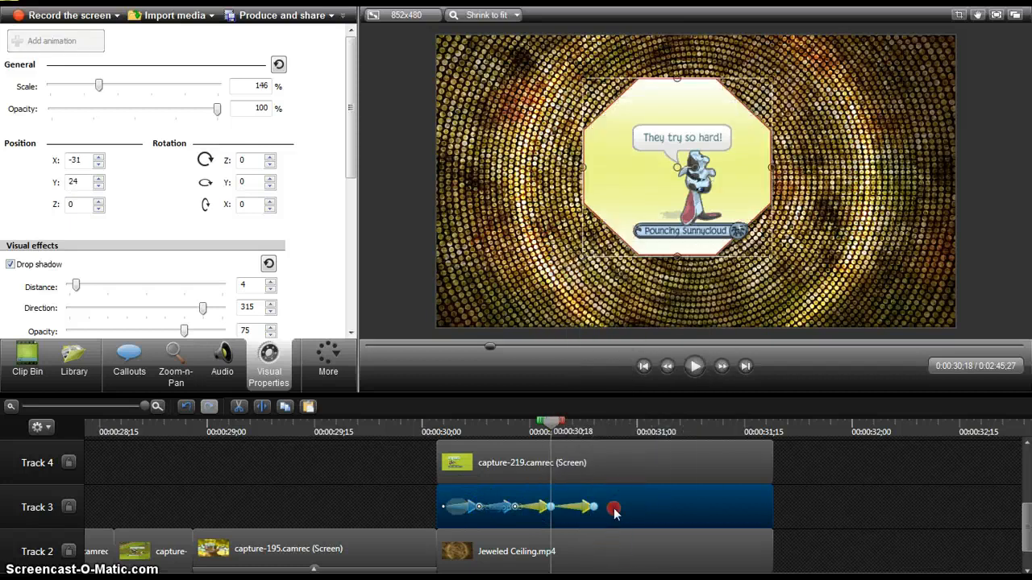
{"action": "left_click", "coordinate": [614, 508]}
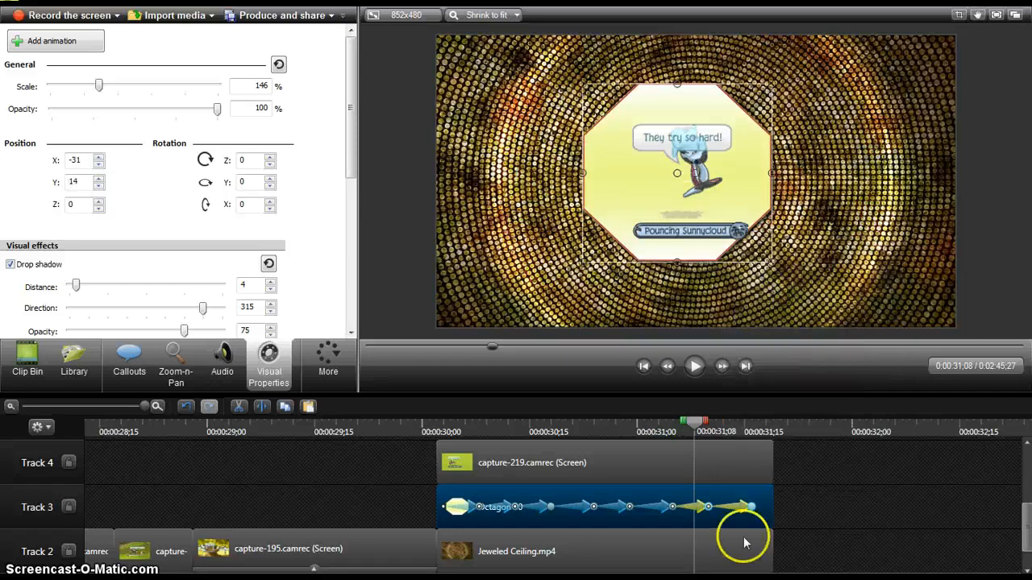
{"action": "left_click_drag", "start_coordinate": [695, 421], "coordinate": [625, 421]}
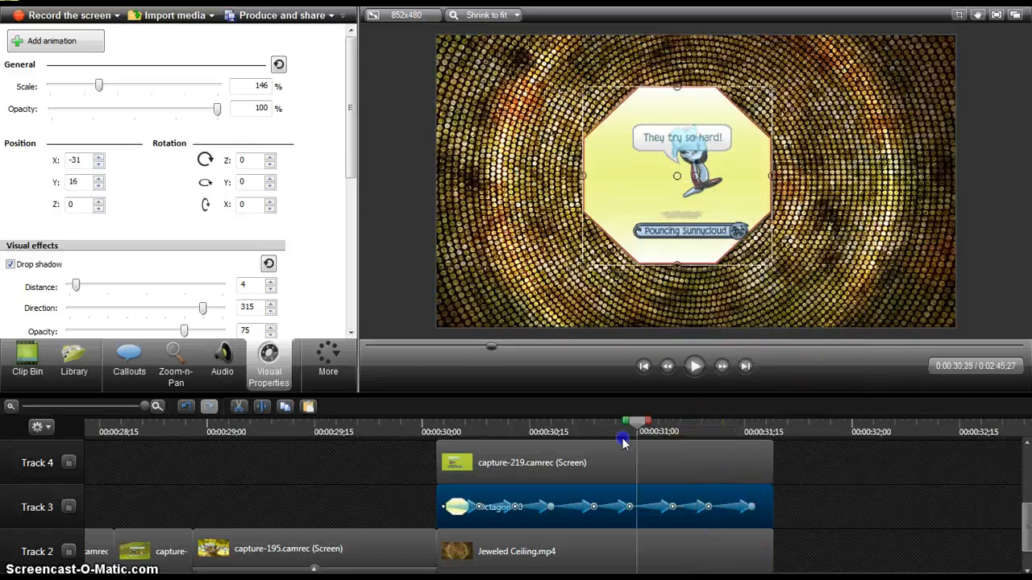
{"action": "left_click", "coordinate": [694, 366]}
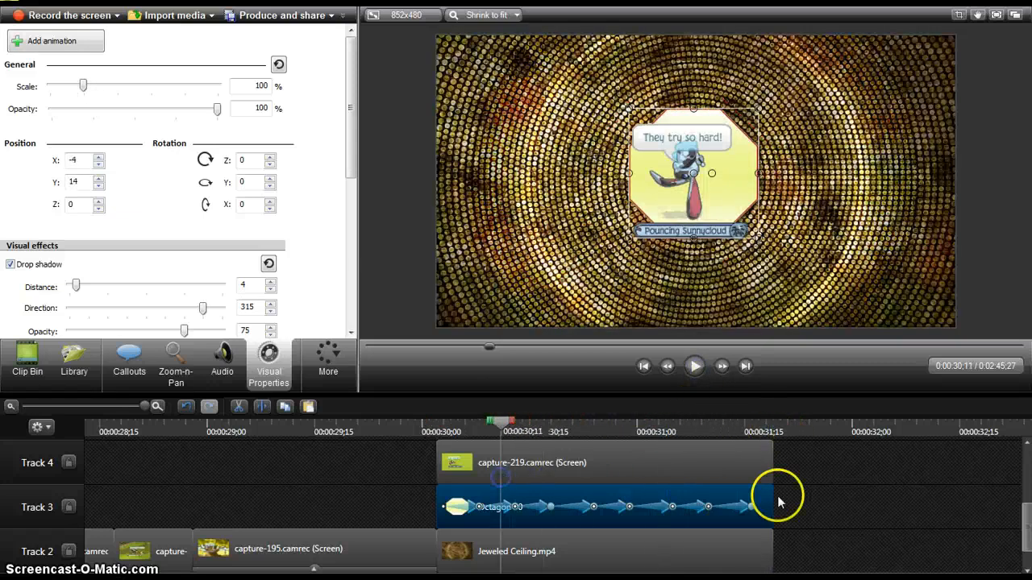
{"action": "left_click", "coordinate": [694, 366]}
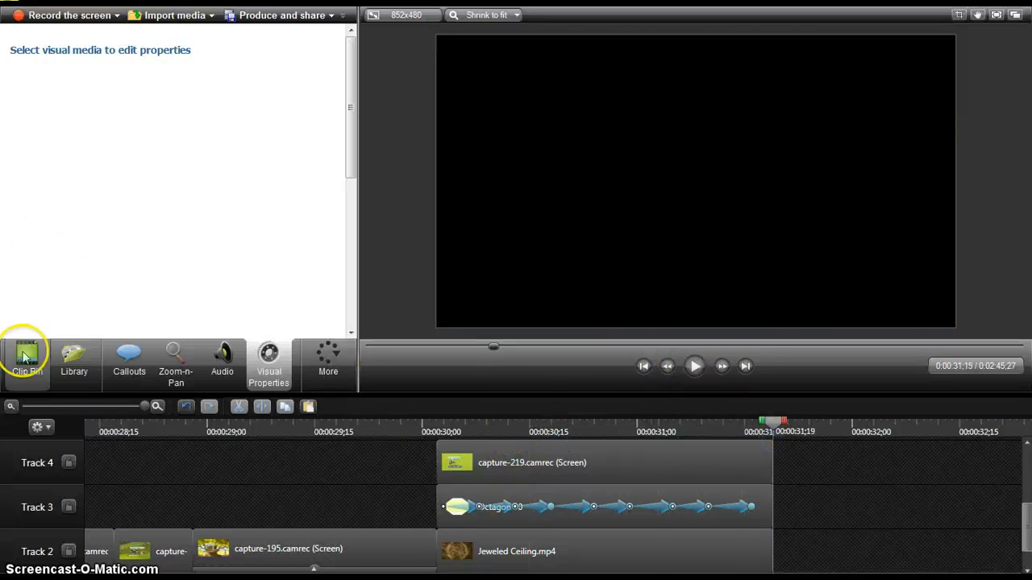
- Add capture-220.camrec from the Clip Bin to Track 3 following the animated octagon
{"action": "left_click", "coordinate": [26, 361]}
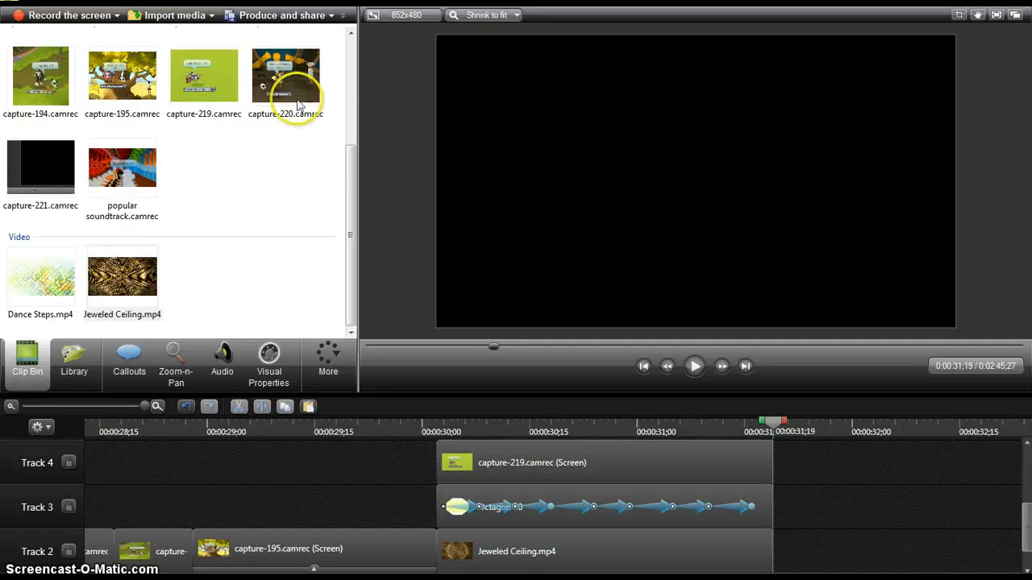
{"action": "left_click", "coordinate": [285, 76]}
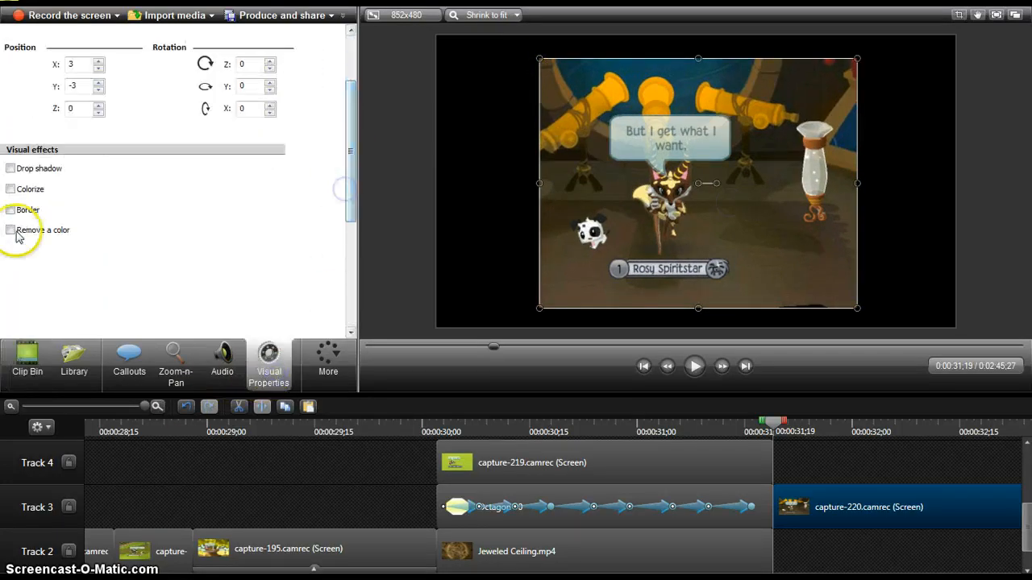
- Key out capture-220's background with Remove a color, sampled from the preview, at tolerance 100
{"action": "left_click", "coordinate": [11, 230]}
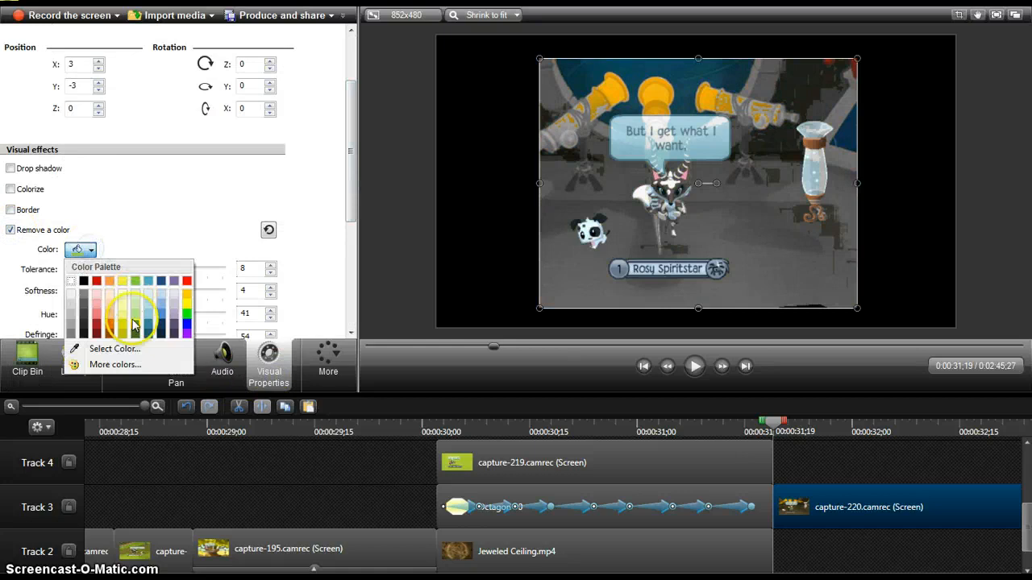
{"action": "left_click", "coordinate": [769, 242]}
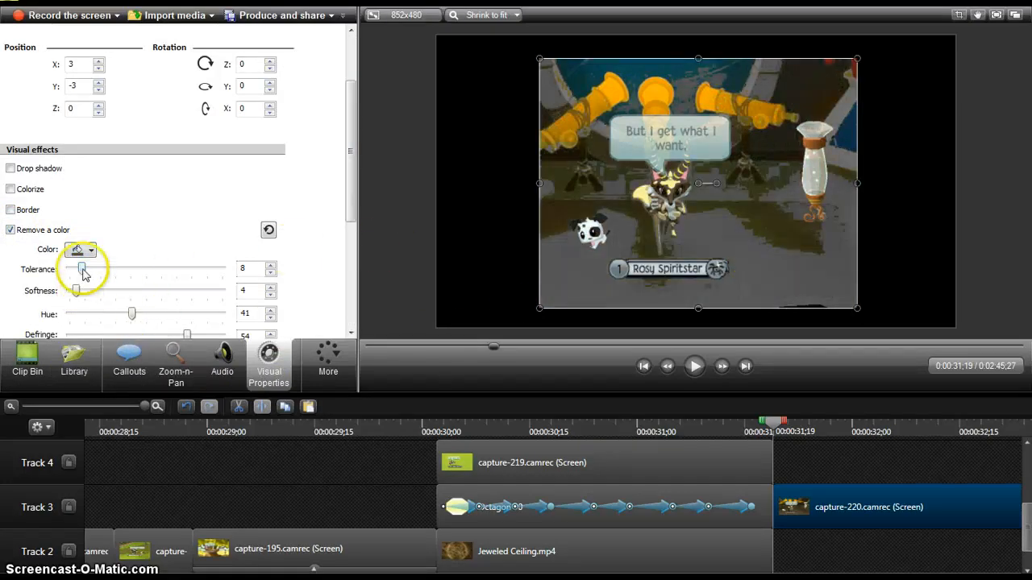
{"action": "left_click_drag", "start_coordinate": [132, 313], "coordinate": [138, 314]}
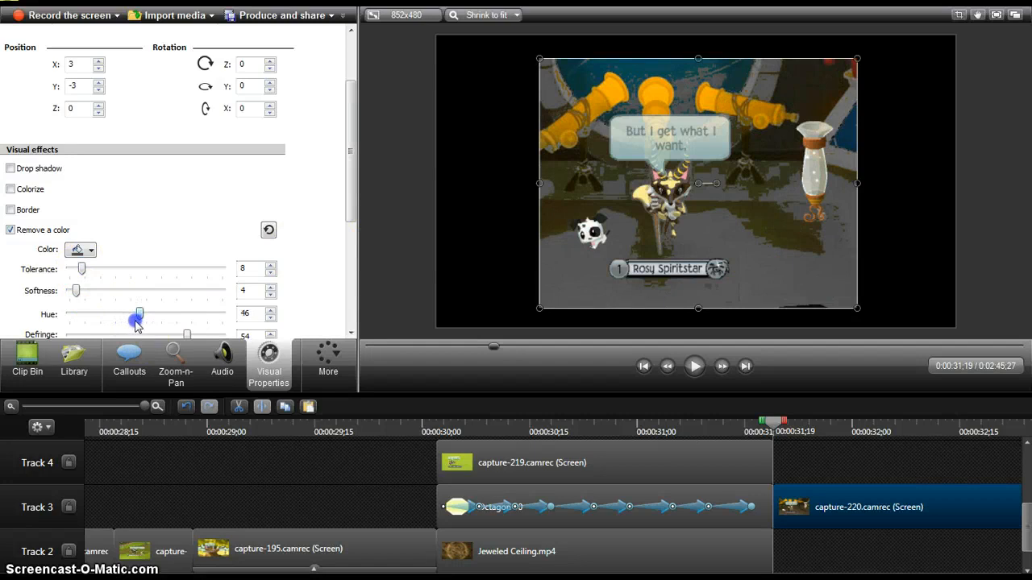
{"action": "left_click_drag", "start_coordinate": [139, 314], "coordinate": [69, 313]}
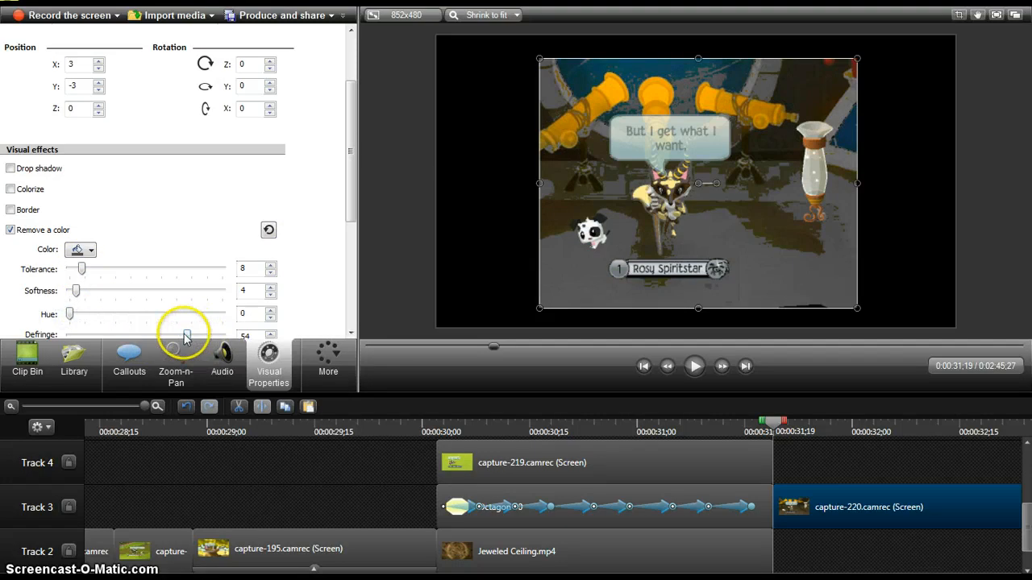
{"action": "left_click_drag", "start_coordinate": [185, 335], "coordinate": [144, 335]}
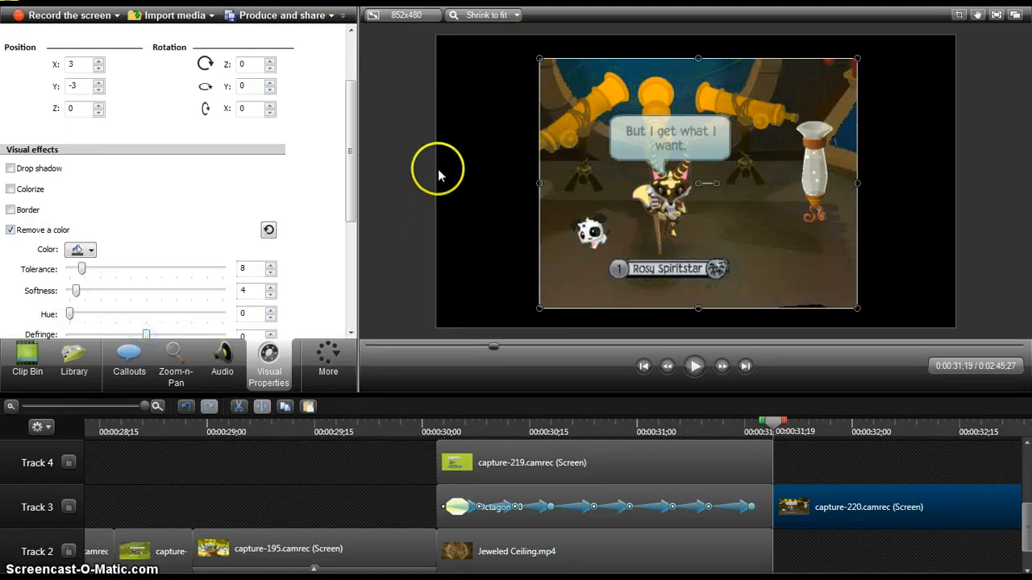
{"action": "left_click", "coordinate": [91, 249]}
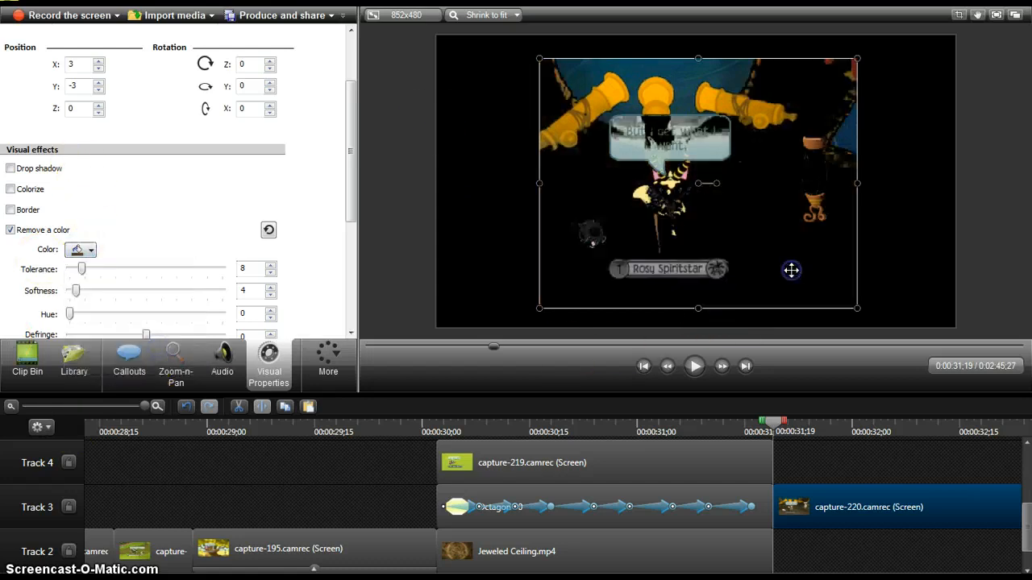
{"action": "left_click", "coordinate": [91, 250]}
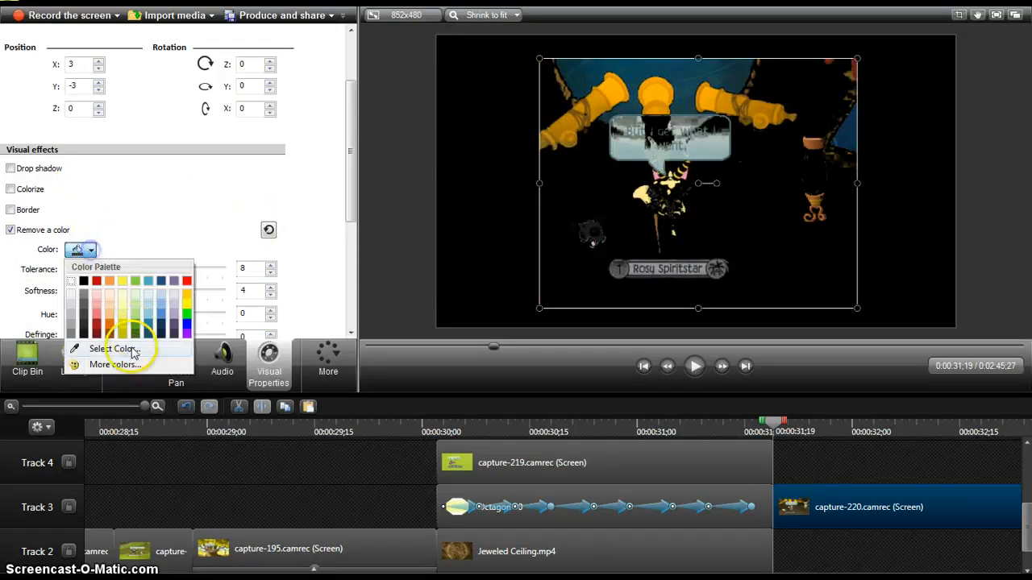
{"action": "left_click", "coordinate": [109, 348]}
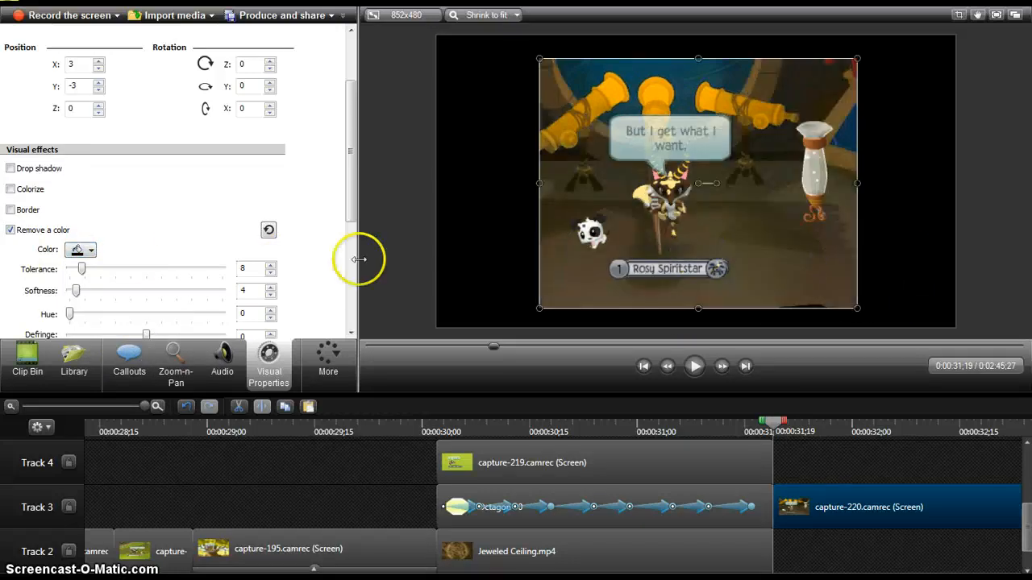
{"action": "left_click_drag", "start_coordinate": [81, 268], "coordinate": [210, 268]}
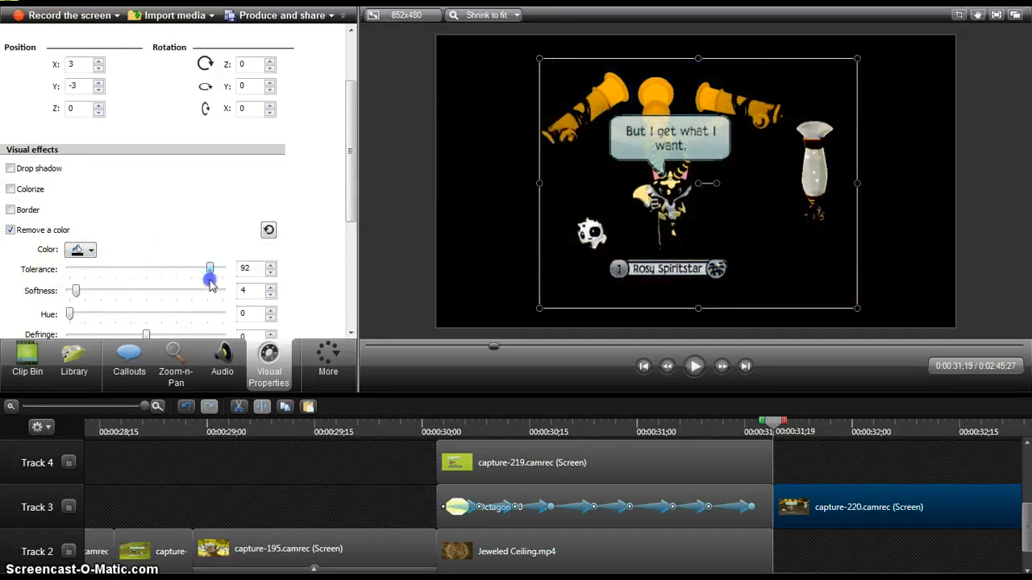
{"action": "left_click_drag", "start_coordinate": [210, 269], "coordinate": [223, 269]}
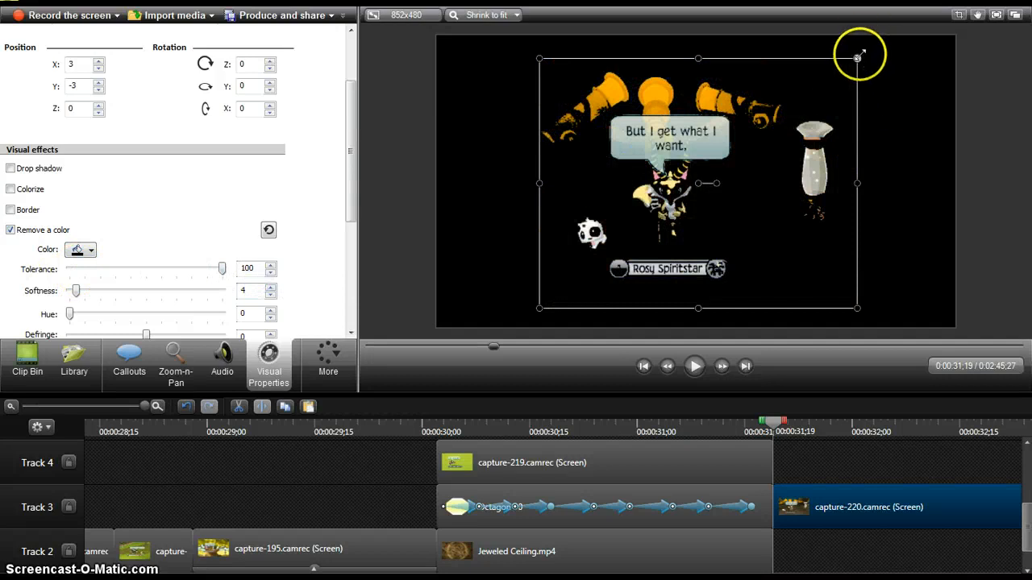
- Enlarge the capture-220 clip and move it to Track 2 after Jeweled Ceiling
{"action": "left_click_drag", "start_coordinate": [858, 57], "coordinate": [885, 56]}
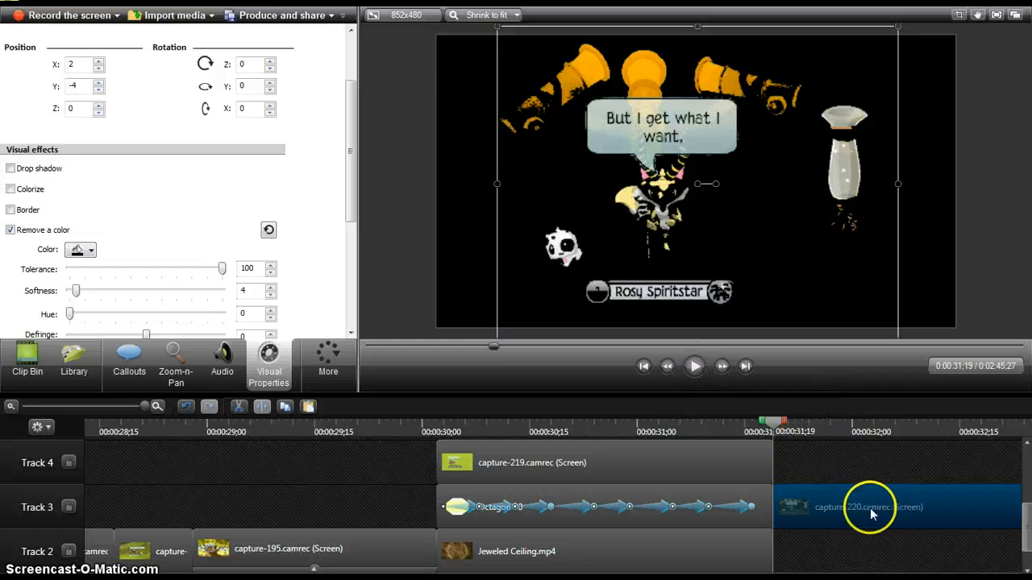
{"action": "left_click", "coordinate": [694, 366]}
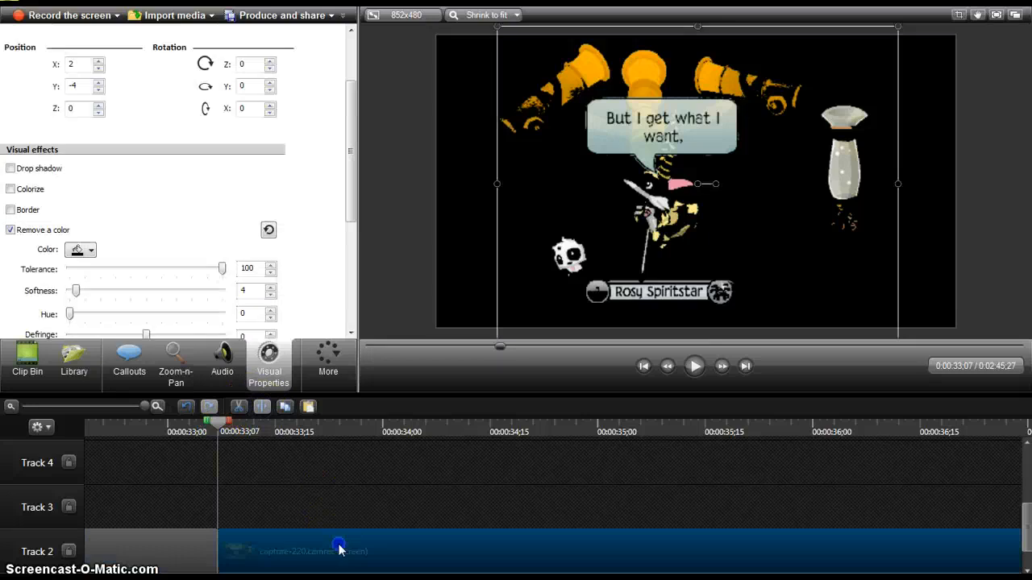
{"action": "left_click", "coordinate": [91, 432]}
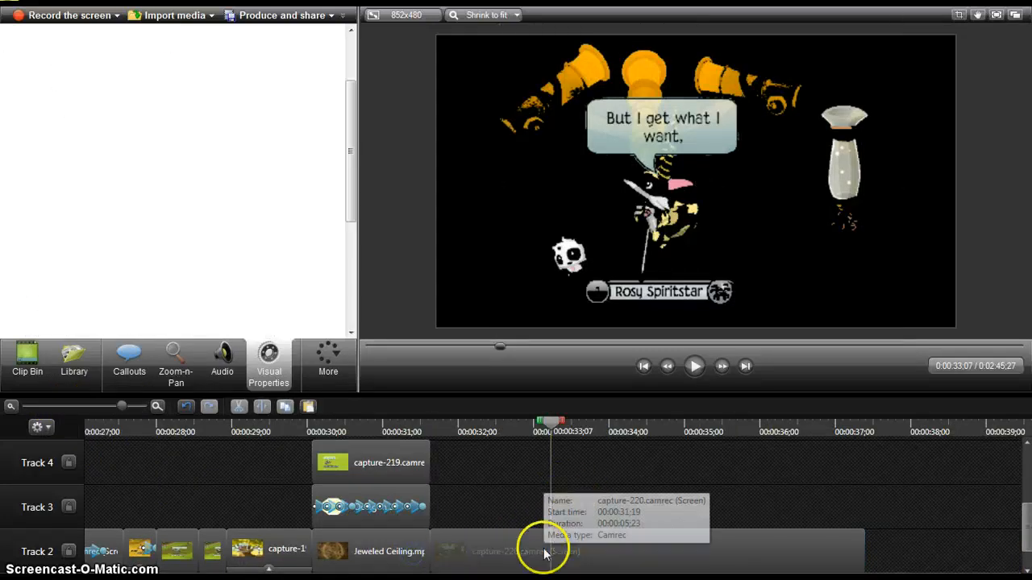
- Raise capture-220's clip speed percentage so it becomes much shorter on Track 2
{"action": "right_click", "coordinate": [524, 551]}
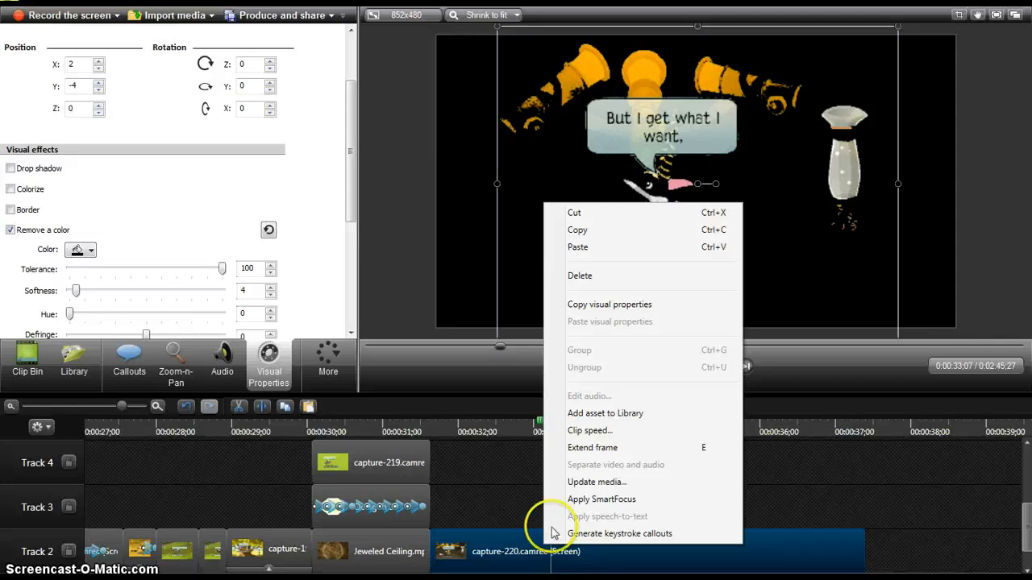
{"action": "left_click", "coordinate": [589, 431]}
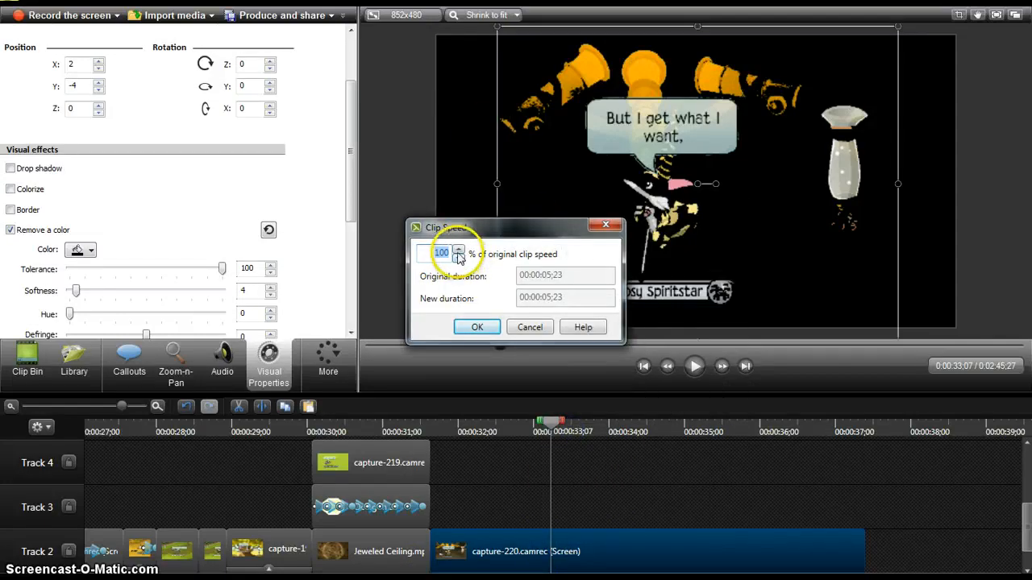
{"action": "left_click", "coordinate": [459, 249]}
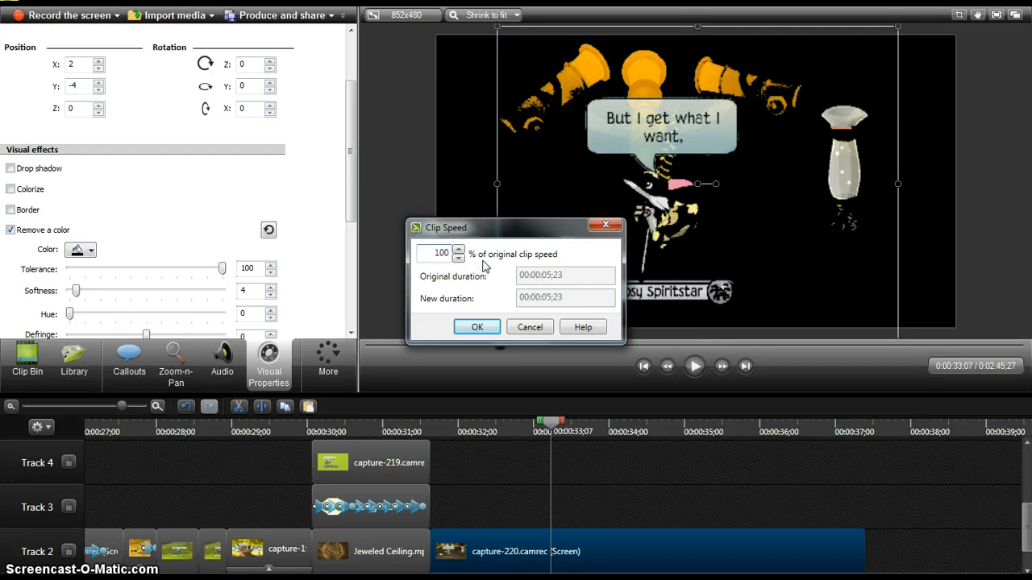
{"action": "left_click", "coordinate": [476, 327]}
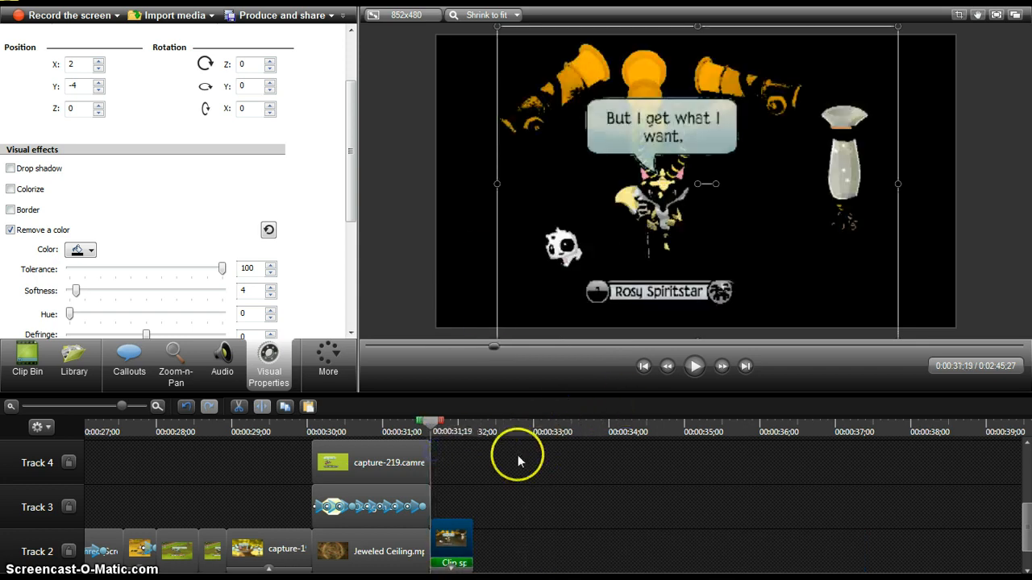
- Paste copies of the sped-up capture-220 clip onto Track 2 and briefly play the preview
{"action": "left_click", "coordinate": [694, 366]}
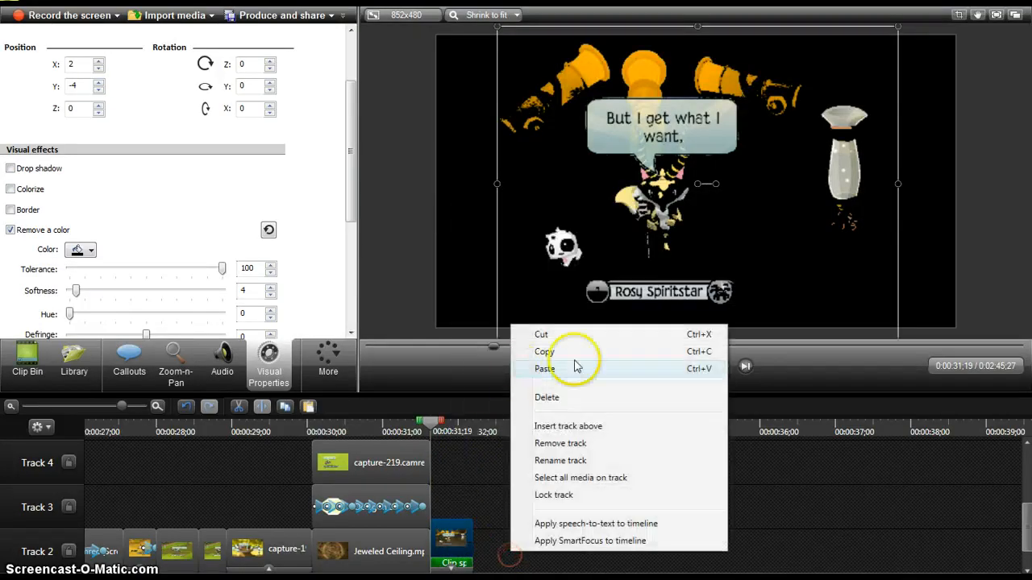
{"action": "left_click", "coordinate": [544, 368]}
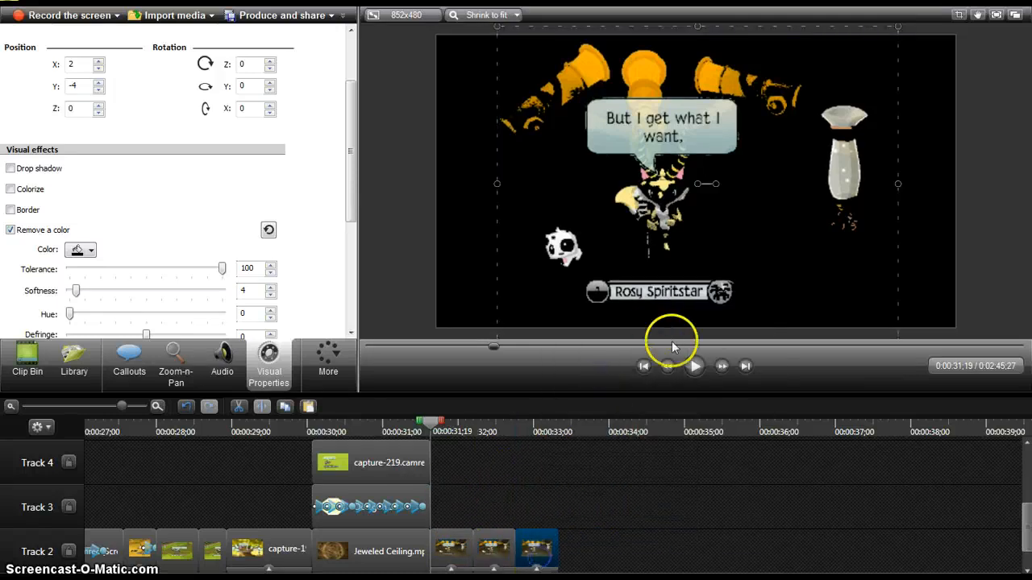
{"action": "left_click", "coordinate": [694, 366]}
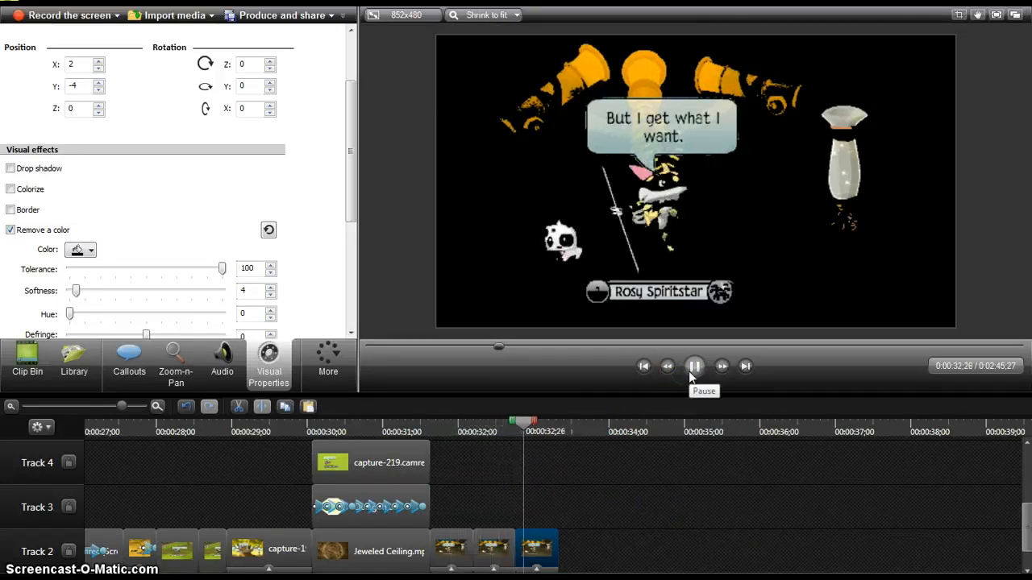
{"action": "left_click", "coordinate": [693, 366]}
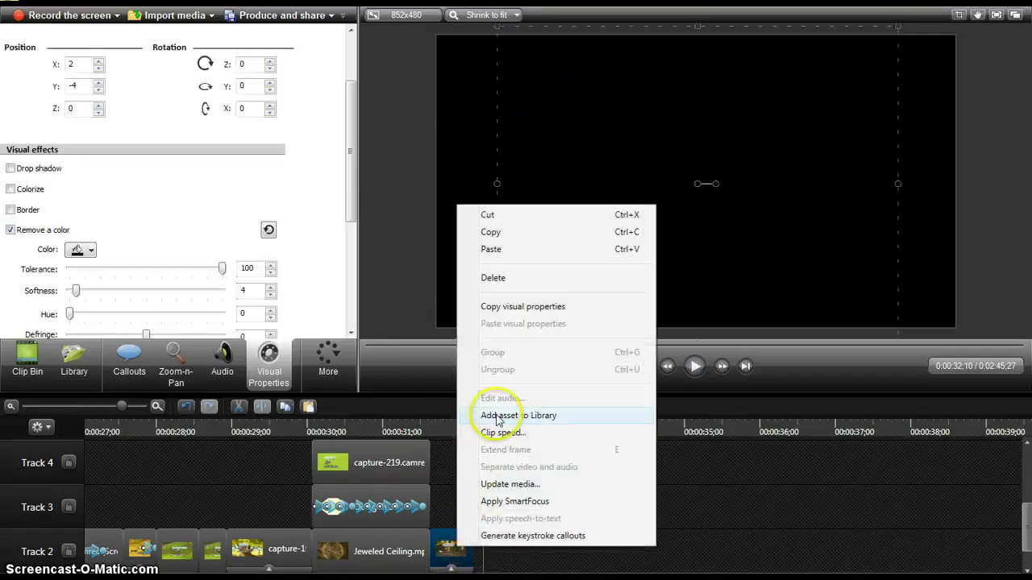
- Set the final capture-220 clip to 304% speed, then play and scrub through it
{"action": "left_click", "coordinate": [501, 433]}
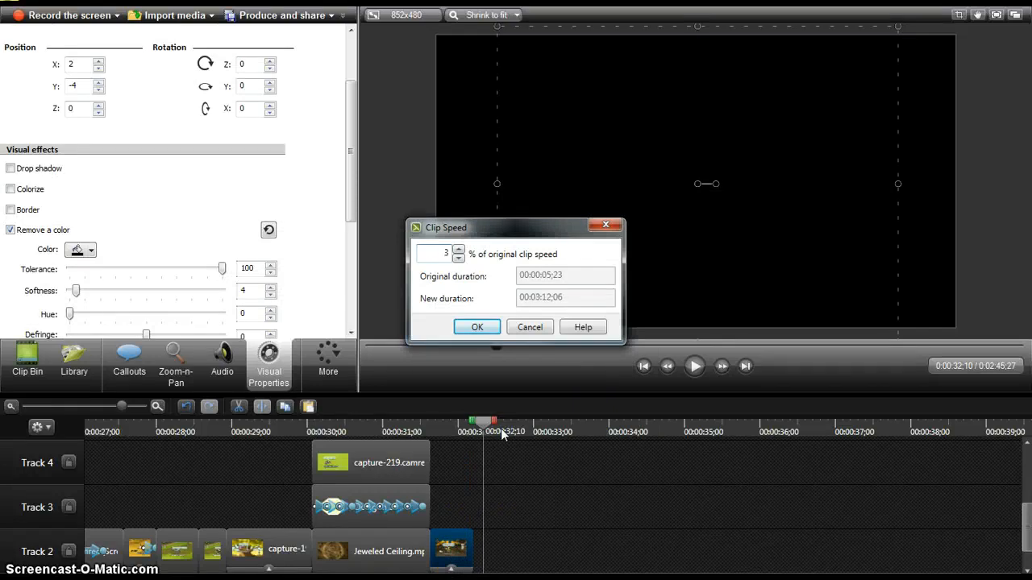
{"action": "left_click", "coordinate": [476, 327]}
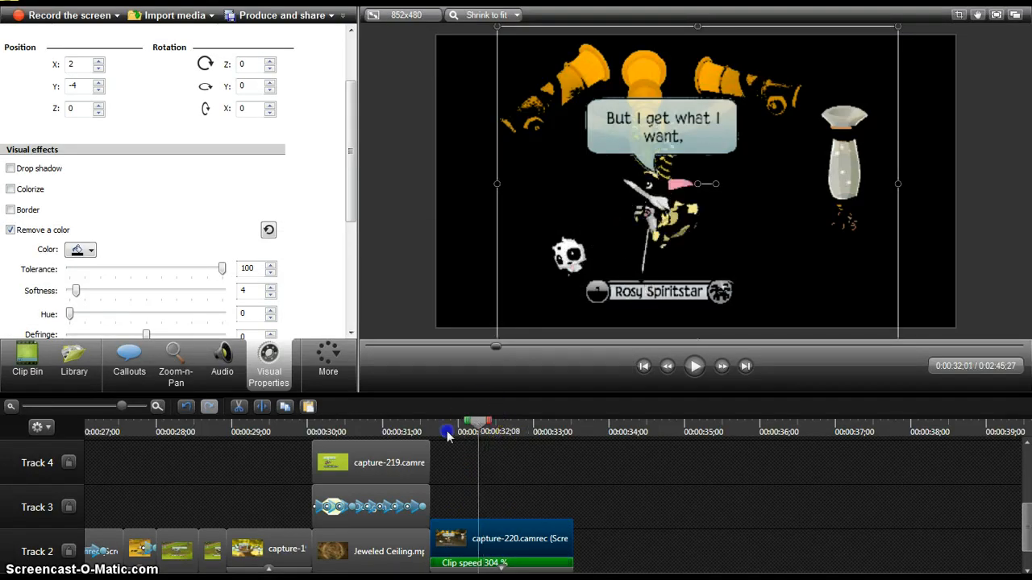
{"action": "left_click", "coordinate": [694, 366]}
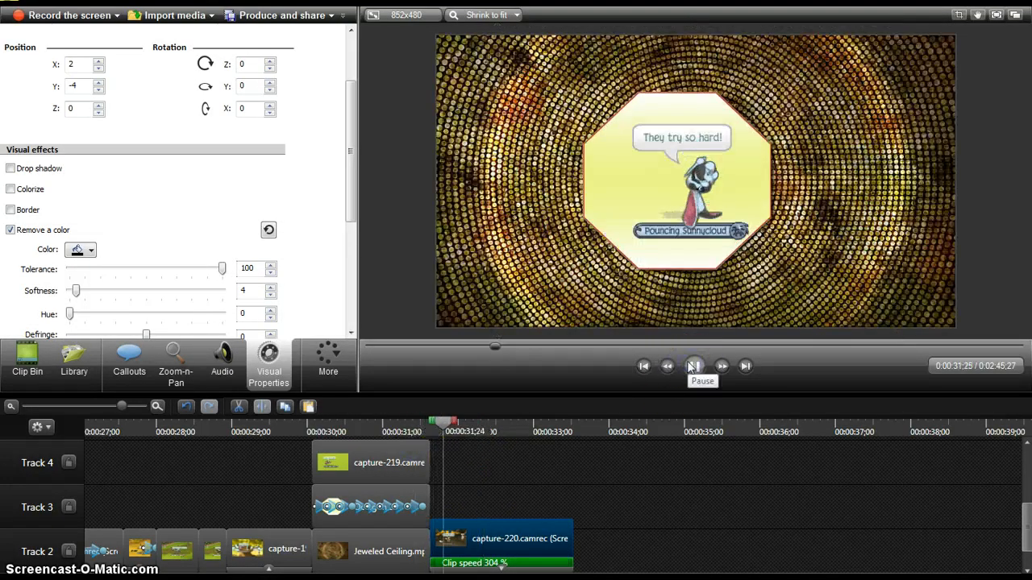
{"action": "left_click", "coordinate": [694, 366]}
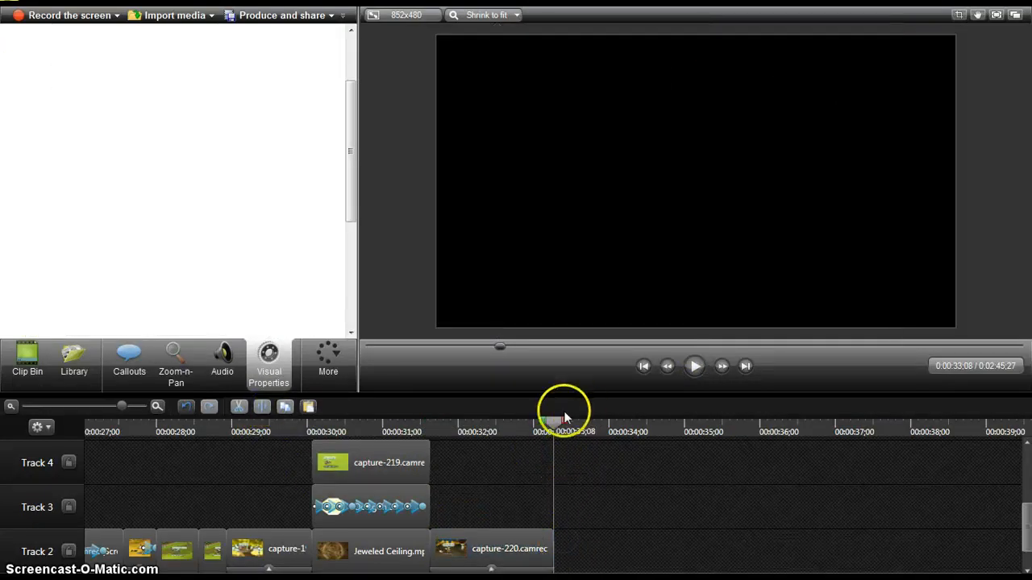
{"action": "left_click", "coordinate": [463, 421]}
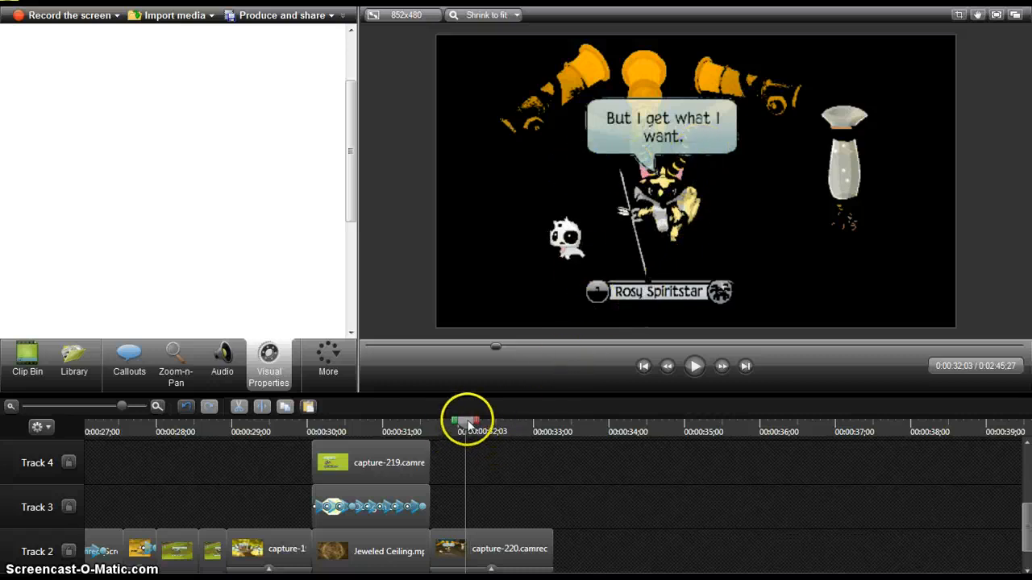
{"action": "left_click_drag", "start_coordinate": [468, 421], "coordinate": [407, 421]}
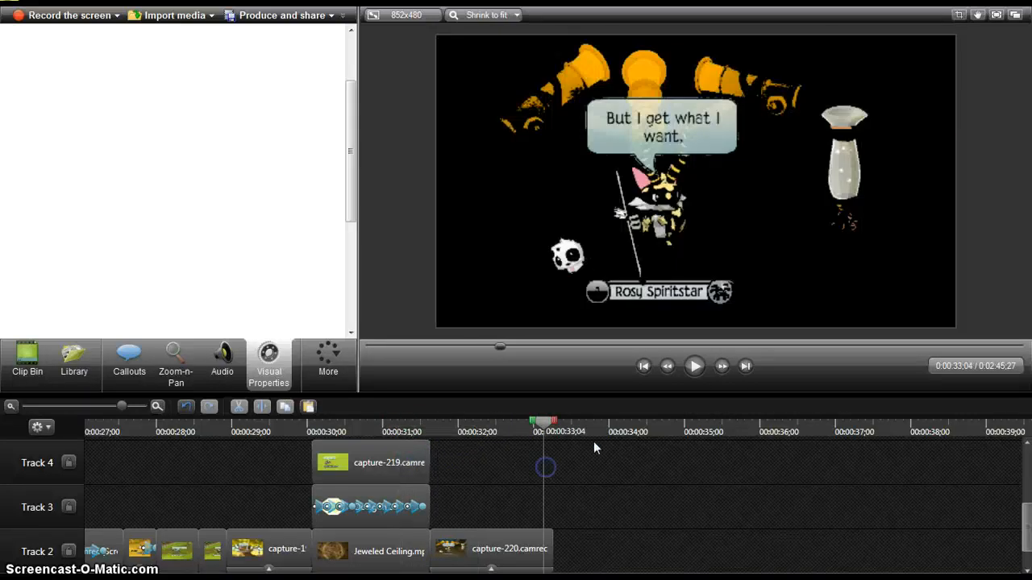
- Add a Pixelate callout on Track 3 aligned to capture-220's start, then preview it
{"action": "left_click", "coordinate": [129, 363]}
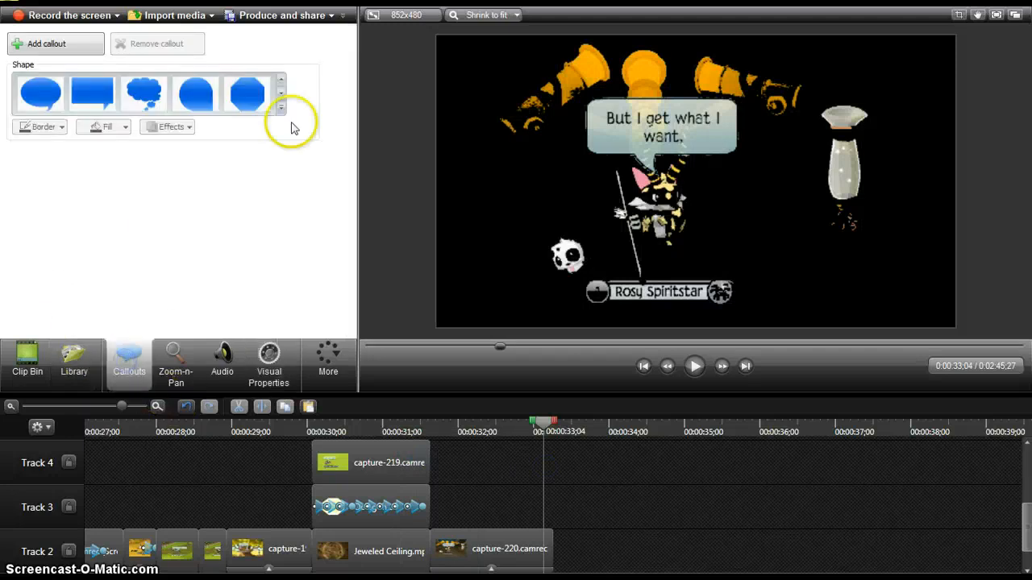
{"action": "left_click", "coordinate": [281, 105]}
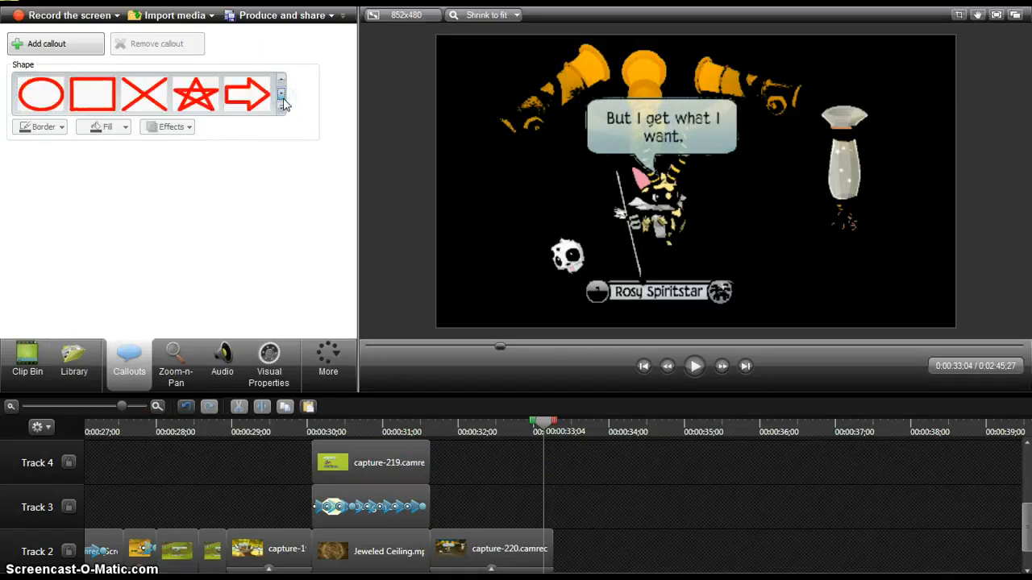
{"action": "left_click", "coordinate": [280, 105]}
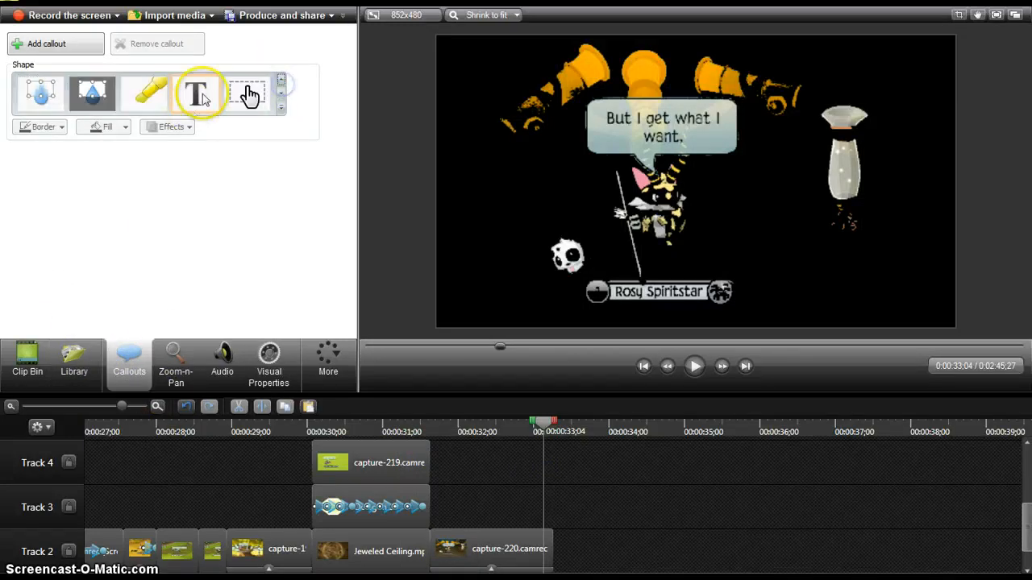
{"action": "left_click", "coordinate": [41, 92]}
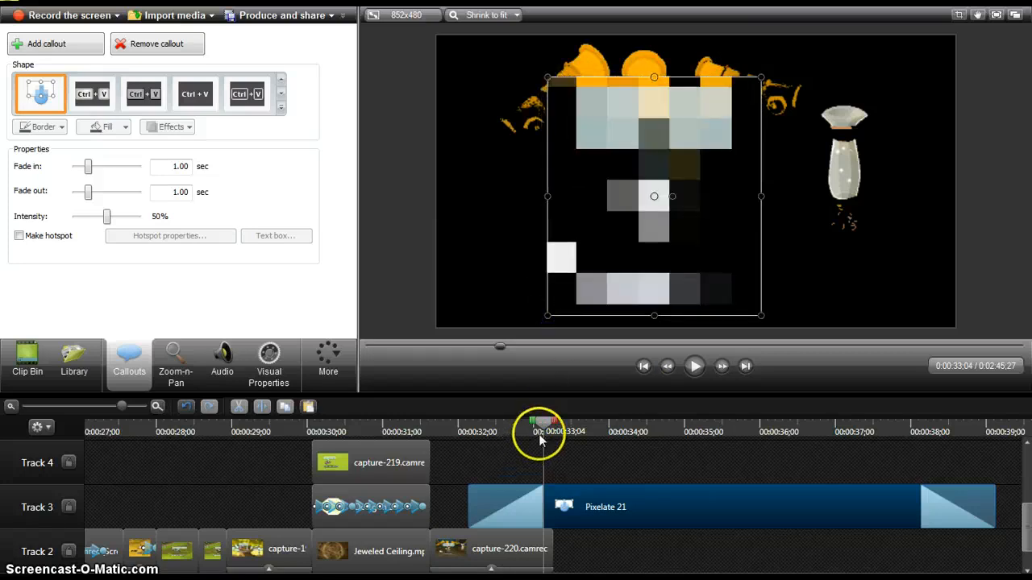
{"action": "left_click_drag", "start_coordinate": [540, 423], "coordinate": [532, 419]}
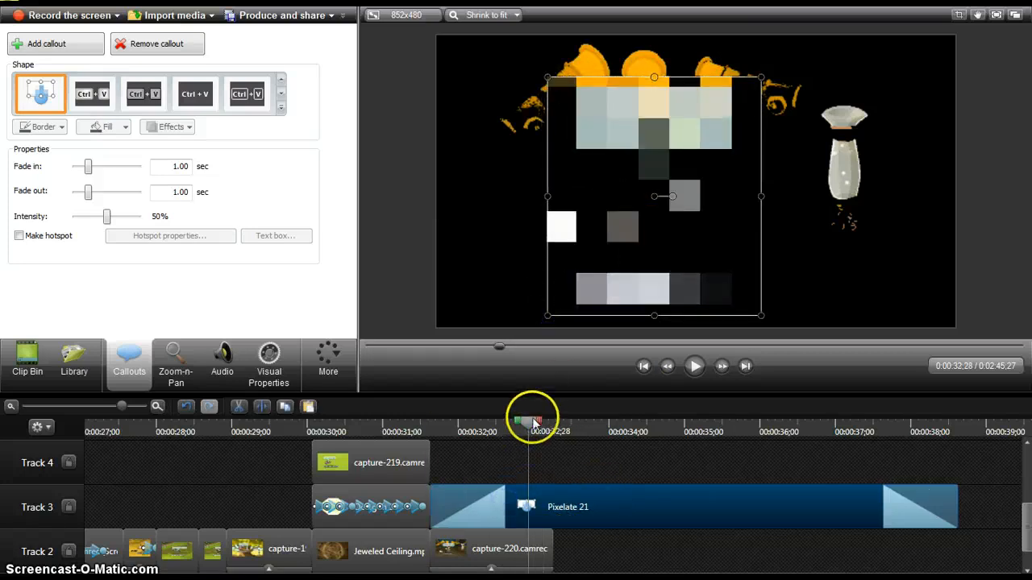
{"action": "left_click", "coordinate": [695, 366]}
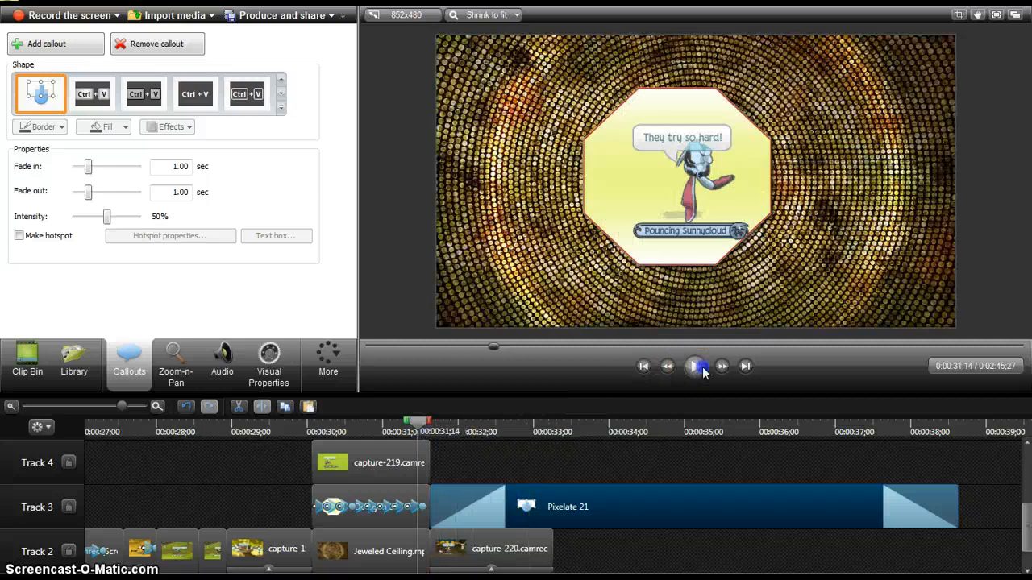
{"action": "left_click", "coordinate": [694, 366]}
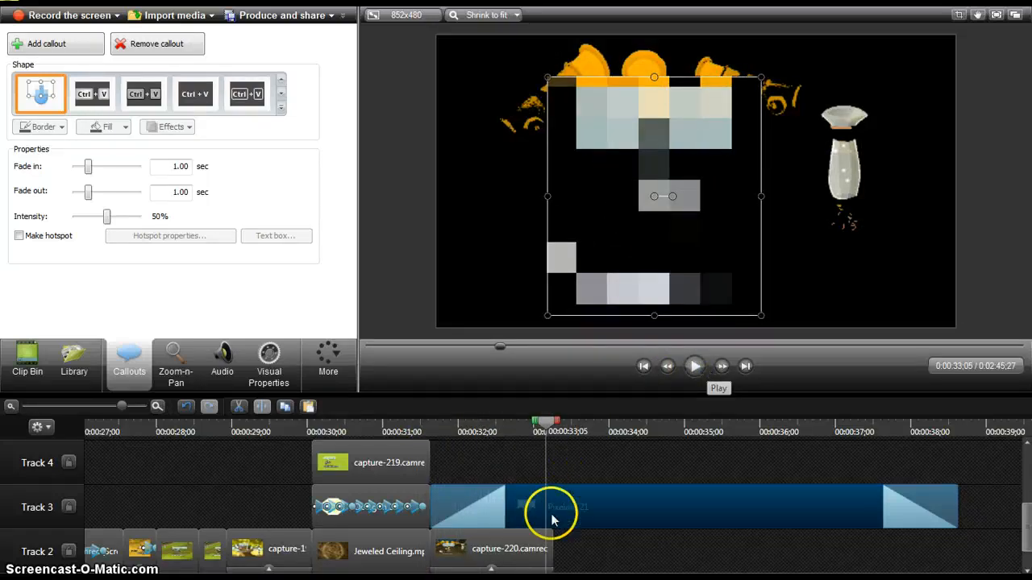
{"action": "mouse_move", "coordinate": [673, 516]}
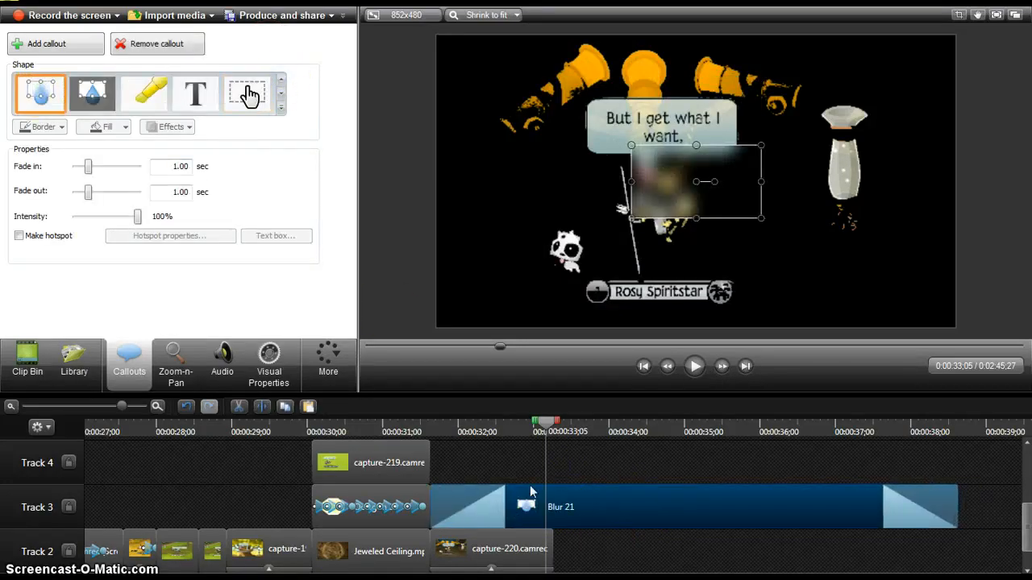
- Try a Spotlight callout around the character and speech bubble, preview it, then remove it
{"action": "left_click", "coordinate": [92, 93]}
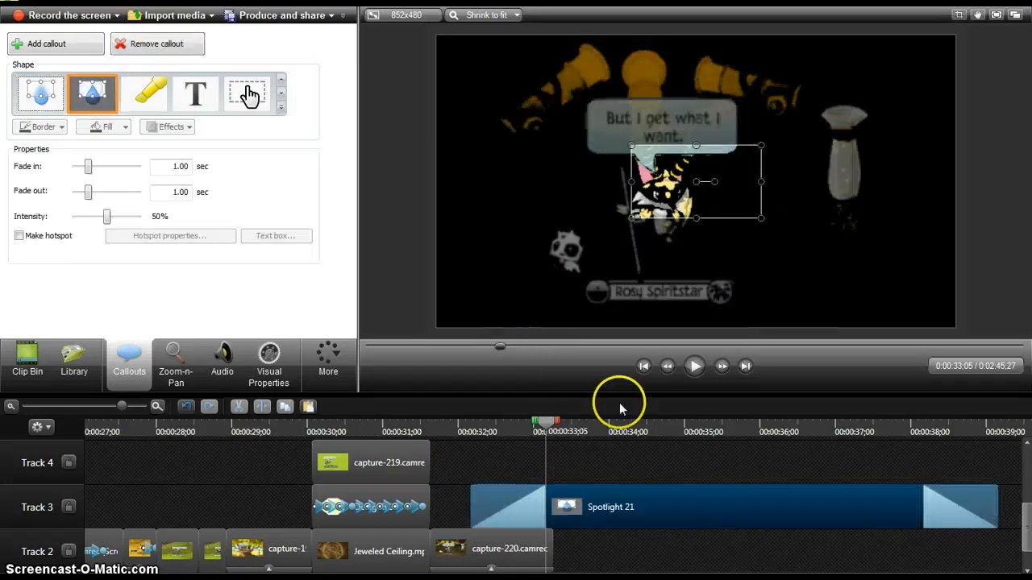
{"action": "mouse_move", "coordinate": [641, 149]}
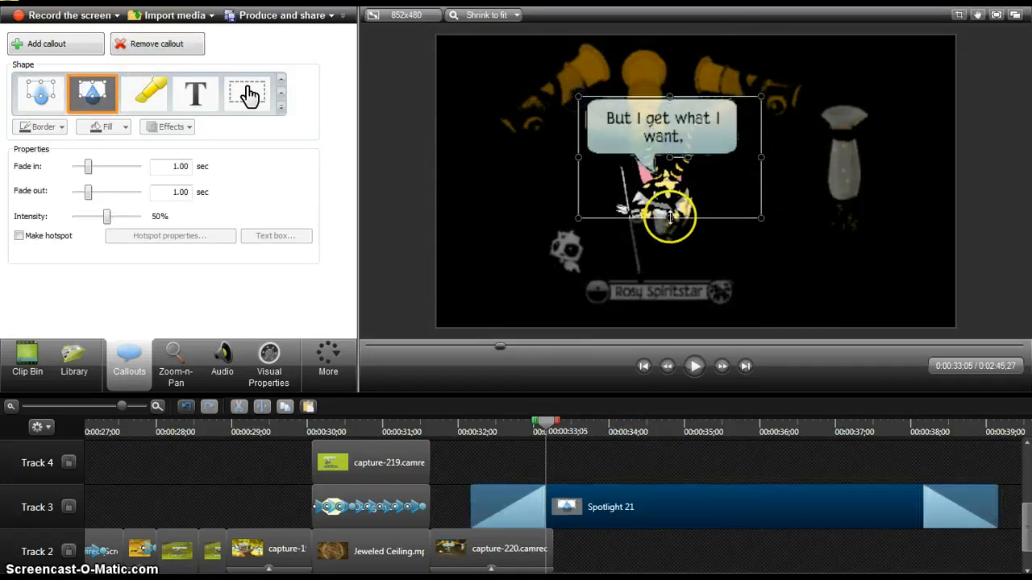
{"action": "left_click_drag", "start_coordinate": [669, 218], "coordinate": [585, 210]}
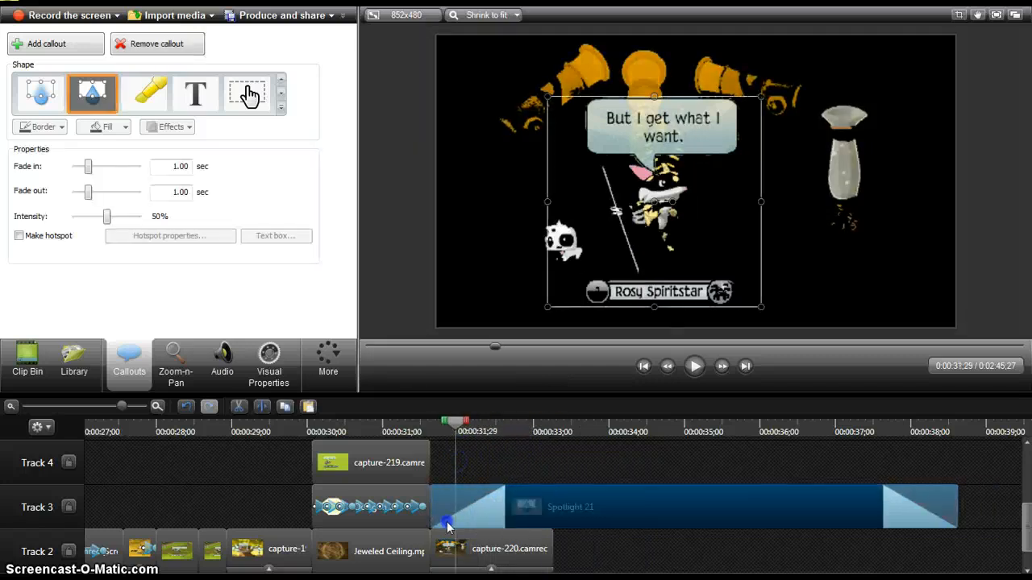
{"action": "left_click", "coordinate": [694, 366]}
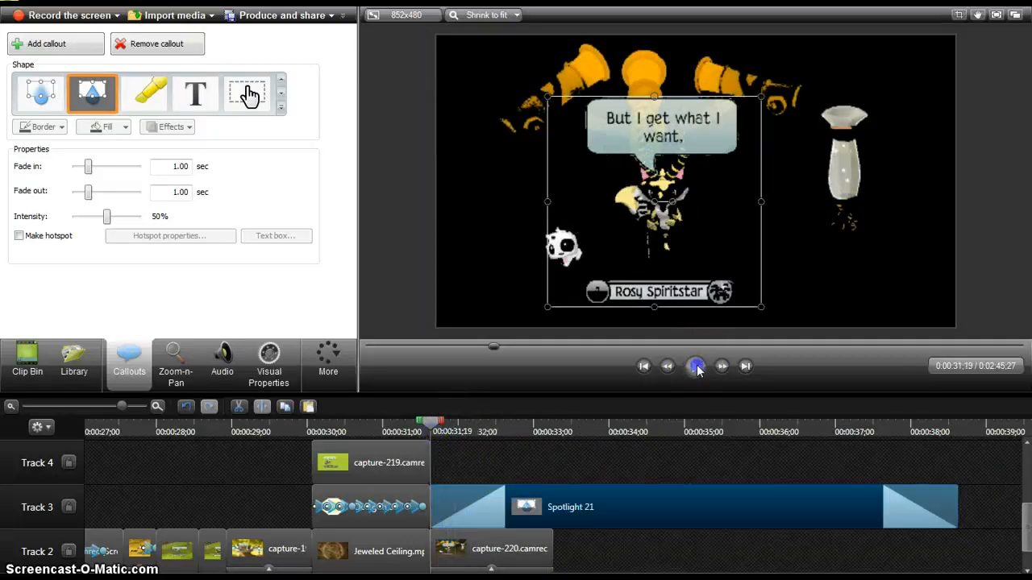
{"action": "left_click", "coordinate": [694, 366]}
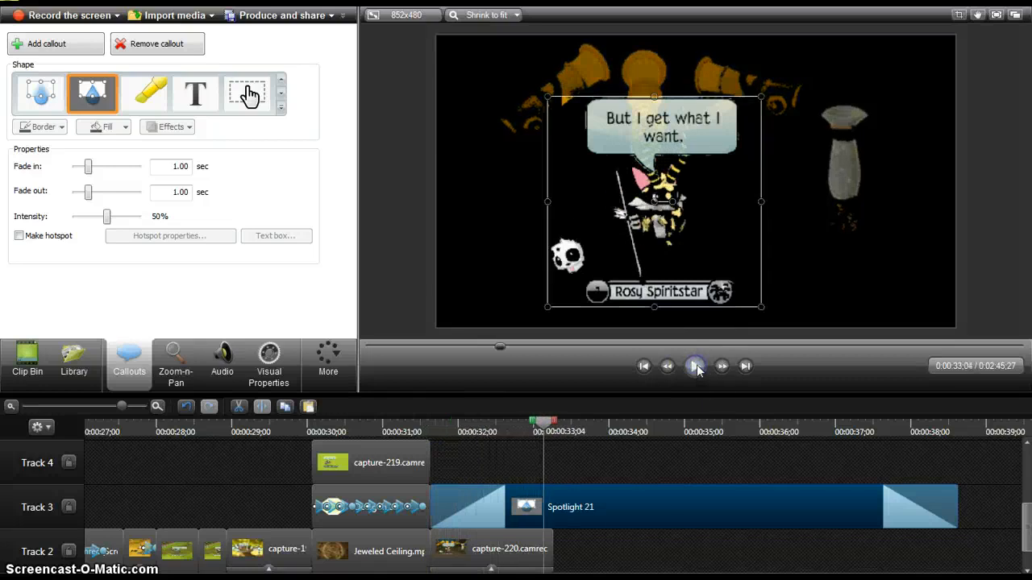
{"action": "left_click", "coordinate": [694, 366]}
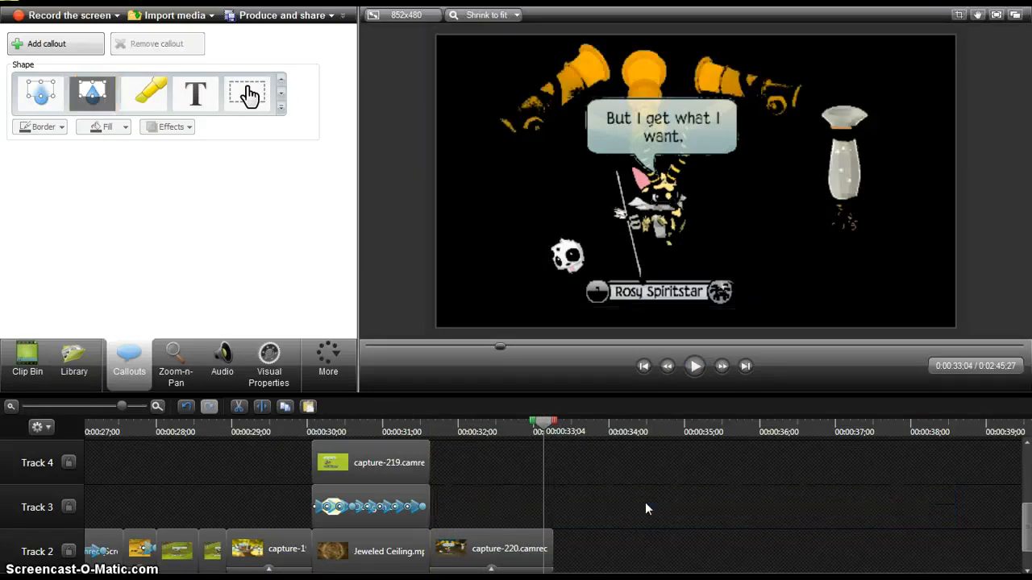
{"action": "left_click", "coordinate": [466, 446]}
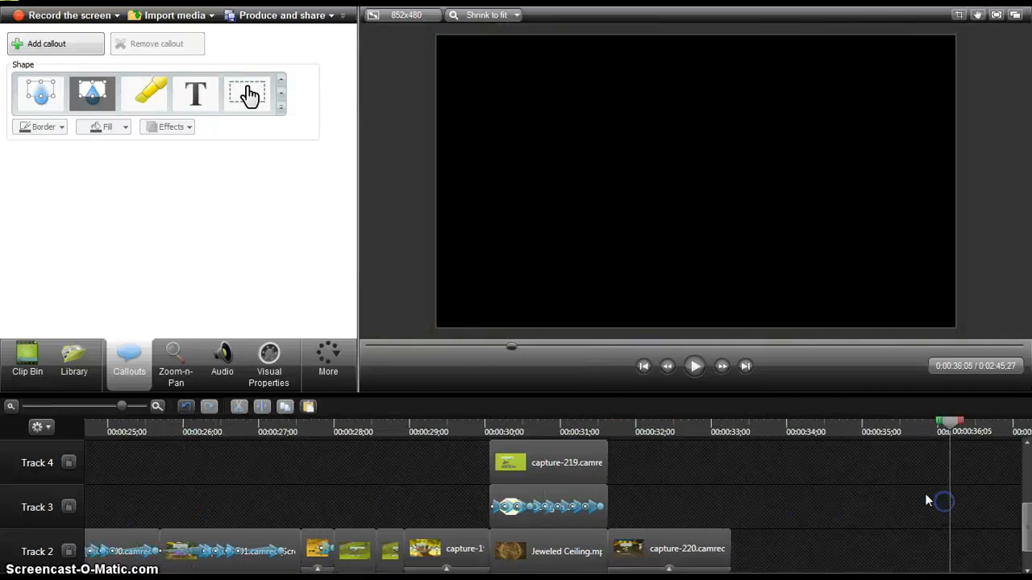
{"action": "left_click", "coordinate": [409, 431]}
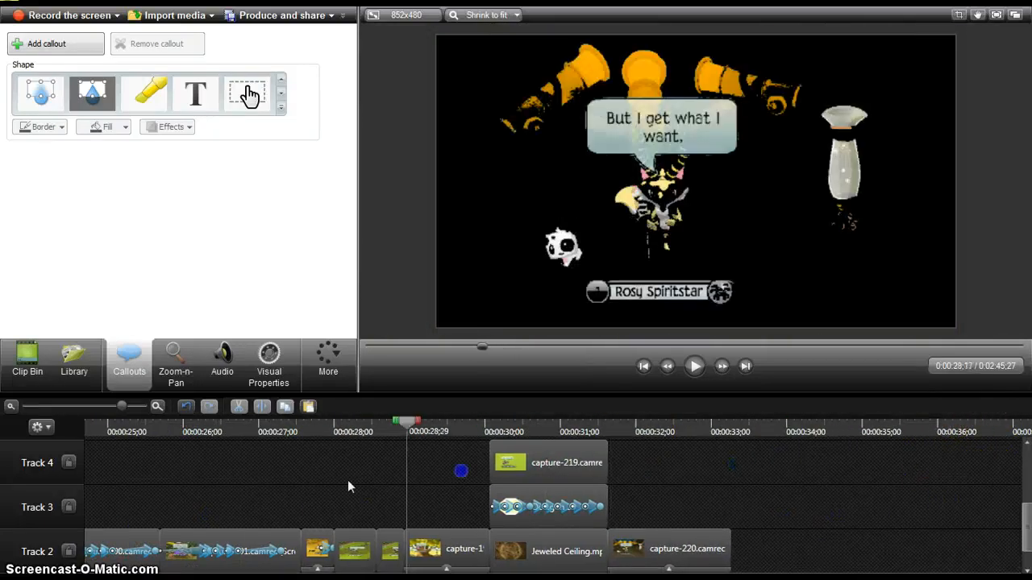
{"action": "left_click", "coordinate": [346, 420]}
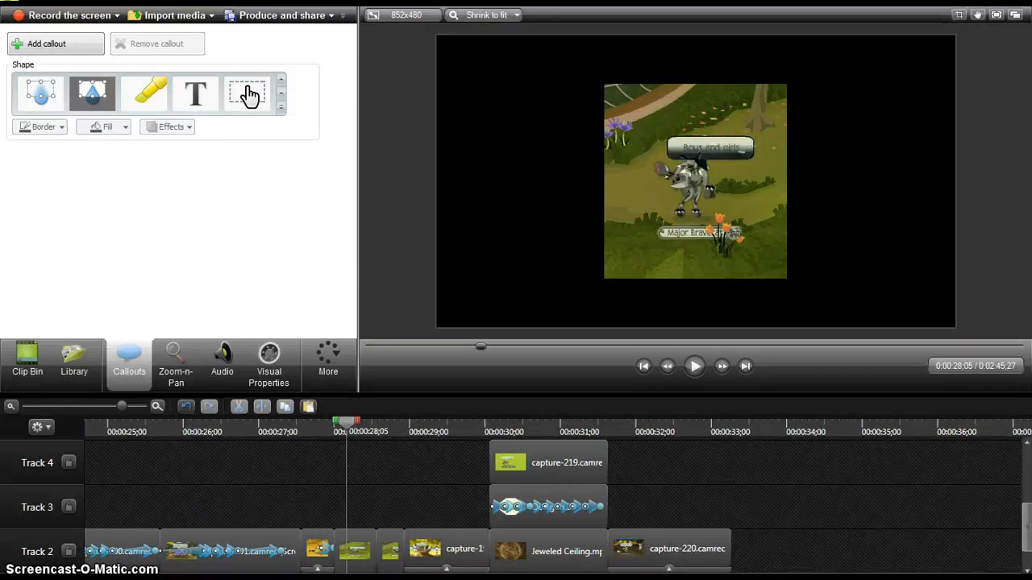